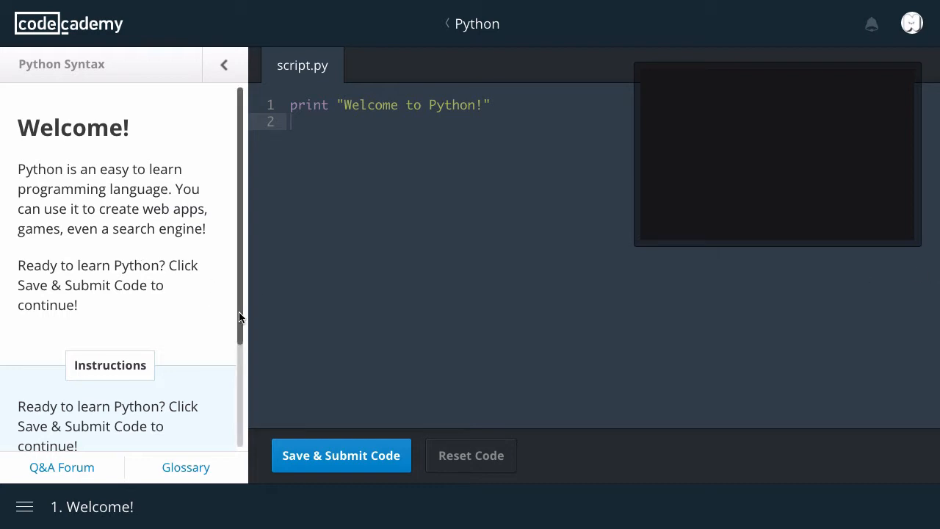
{"action": "mouse_move", "coordinate": [198, 317]}
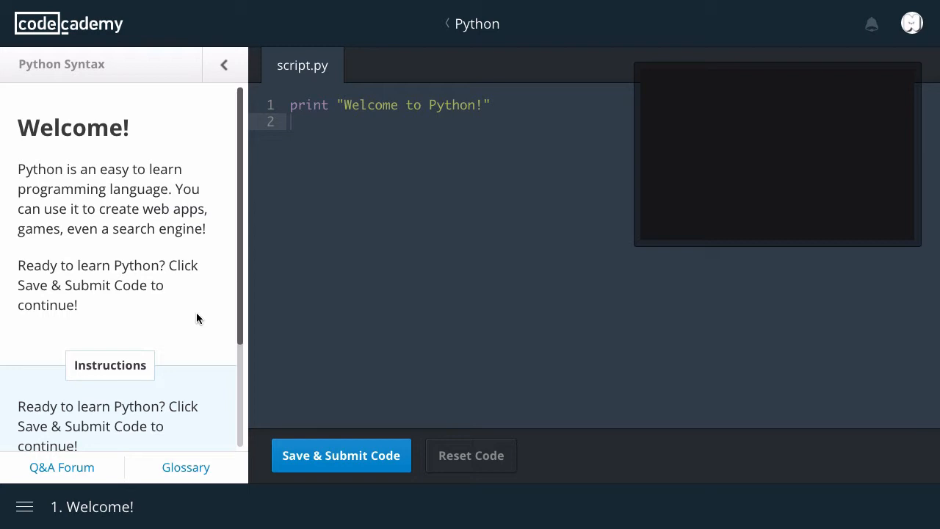
- Submit the Welcome script and reload the exercise page when the submission hangs
{"action": "scroll", "scroll_direction": "down", "scroll_amount": 3}
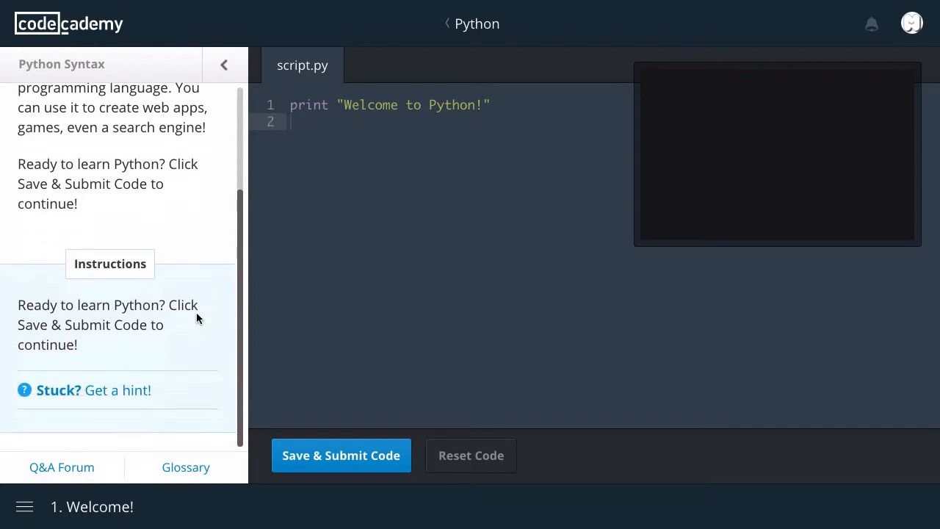
{"action": "mouse_move", "coordinate": [205, 343]}
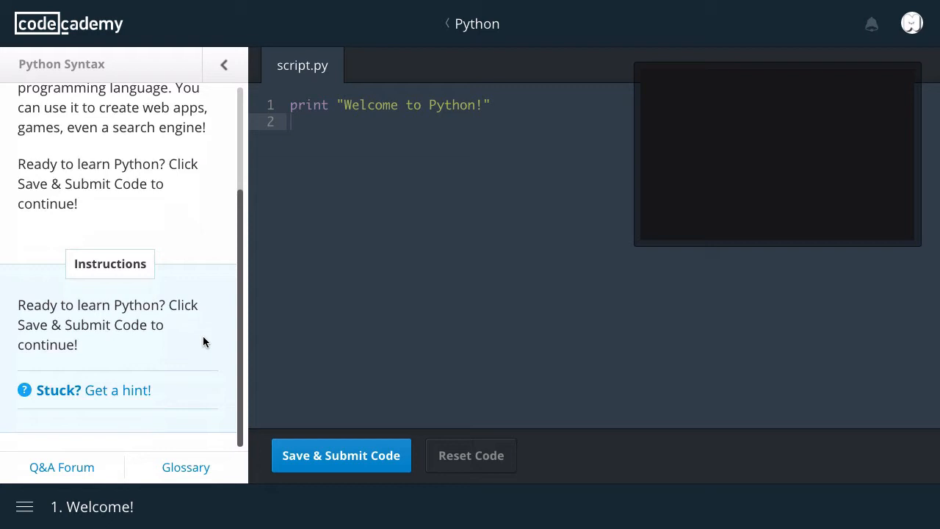
{"action": "mouse_move", "coordinate": [341, 455]}
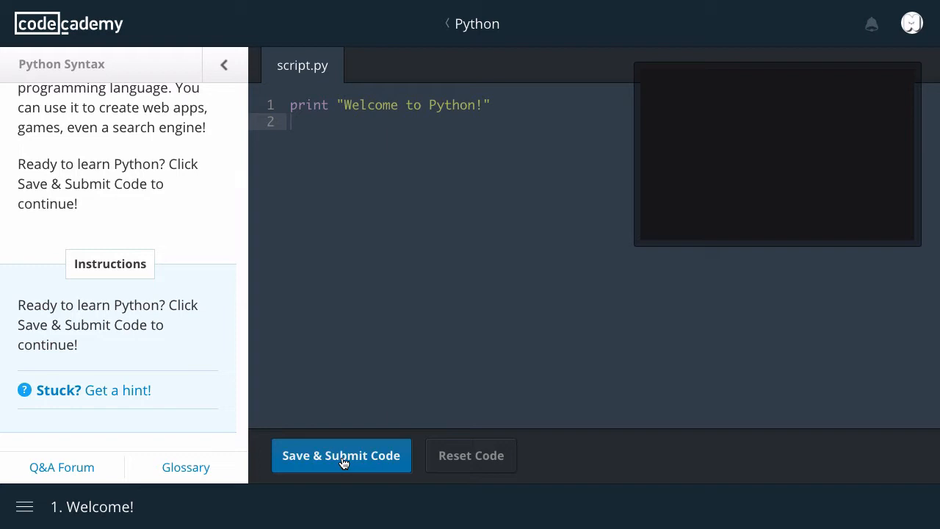
{"action": "left_click", "coordinate": [340, 456]}
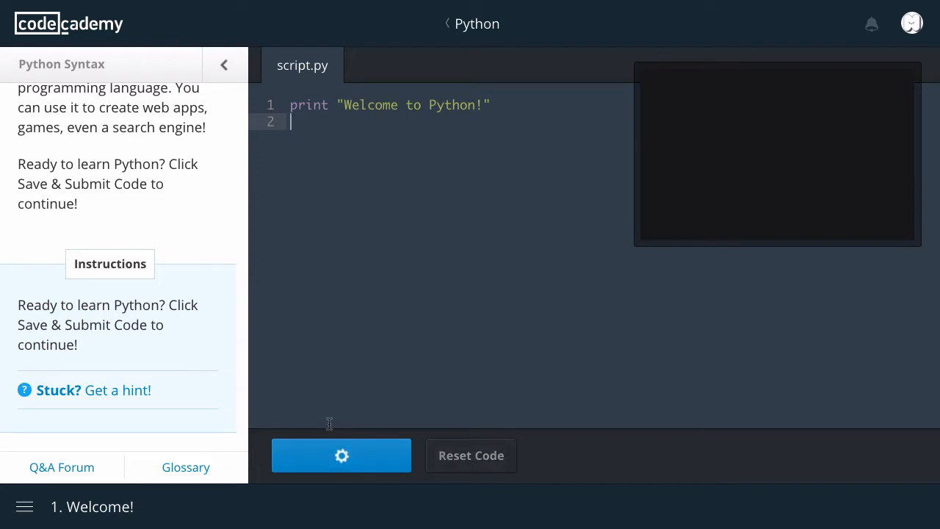
{"action": "left_click", "coordinate": [340, 455]}
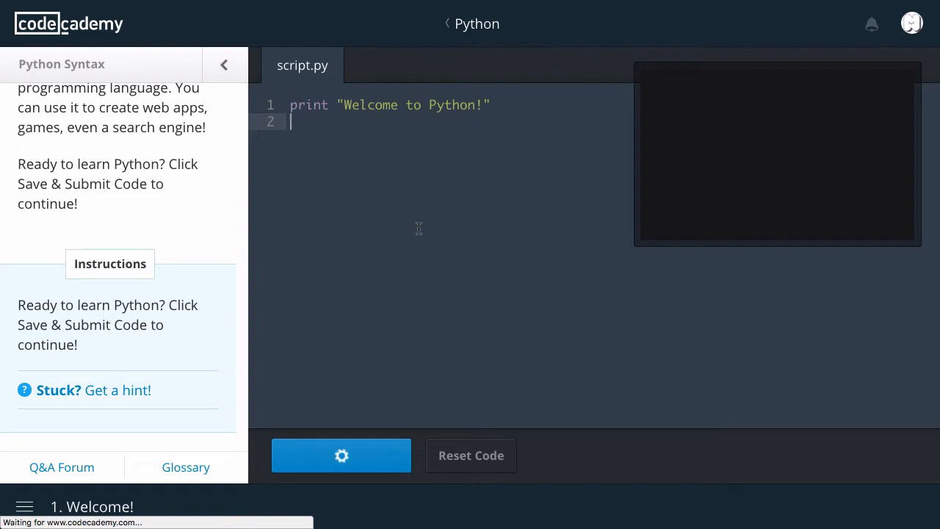
{"action": "left_click", "coordinate": [340, 455]}
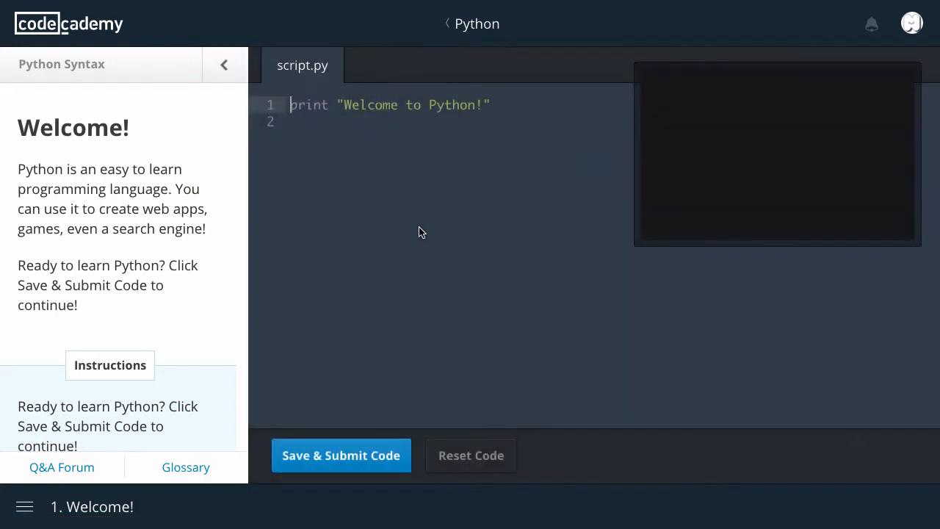
{"action": "mouse_move", "coordinate": [341, 455]}
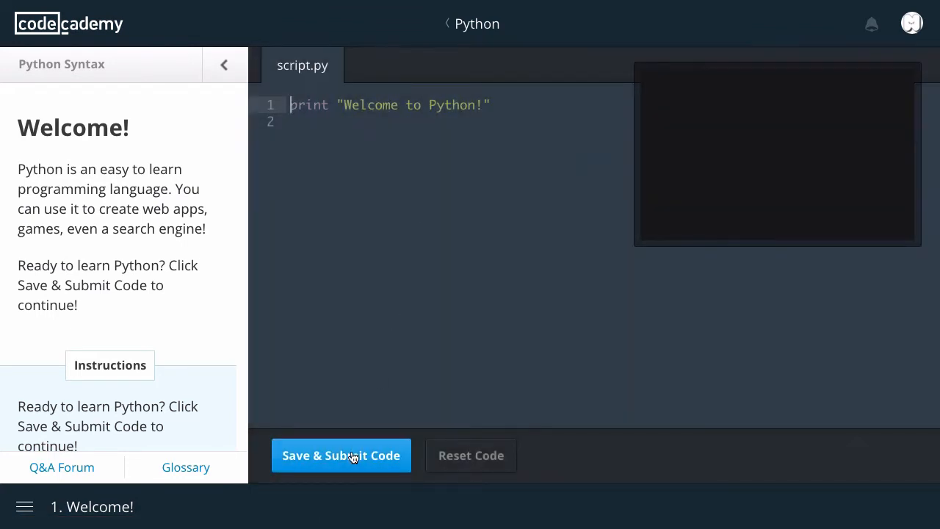
- Resubmit the Welcome script so it prints 'Welcome to Python!' and dismiss the badge notice
{"action": "left_click", "coordinate": [341, 455]}
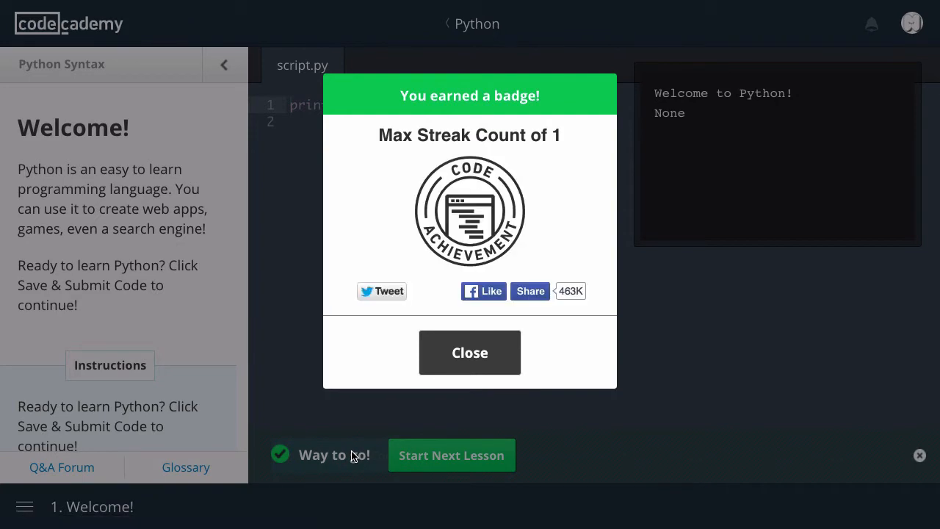
{"action": "left_click", "coordinate": [470, 352]}
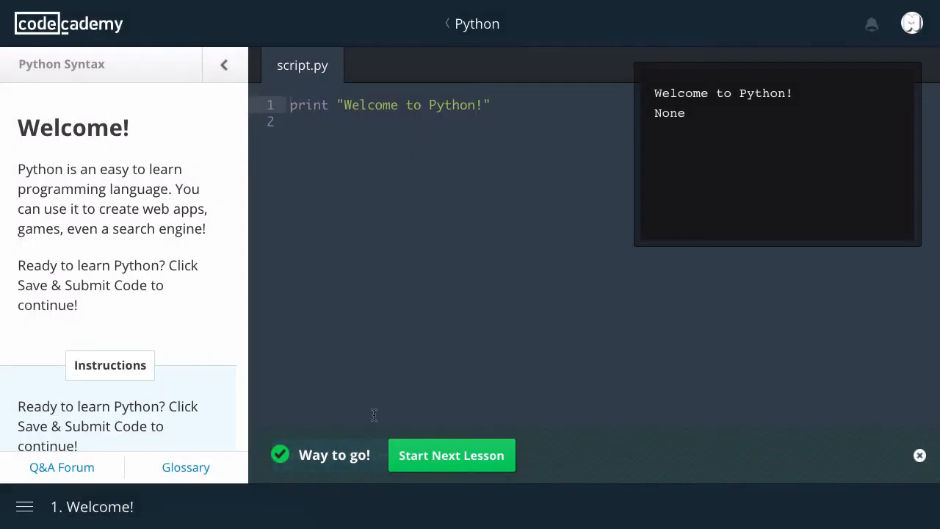
{"action": "mouse_move", "coordinate": [473, 450]}
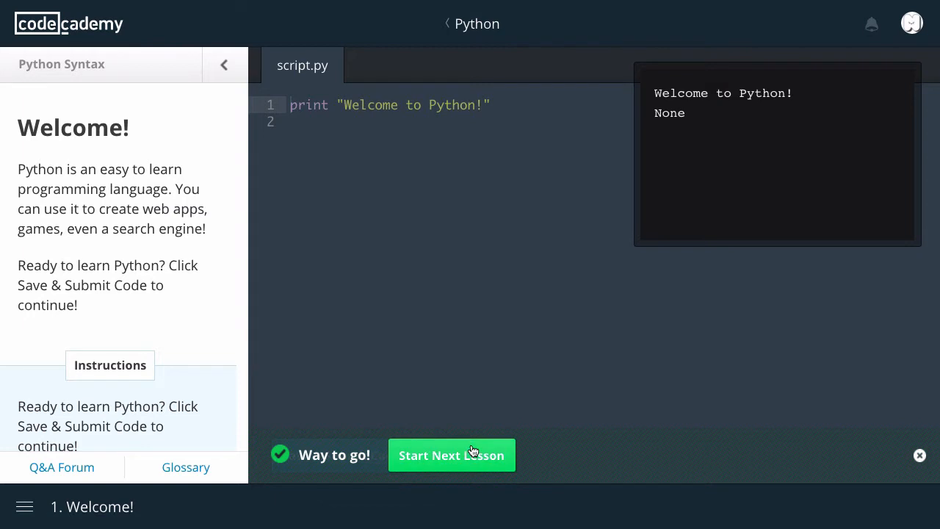
- Start the Variables lesson and read its instructions to set my_variable to 10
{"action": "left_click", "coordinate": [450, 455]}
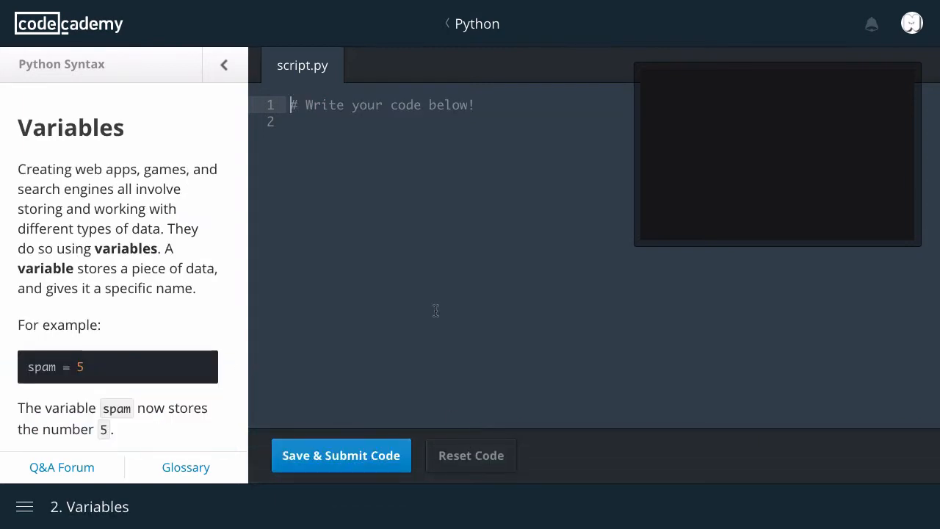
{"action": "mouse_move", "coordinate": [300, 282]}
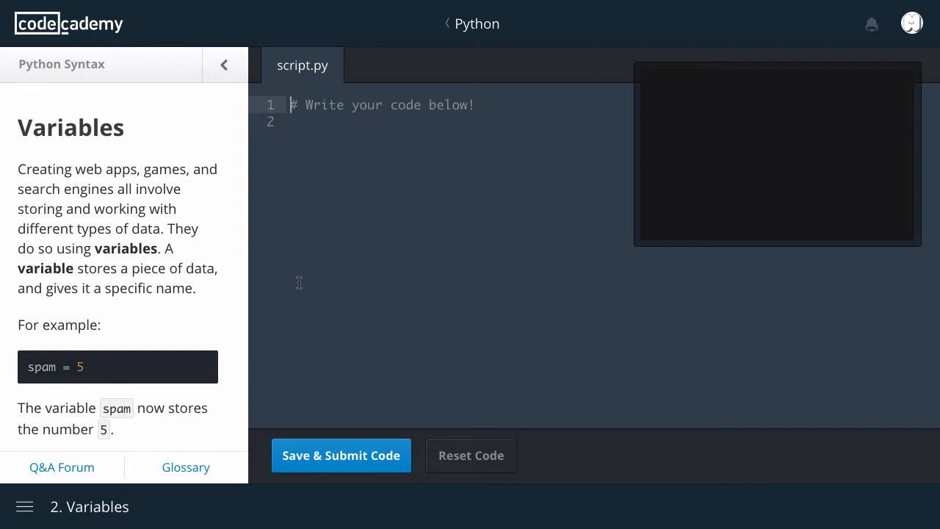
{"action": "mouse_move", "coordinate": [96, 378]}
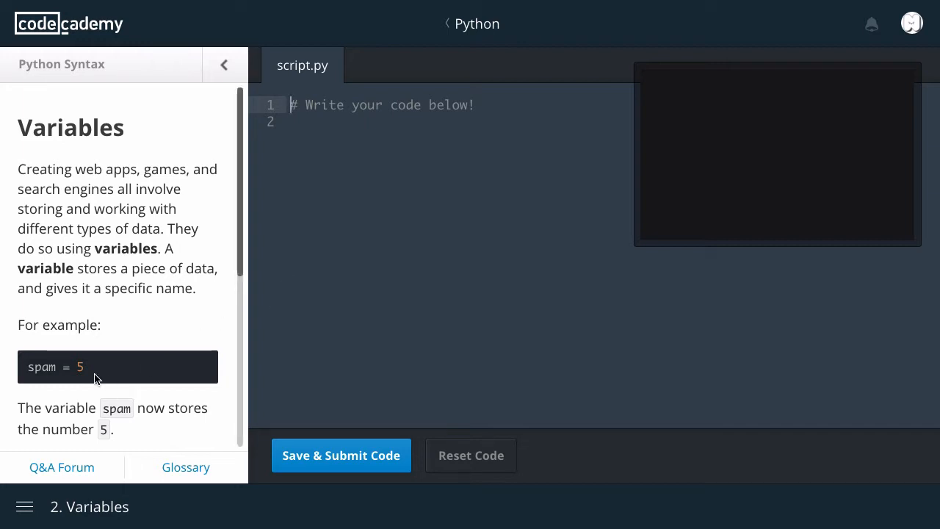
{"action": "scroll", "scroll_direction": "down", "scroll_amount": 3}
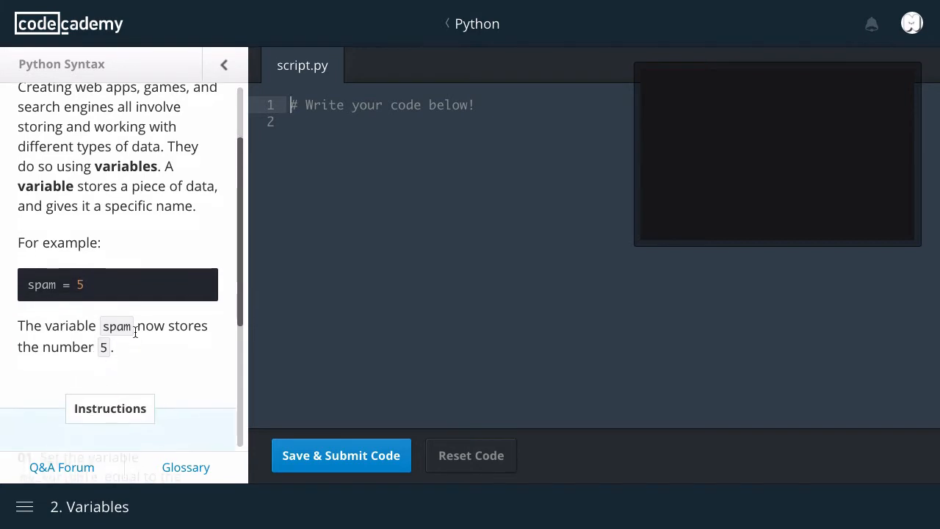
{"action": "scroll", "scroll_direction": "down", "scroll_amount": 3}
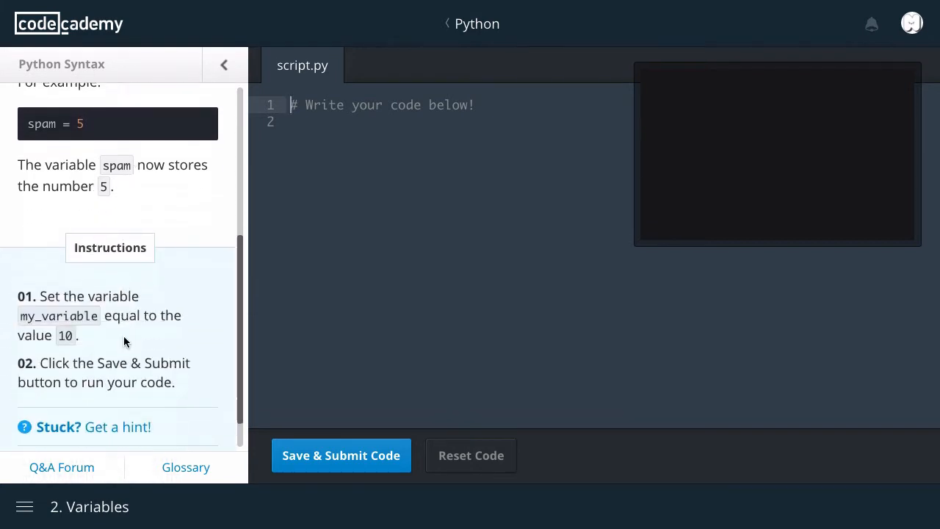
{"action": "scroll", "scroll_direction": "down", "scroll_amount": 3}
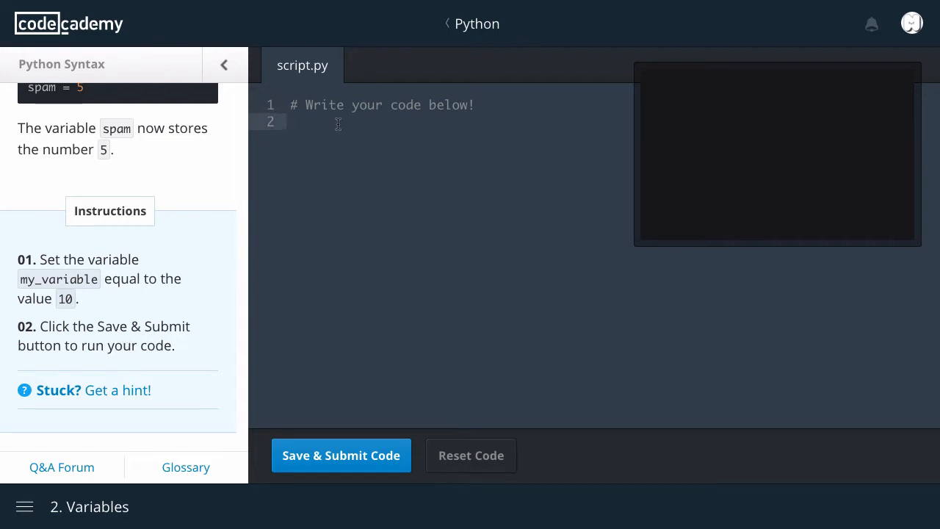
- Set my_variable = 10 on line 2 of script.py and submit it for checking
{"action": "type", "text": "my_varia"}
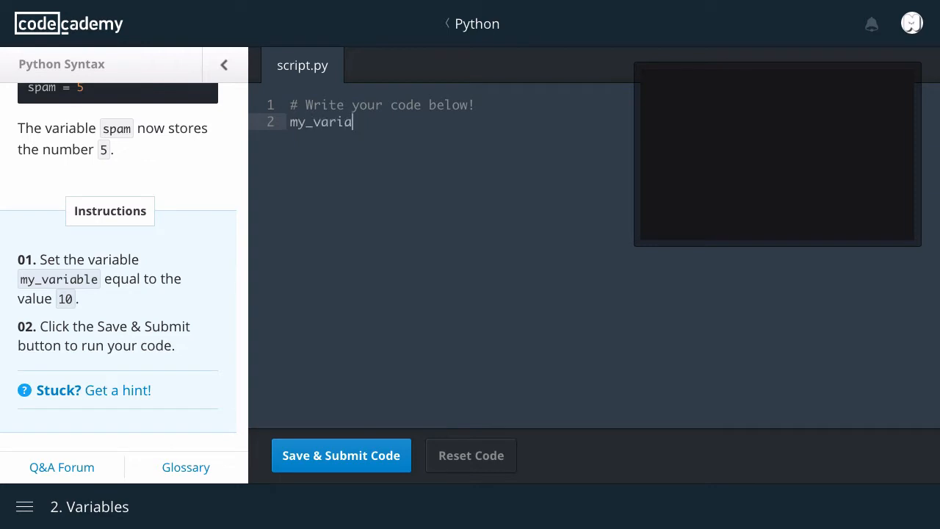
{"action": "type", "text": "ble = 10"}
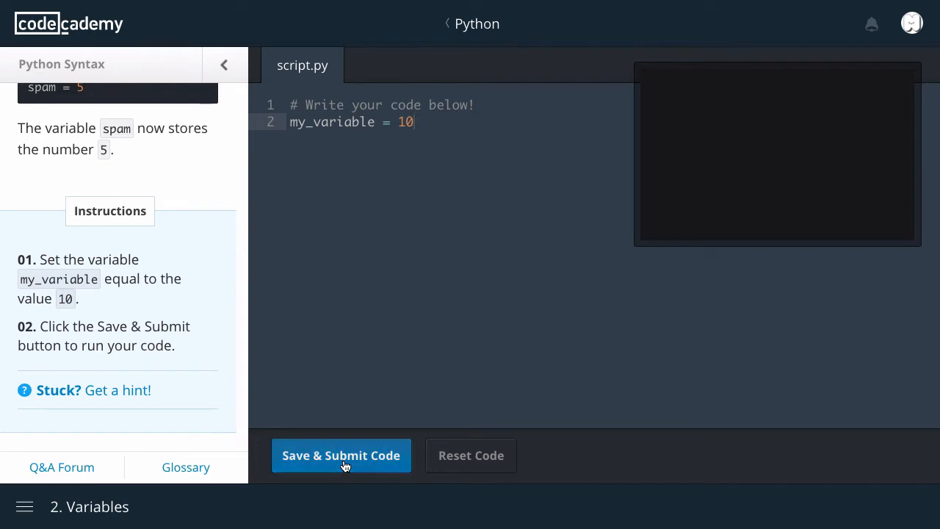
{"action": "left_click", "coordinate": [341, 455]}
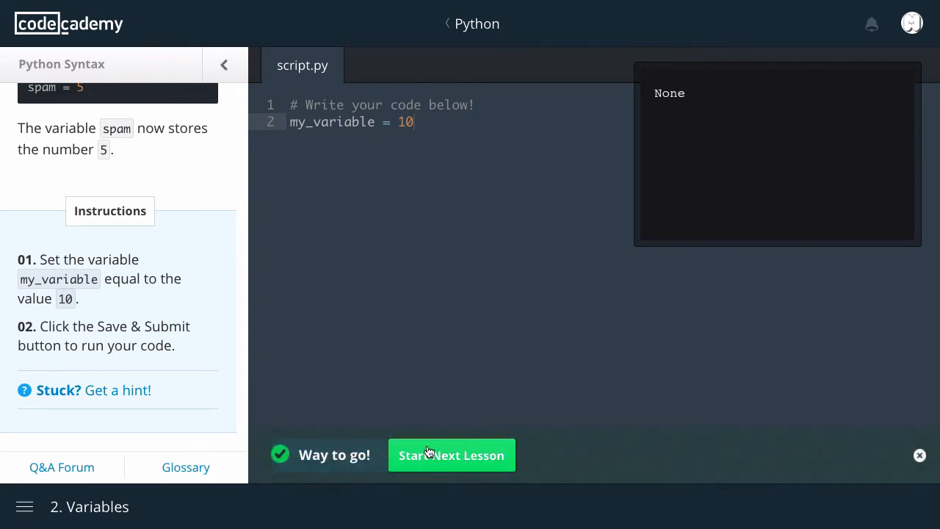
- Start the Booleans lesson and read the instructions for my_int, my_float and my_bool
{"action": "left_click", "coordinate": [450, 455]}
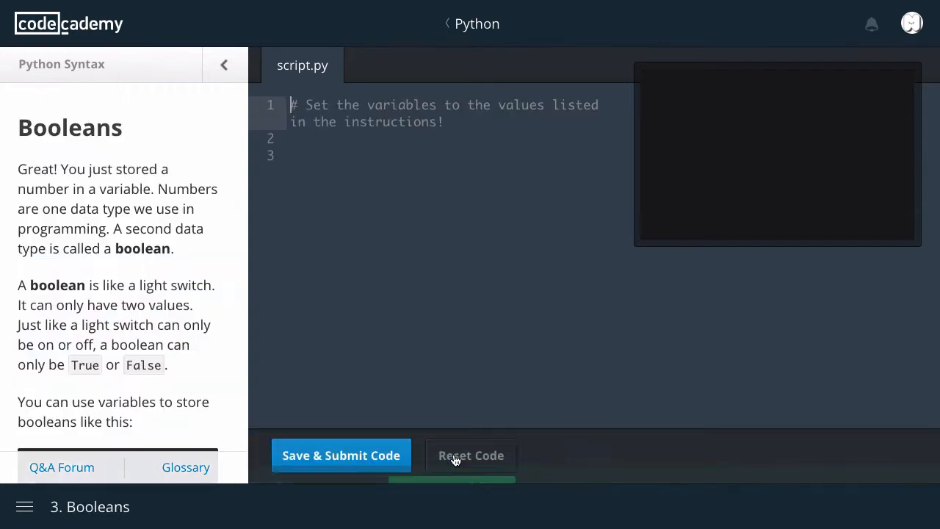
{"action": "mouse_move", "coordinate": [226, 316]}
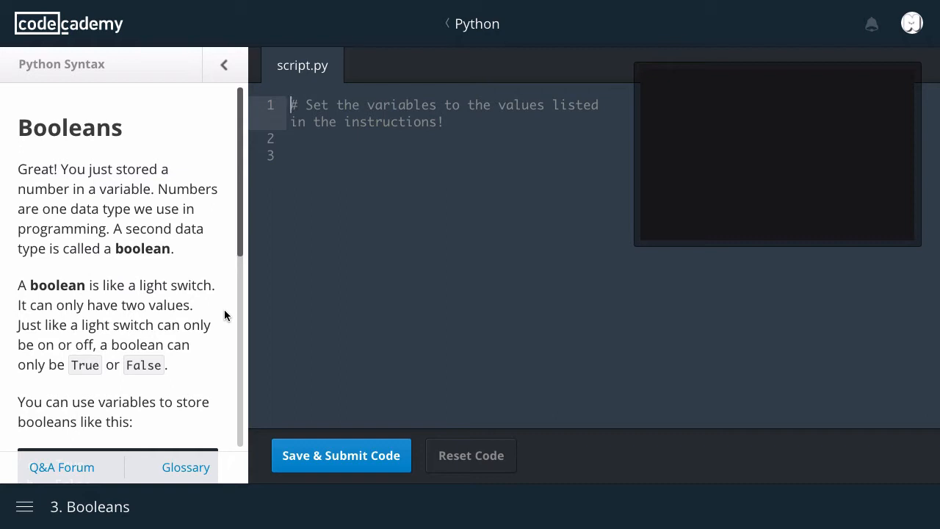
{"action": "scroll", "scroll_direction": "down", "scroll_amount": 3}
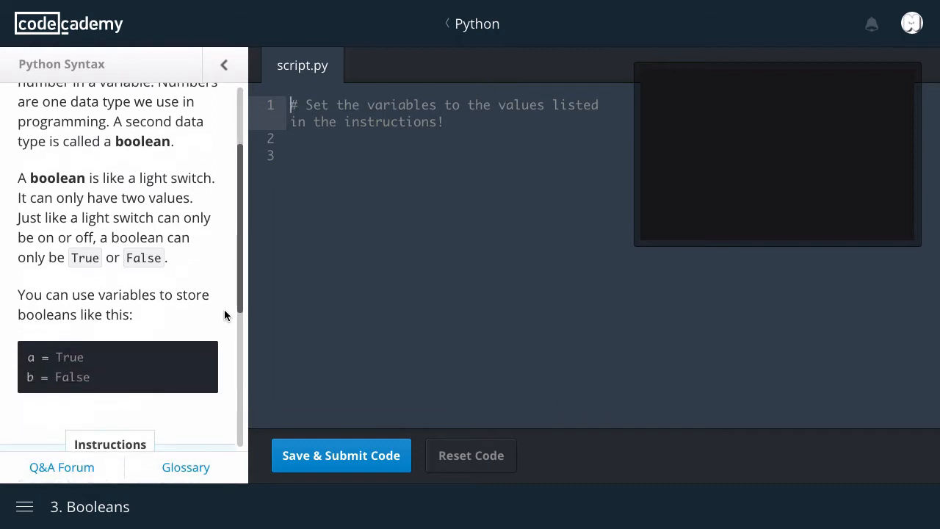
{"action": "scroll", "scroll_direction": "down", "scroll_amount": 3}
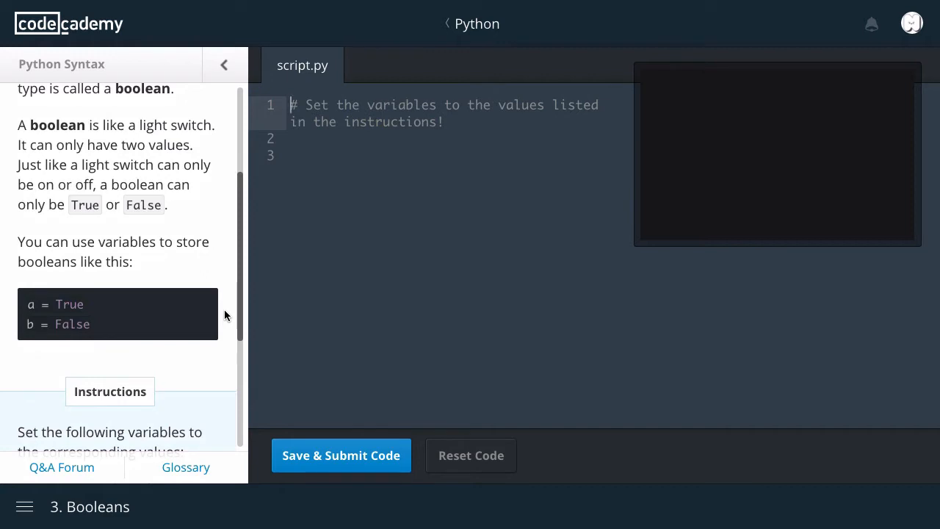
{"action": "scroll", "scroll_direction": "down", "scroll_amount": 3}
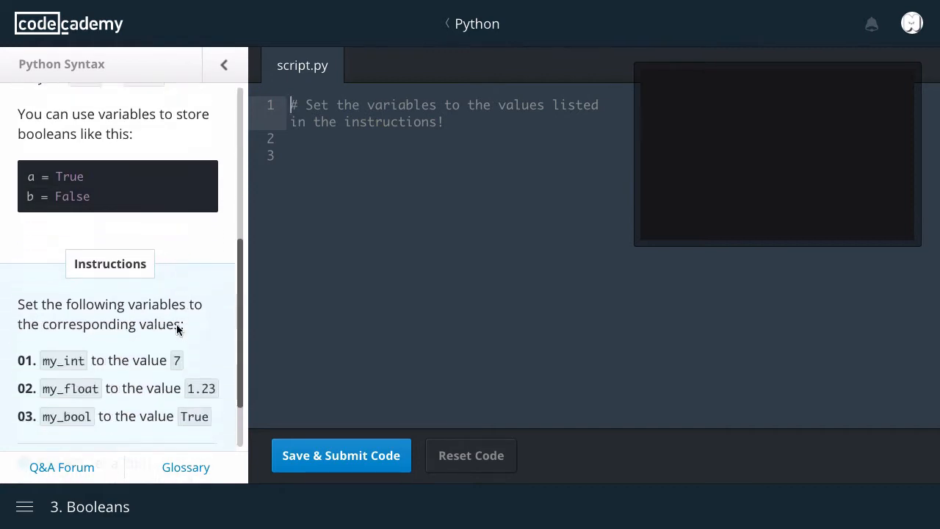
{"action": "scroll", "scroll_direction": "down", "scroll_amount": 3}
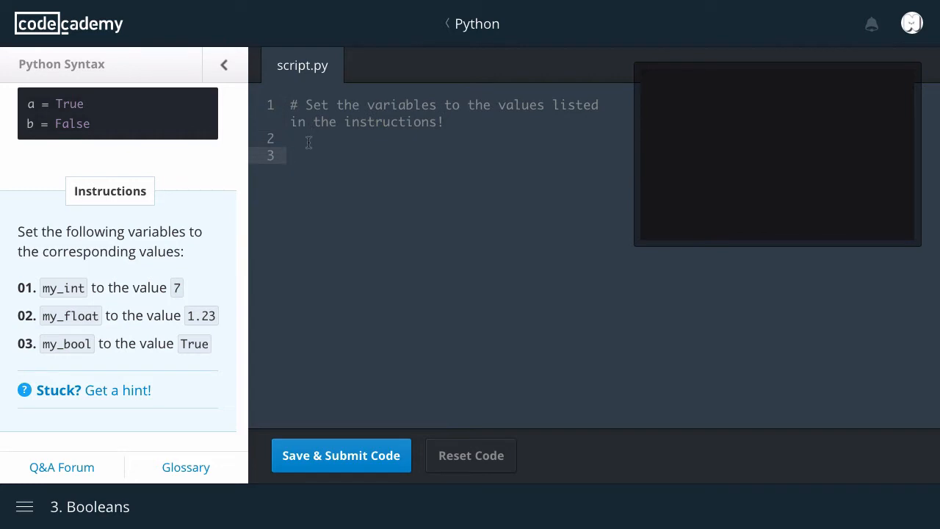
- Write the script setting my_int = 7, my_float = 1.23 and my_bool = True
{"action": "type", "text": "my_"}
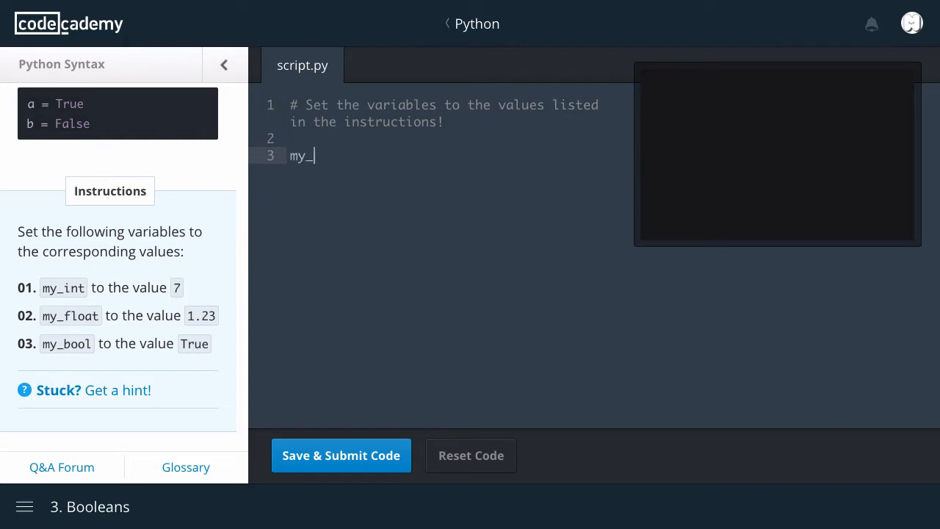
{"action": "type", "text": "int = 7"}
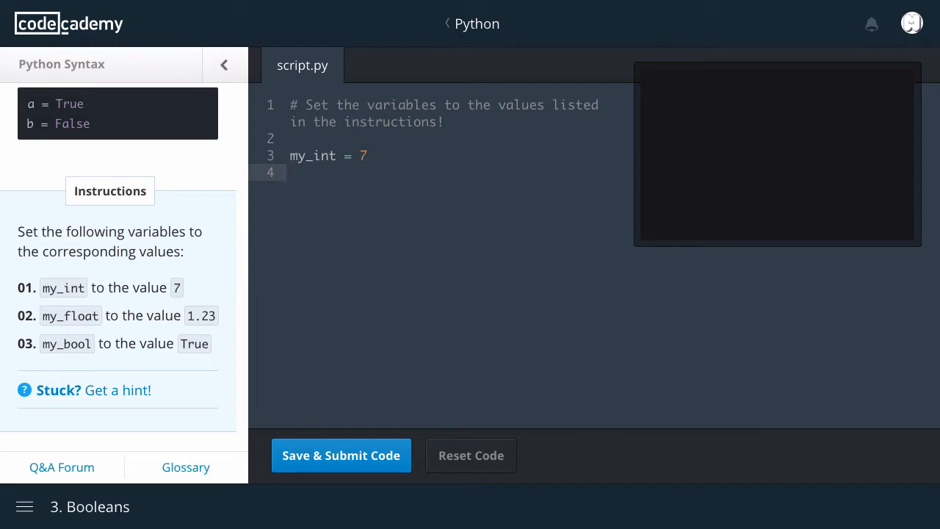
{"action": "type", "text": "my_flat"}
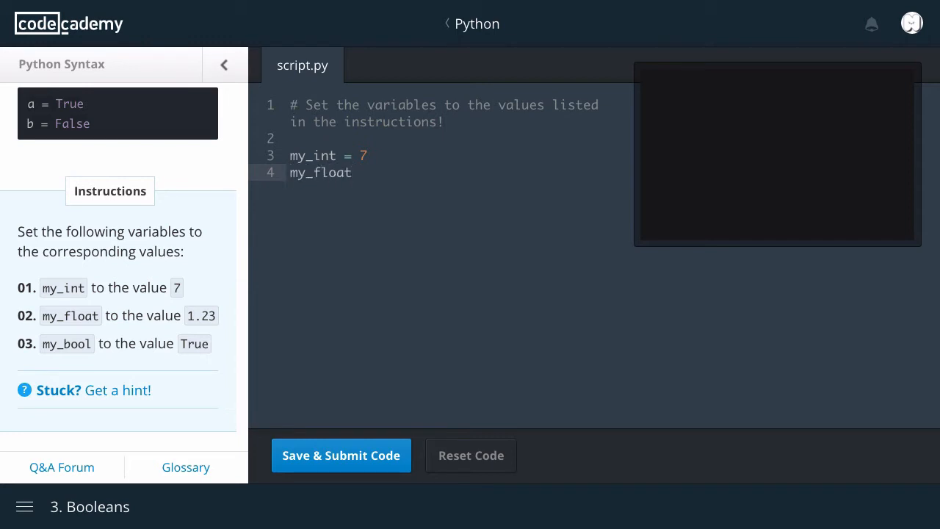
{"action": "type", "text": "="}
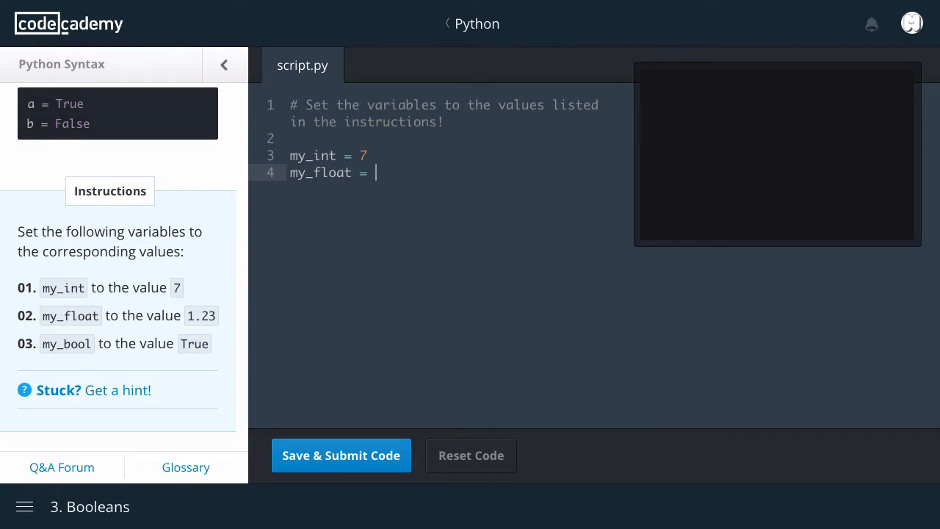
{"action": "type", "text": "1.23"}
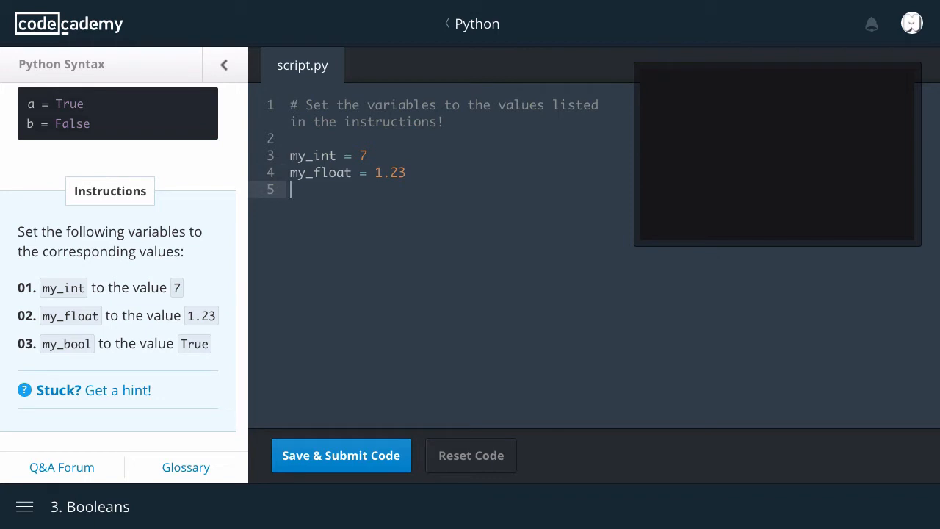
{"action": "type", "text": "my"}
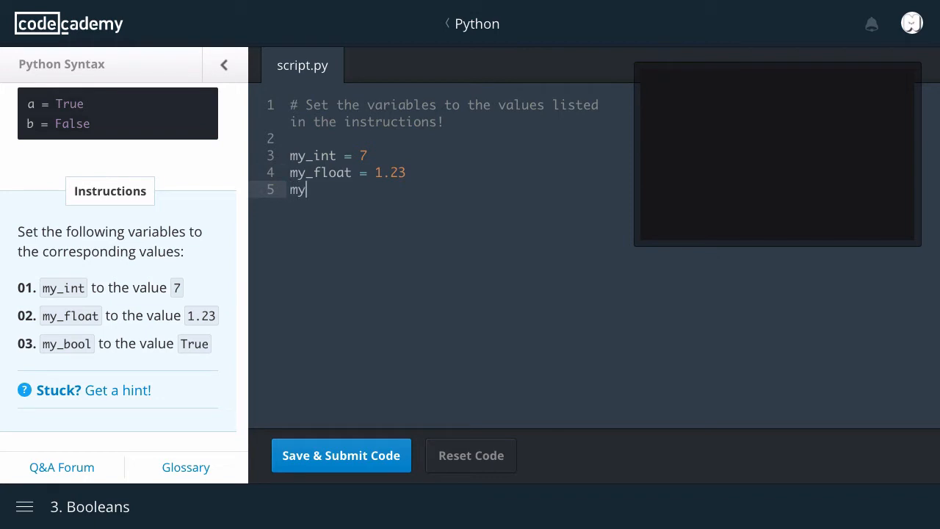
{"action": "type", "text": "_bool"}
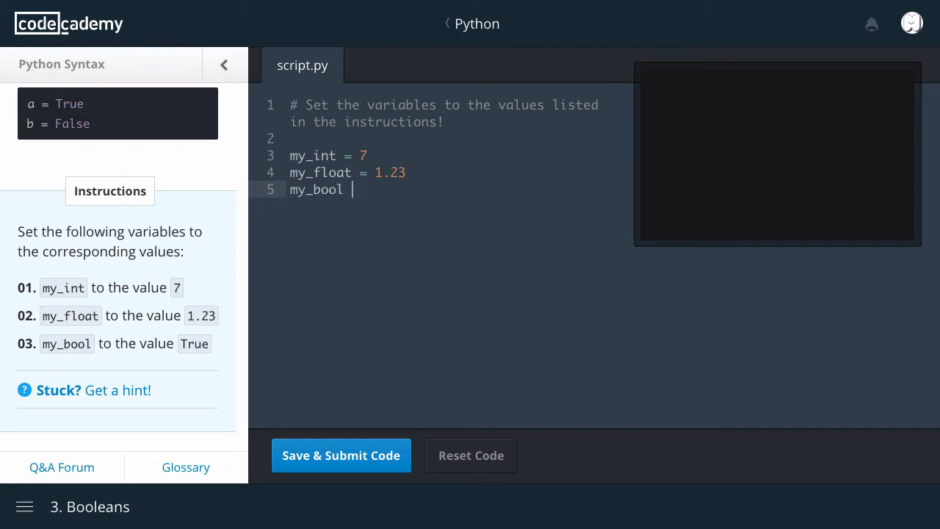
{"action": "type", "text": "= True"}
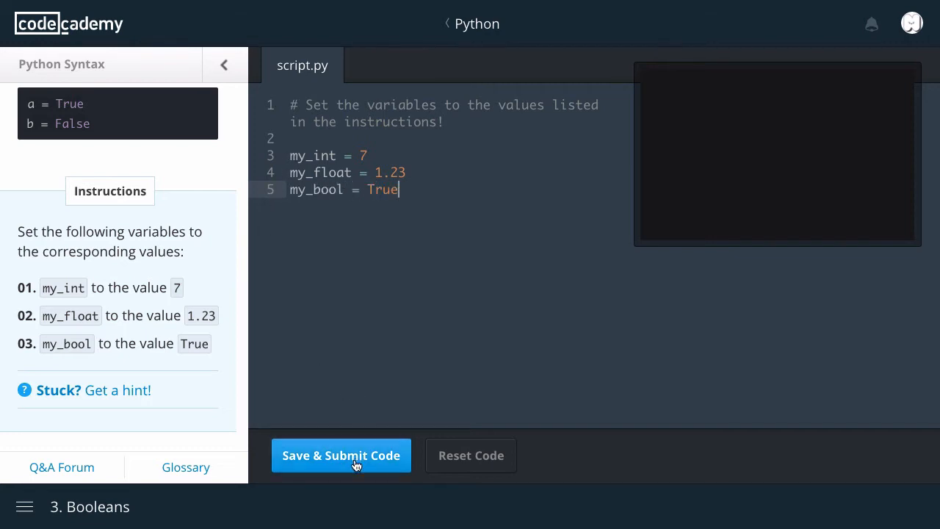
- Submit the Booleans script and move on to the You've Been Reassigned lesson
{"action": "left_click", "coordinate": [340, 455]}
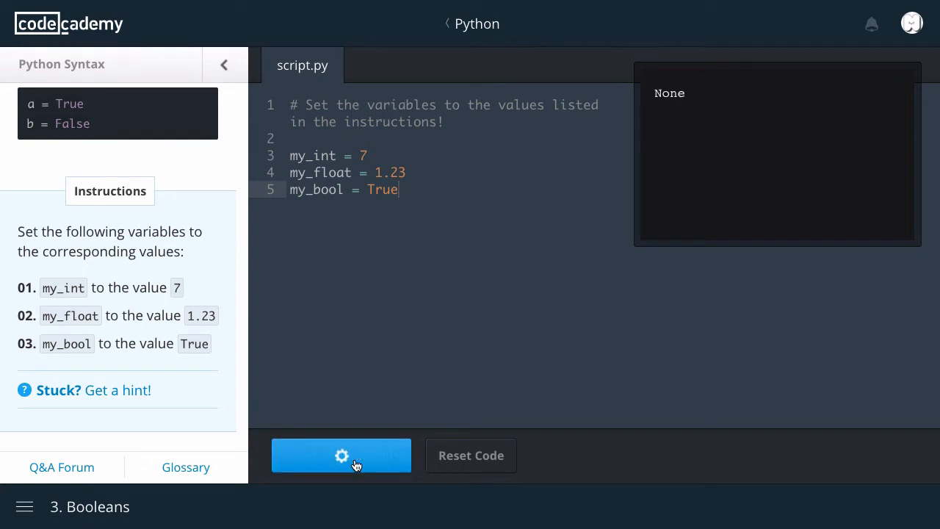
{"action": "left_click", "coordinate": [340, 455]}
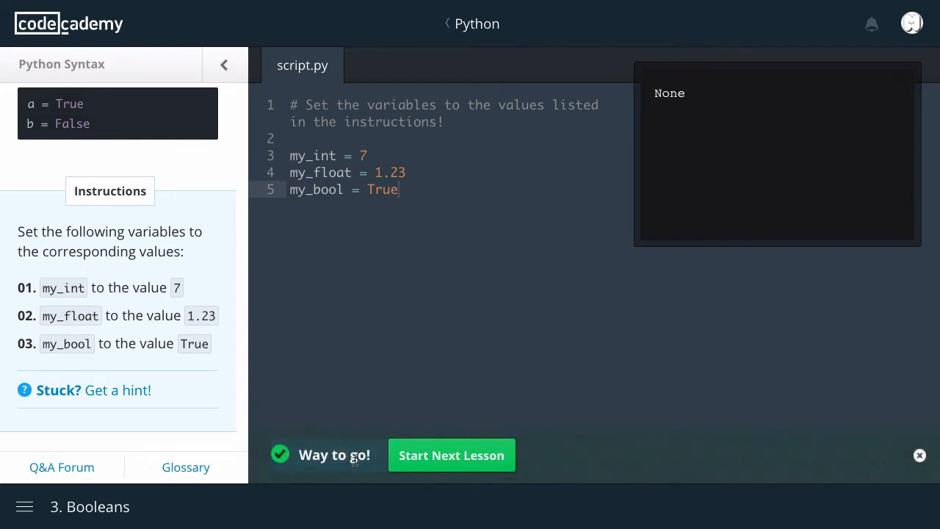
{"action": "left_click", "coordinate": [450, 455]}
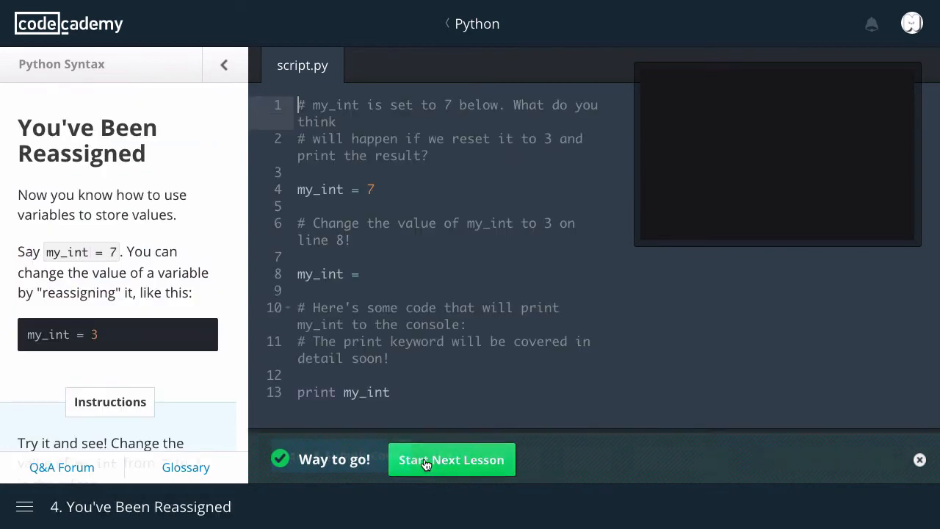
- Read the reassignment instructions and complete line 8 as my_int = 3
{"action": "left_click", "coordinate": [919, 460]}
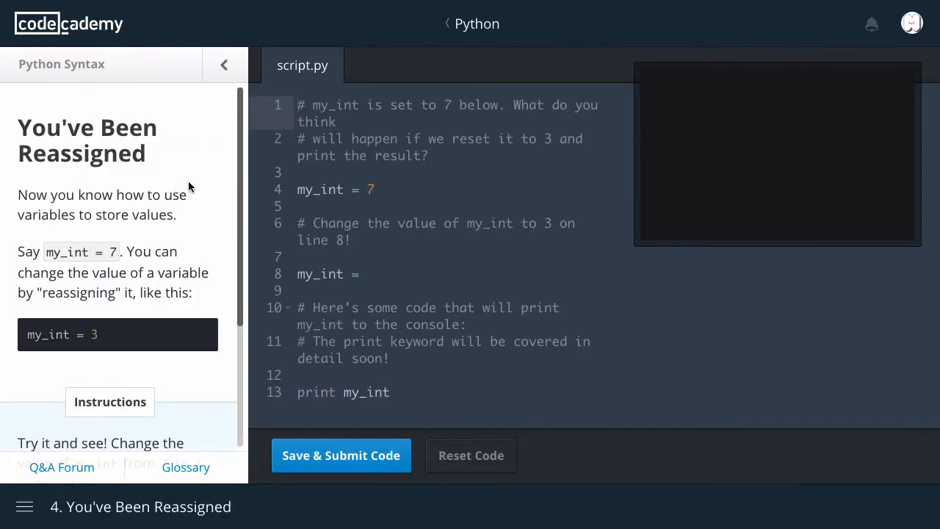
{"action": "mouse_move", "coordinate": [235, 215]}
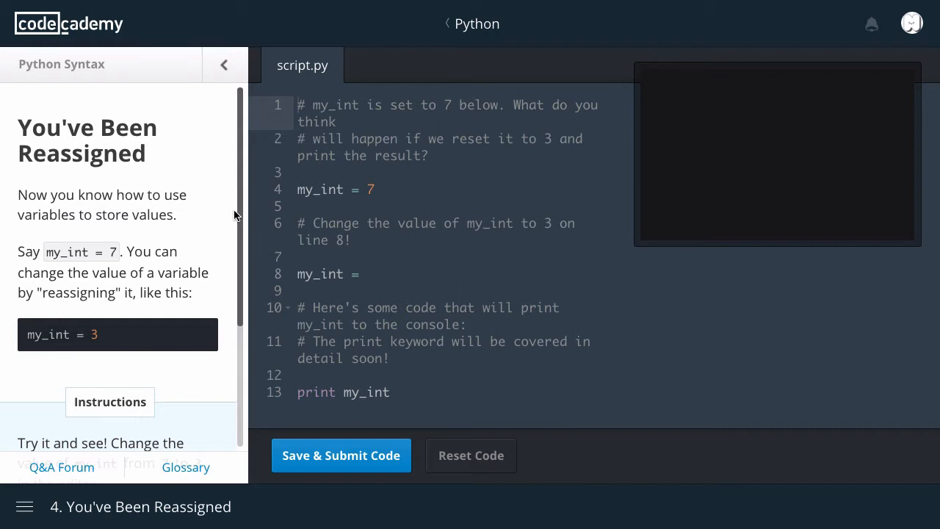
{"action": "scroll", "scroll_direction": "down", "scroll_amount": 3}
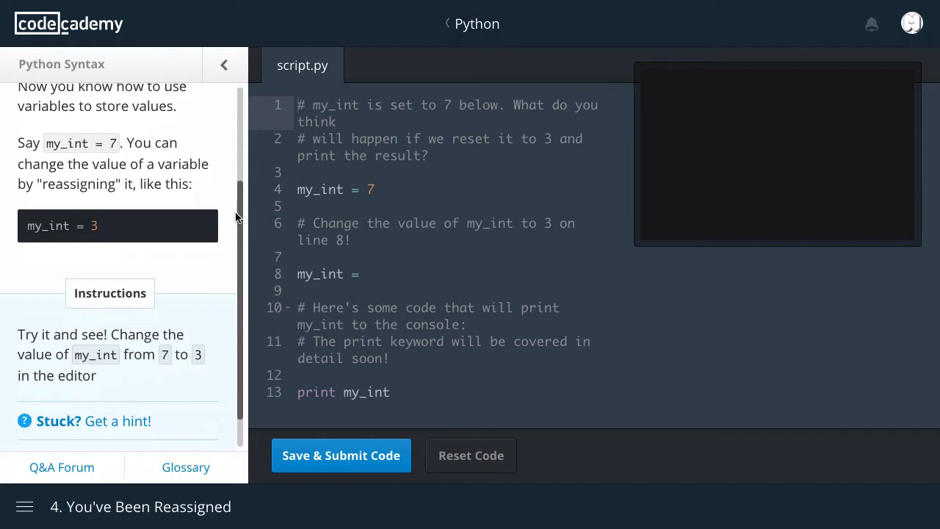
{"action": "mouse_move", "coordinate": [218, 271]}
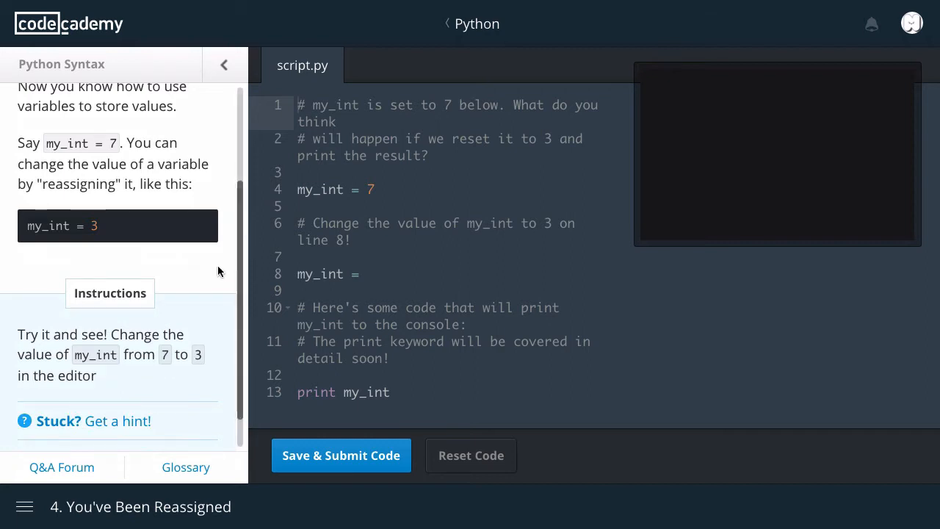
{"action": "mouse_move", "coordinate": [214, 282]}
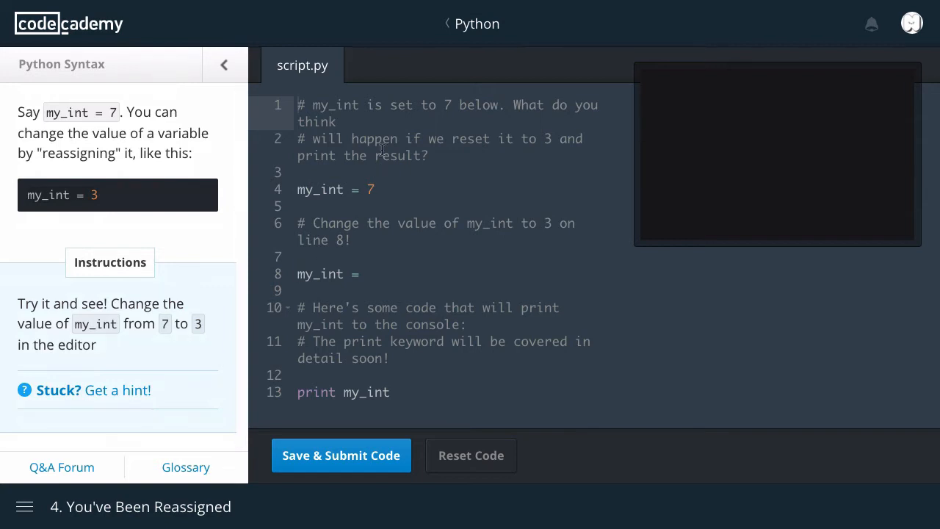
{"action": "mouse_move", "coordinate": [473, 177]}
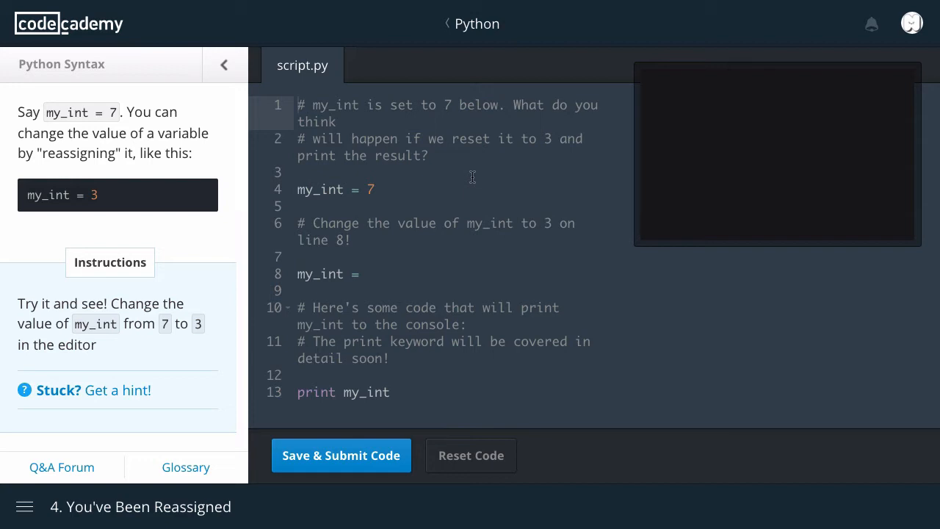
{"action": "mouse_move", "coordinate": [396, 223]}
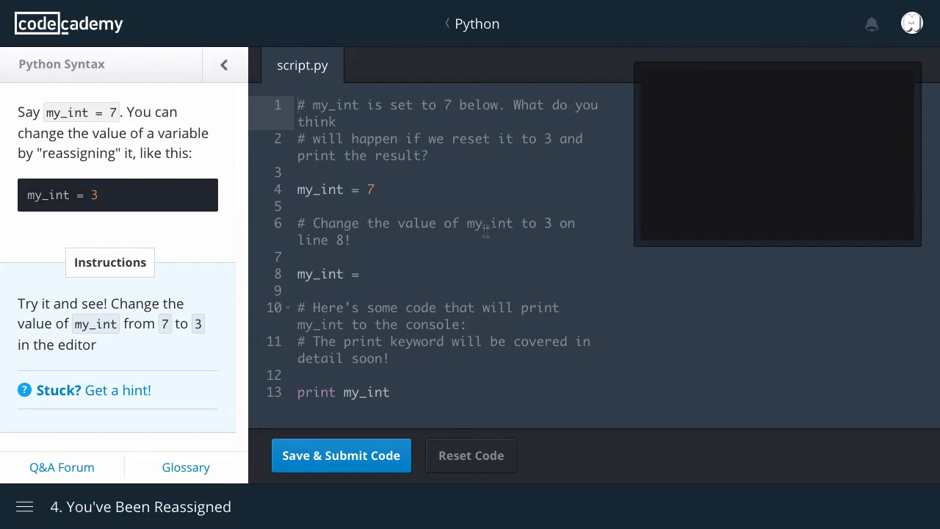
{"action": "left_click", "coordinate": [367, 274]}
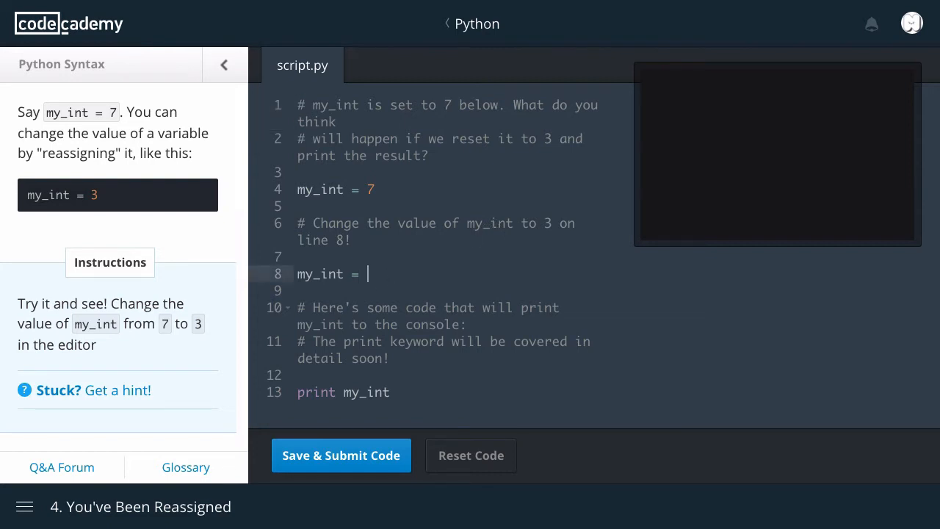
{"action": "type", "text": "3"}
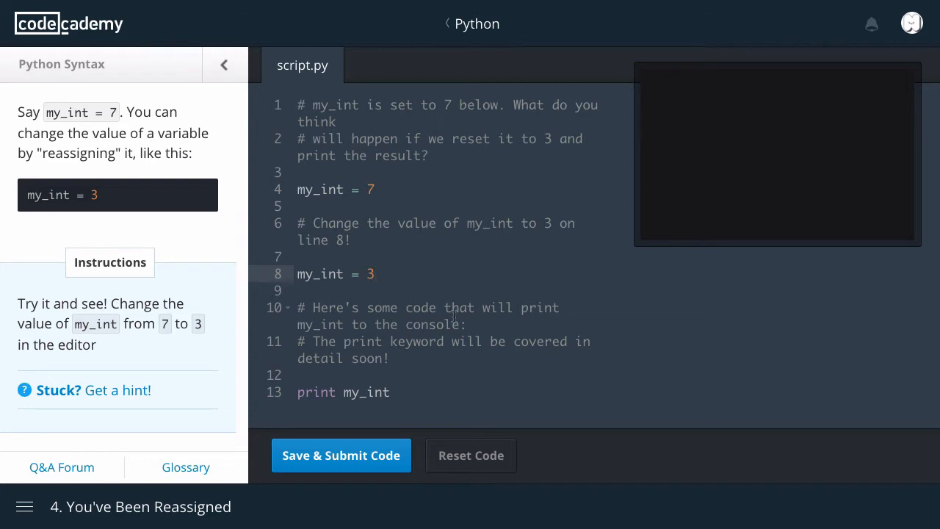
{"action": "mouse_move", "coordinate": [483, 272]}
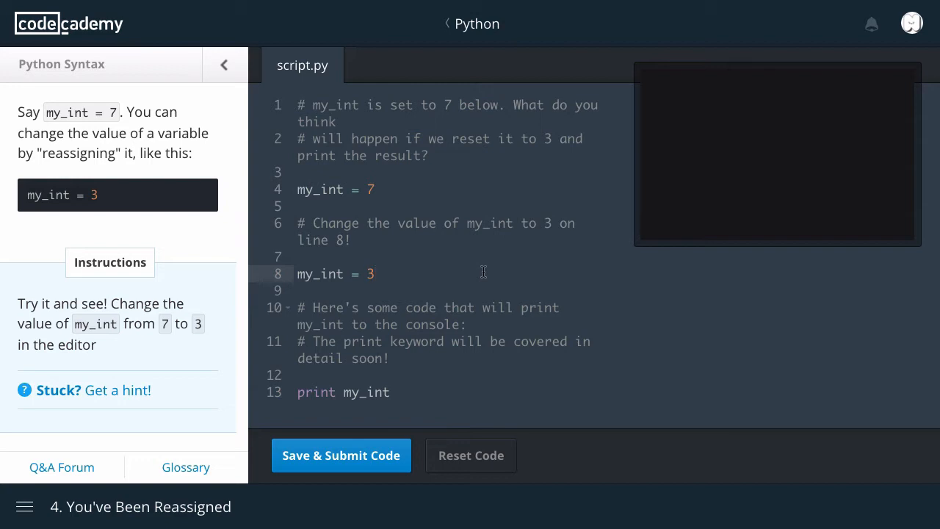
{"action": "mouse_move", "coordinate": [426, 395]}
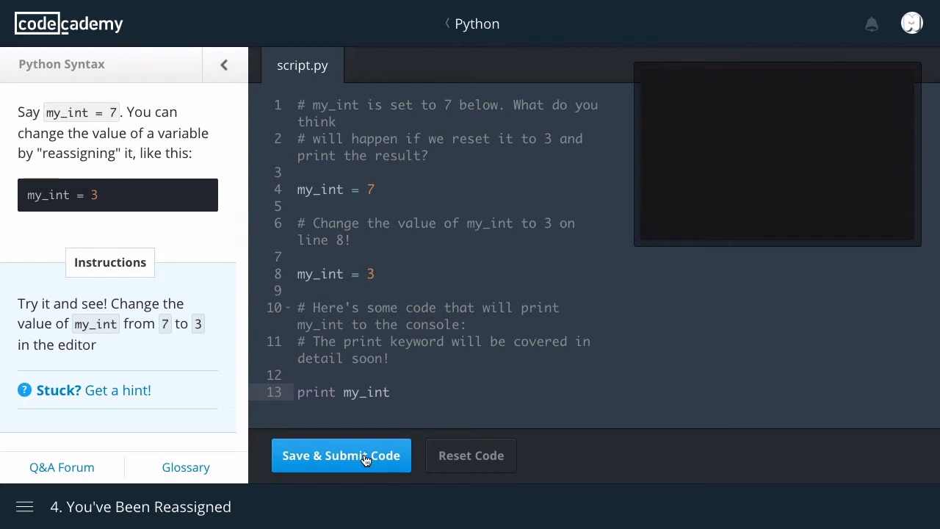
- Submit the reassignment so it prints 3 and dismiss the First Lesson badge announcement
{"action": "left_click", "coordinate": [341, 455]}
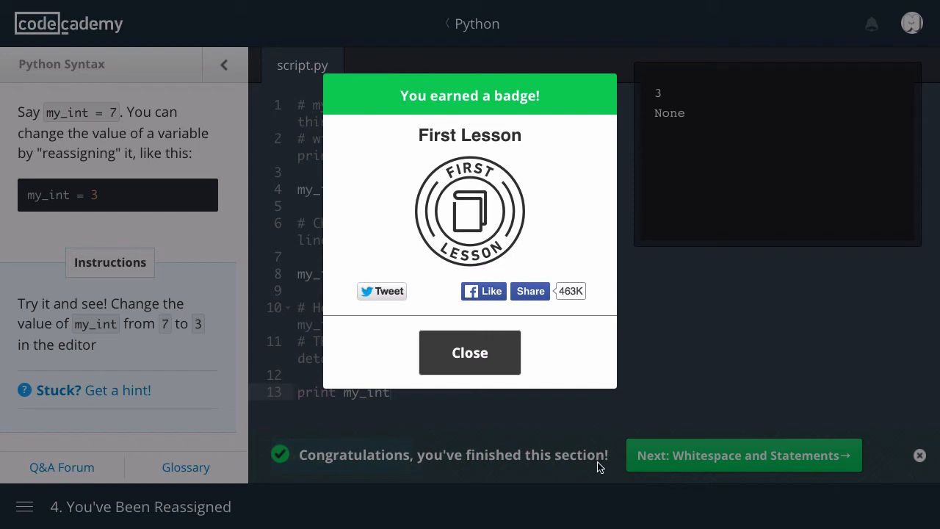
{"action": "mouse_move", "coordinate": [479, 196]}
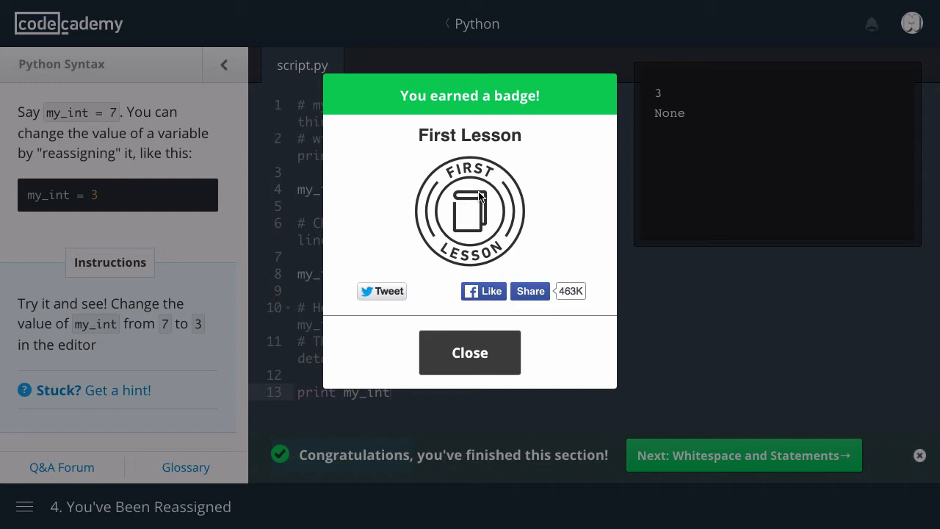
{"action": "mouse_move", "coordinate": [470, 352]}
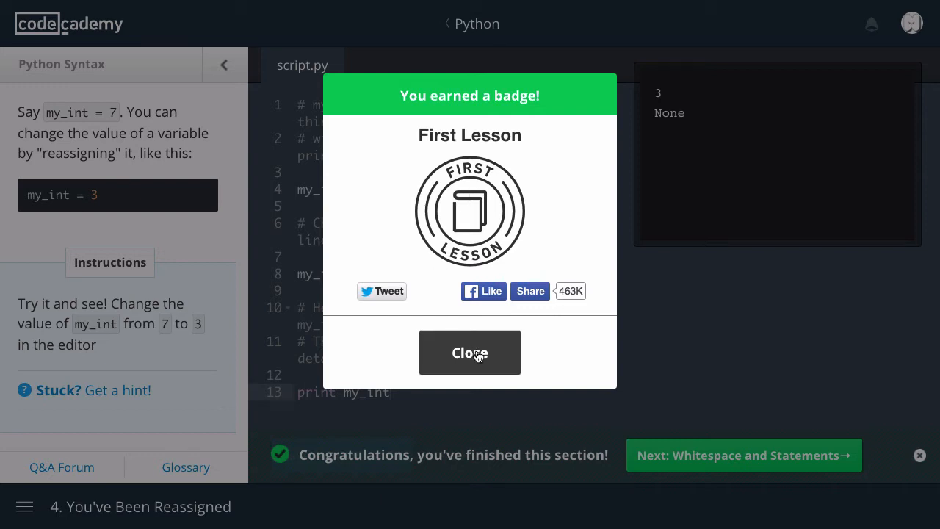
{"action": "left_click", "coordinate": [470, 352]}
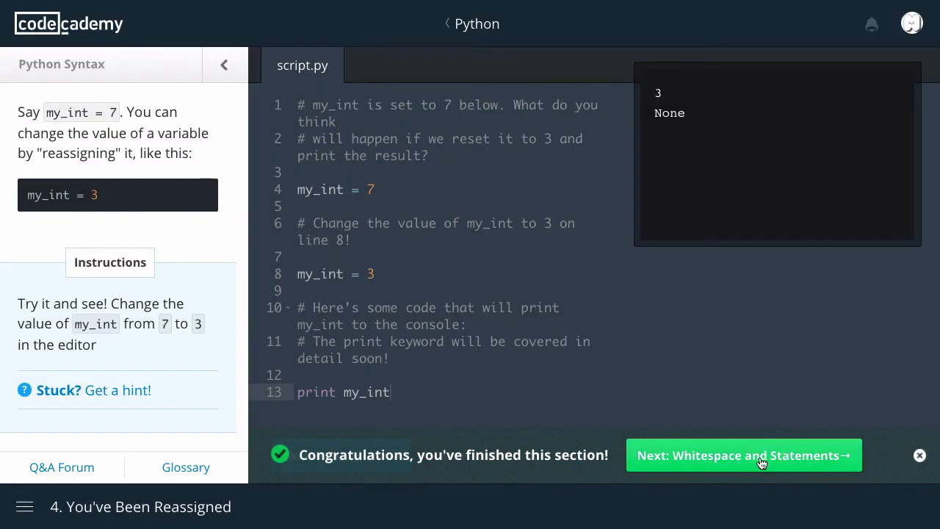
- Go on to the Whitespace and Statements section and read the lesson
{"action": "left_click", "coordinate": [743, 456]}
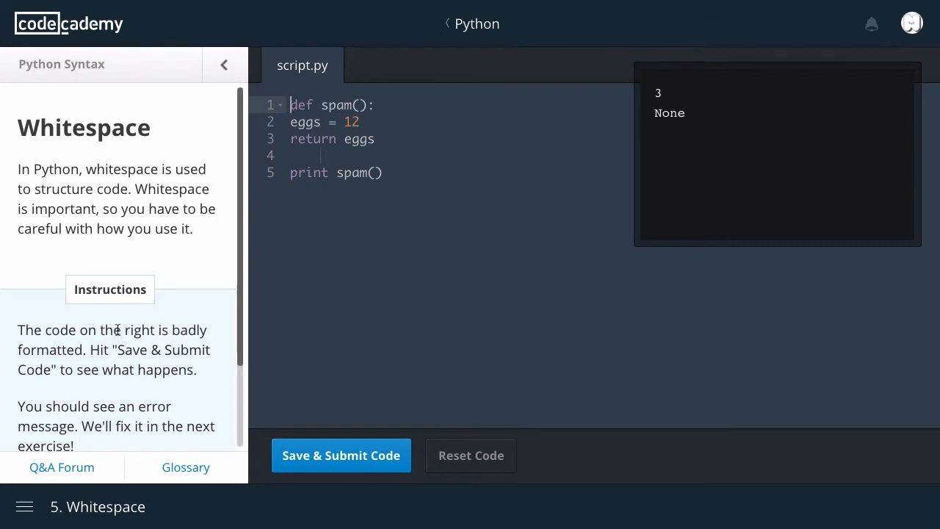
{"action": "scroll", "scroll_direction": "down", "scroll_amount": 3}
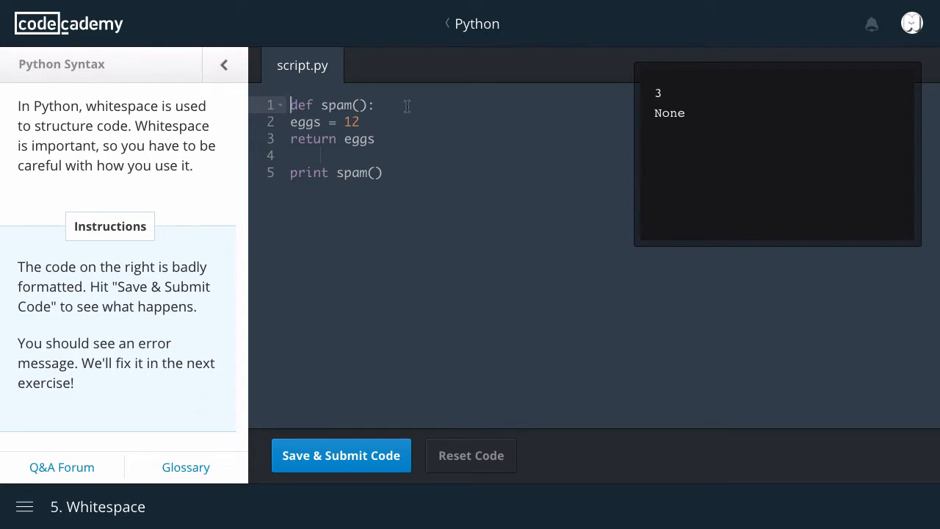
{"action": "mouse_move", "coordinate": [402, 118]}
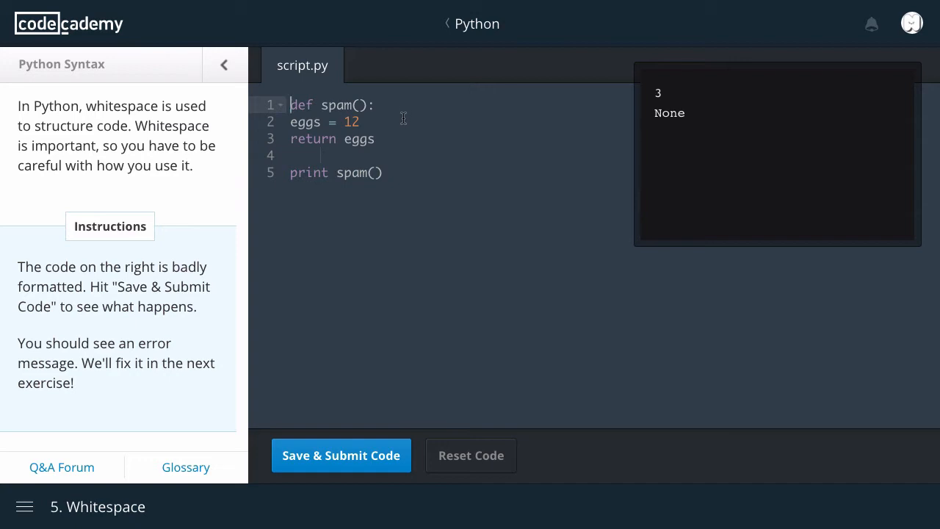
{"action": "mouse_move", "coordinate": [418, 352]}
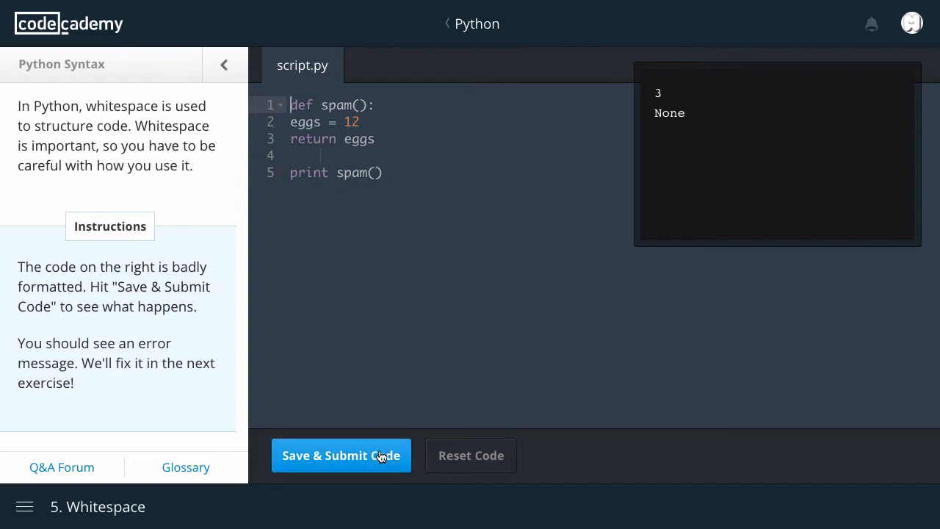
- Run the badly indented spam() script to see the IndentationError, then dismiss the badge notice
{"action": "left_click", "coordinate": [341, 455]}
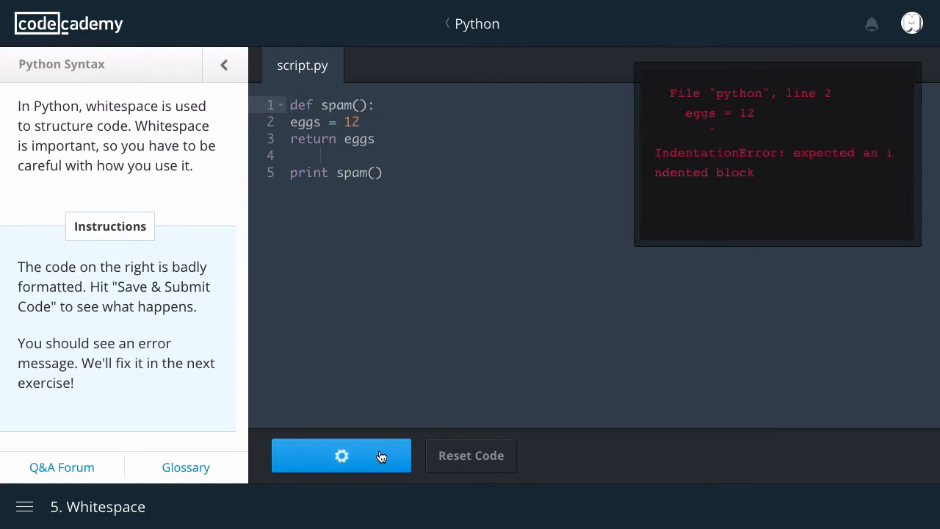
{"action": "left_click", "coordinate": [340, 455]}
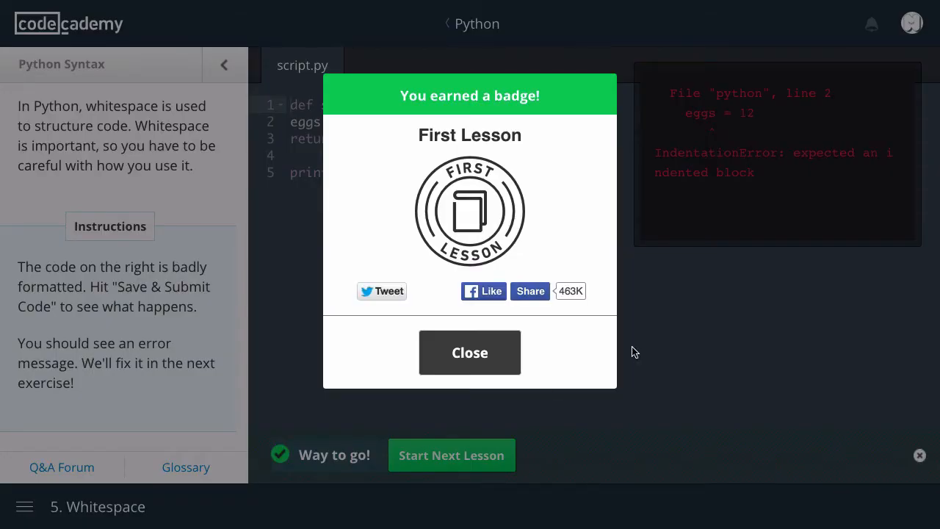
{"action": "mouse_move", "coordinate": [799, 104]}
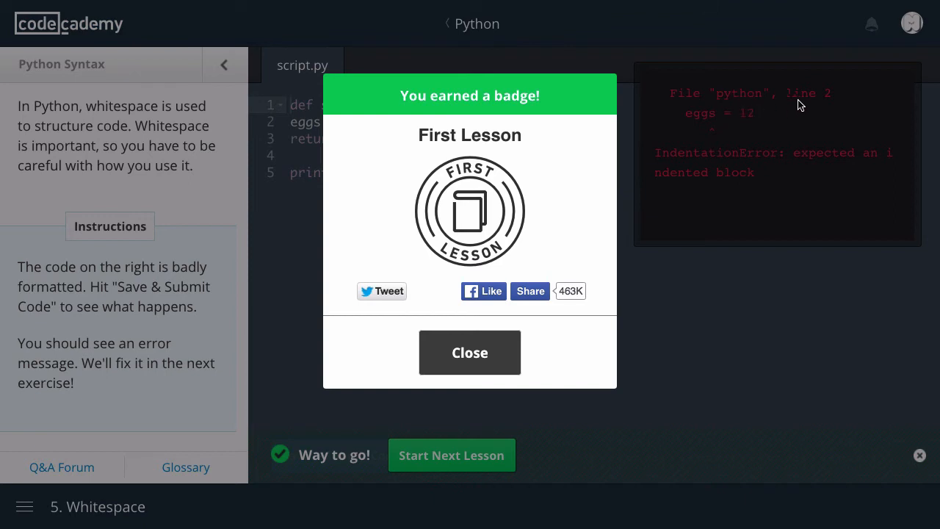
{"action": "mouse_move", "coordinate": [741, 130]}
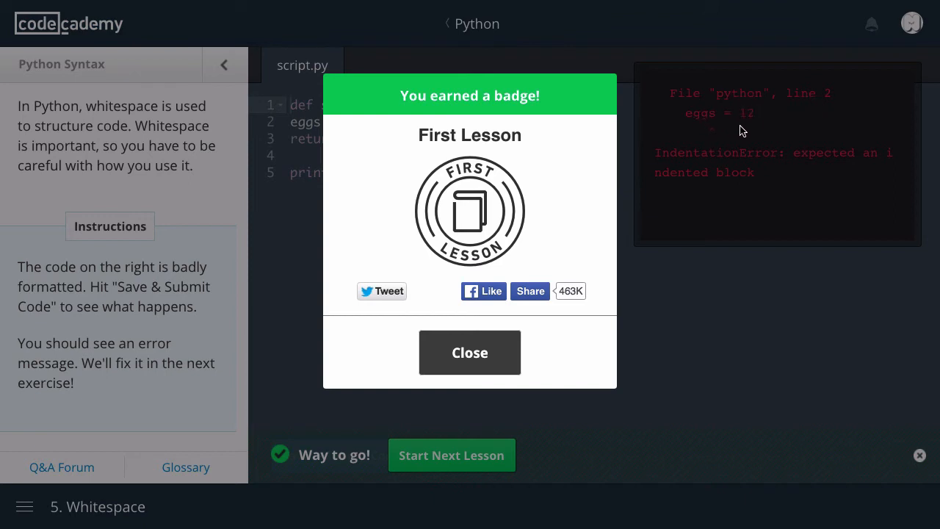
{"action": "mouse_move", "coordinate": [758, 162]}
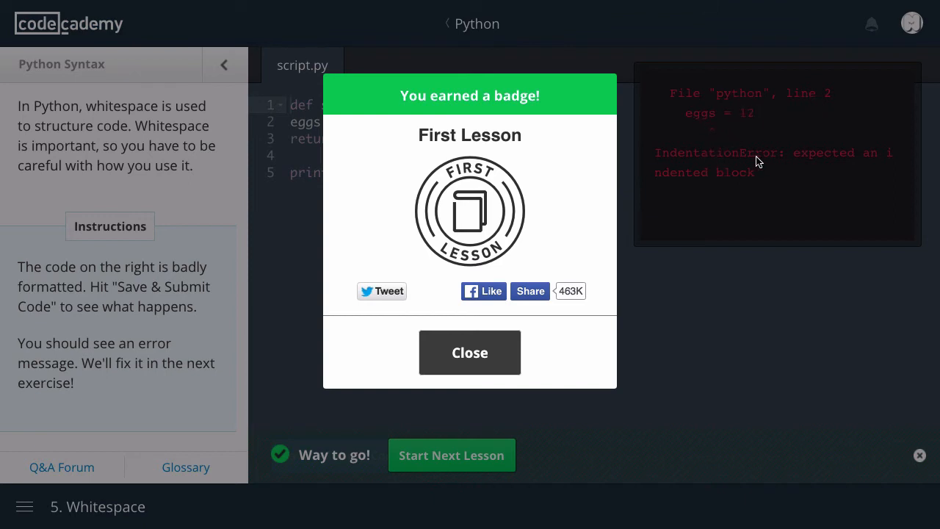
{"action": "mouse_move", "coordinate": [721, 182]}
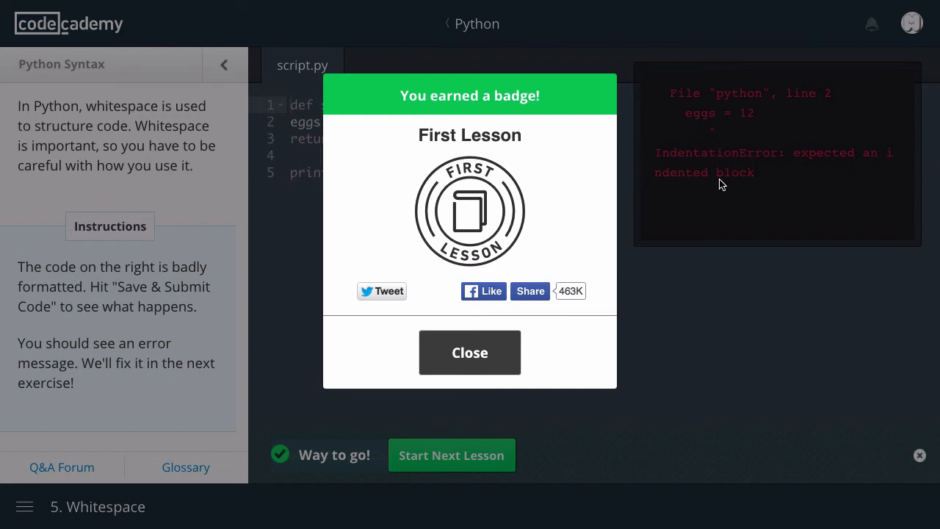
{"action": "mouse_move", "coordinate": [490, 212]}
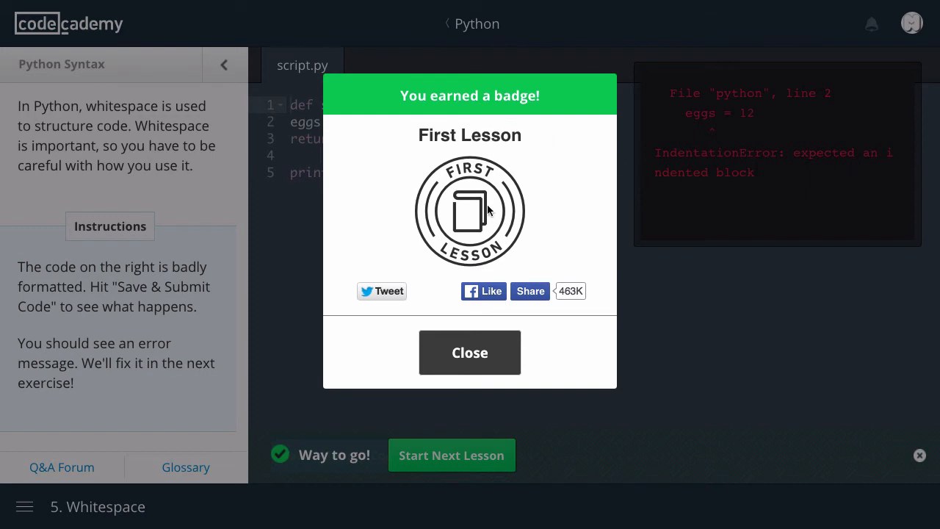
{"action": "mouse_move", "coordinate": [470, 353]}
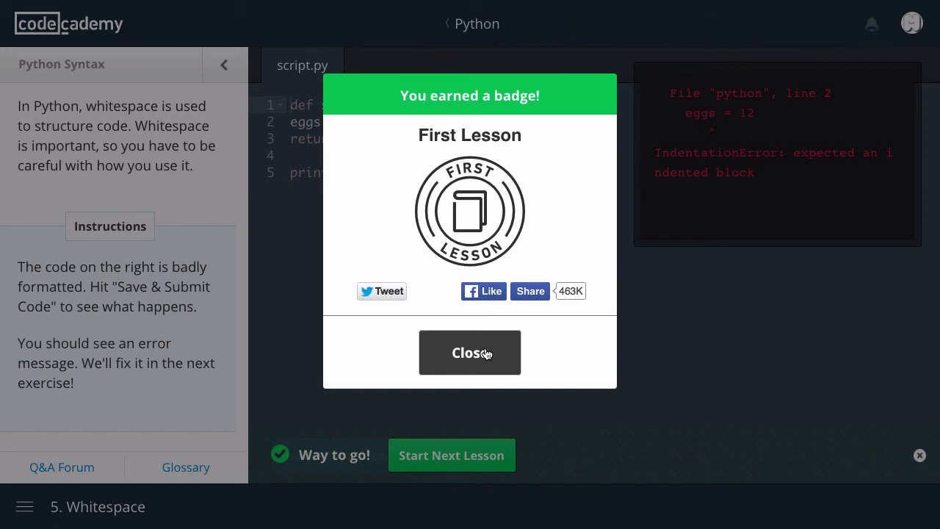
{"action": "left_click", "coordinate": [470, 352]}
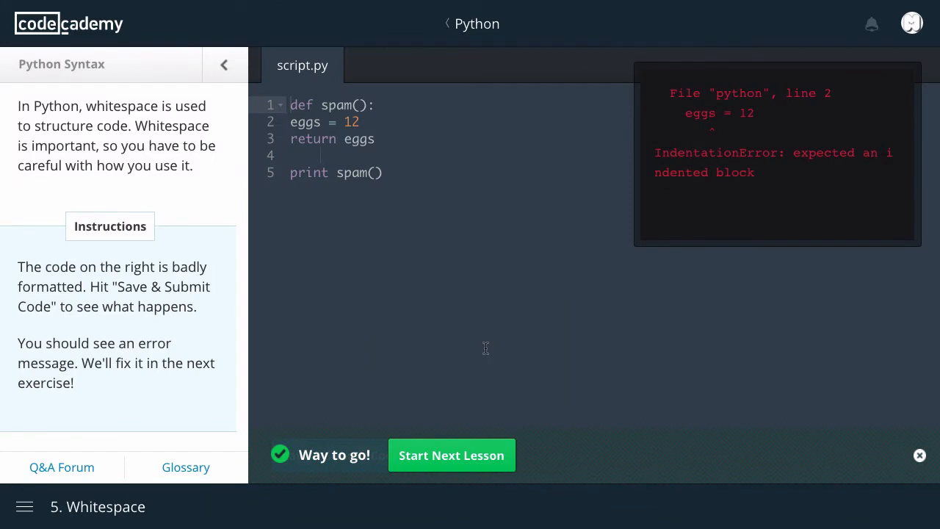
- Start the Whitespace Means Right Space exercise and read its instructions
{"action": "left_click", "coordinate": [450, 455]}
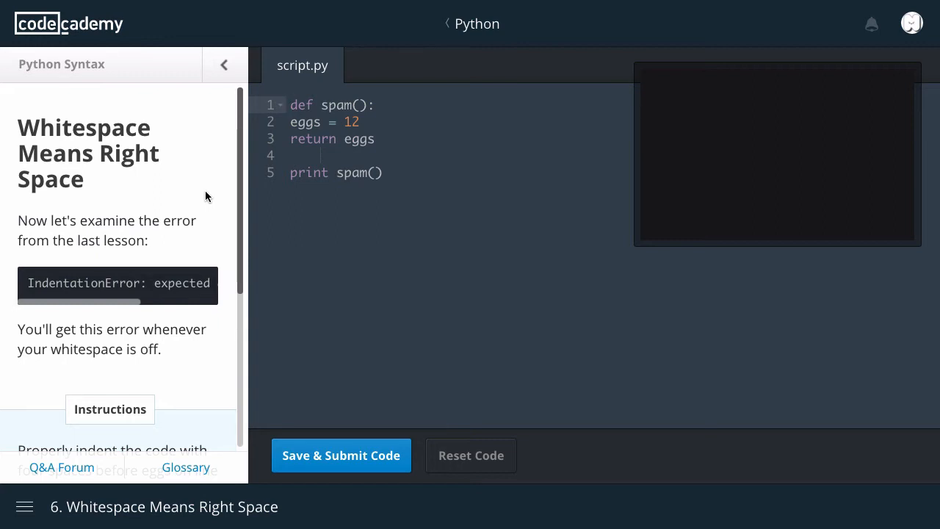
{"action": "scroll", "scroll_direction": "down", "scroll_amount": 3}
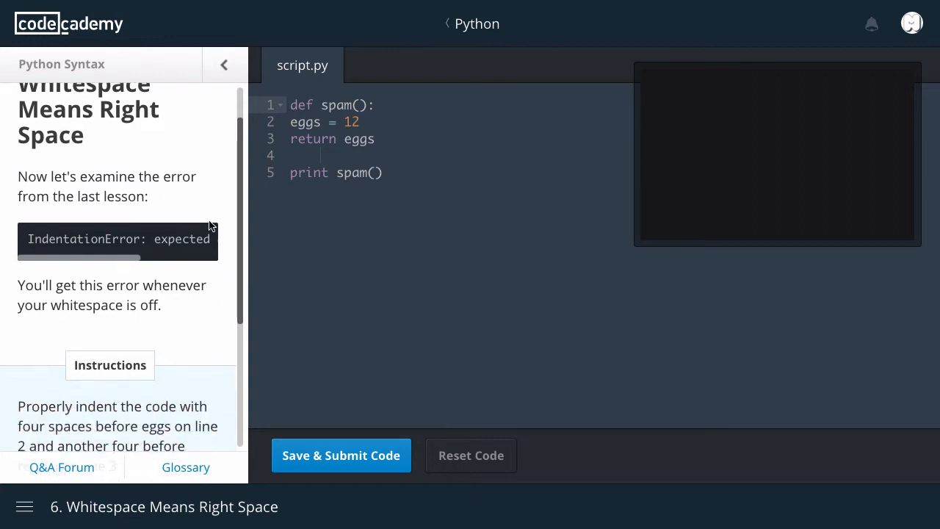
{"action": "mouse_move", "coordinate": [150, 244]}
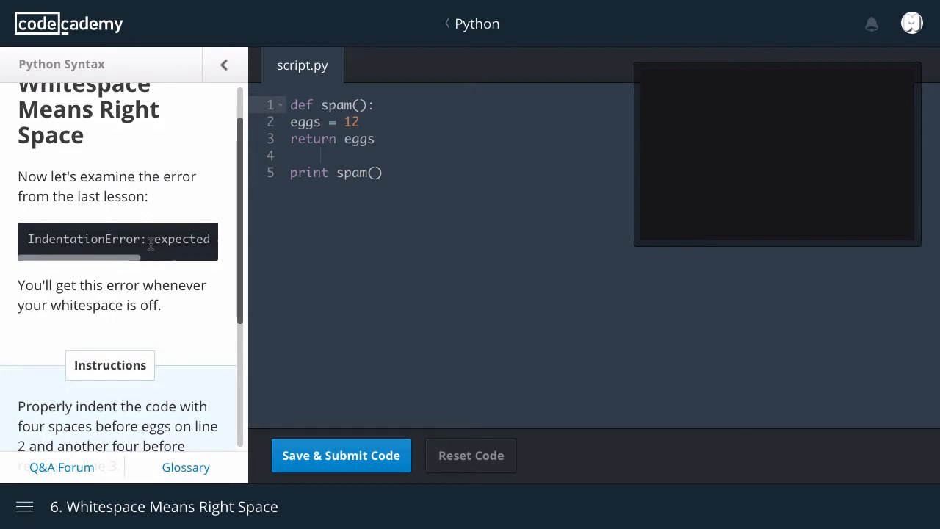
{"action": "scroll", "scroll_direction": "right", "scroll_amount": 3}
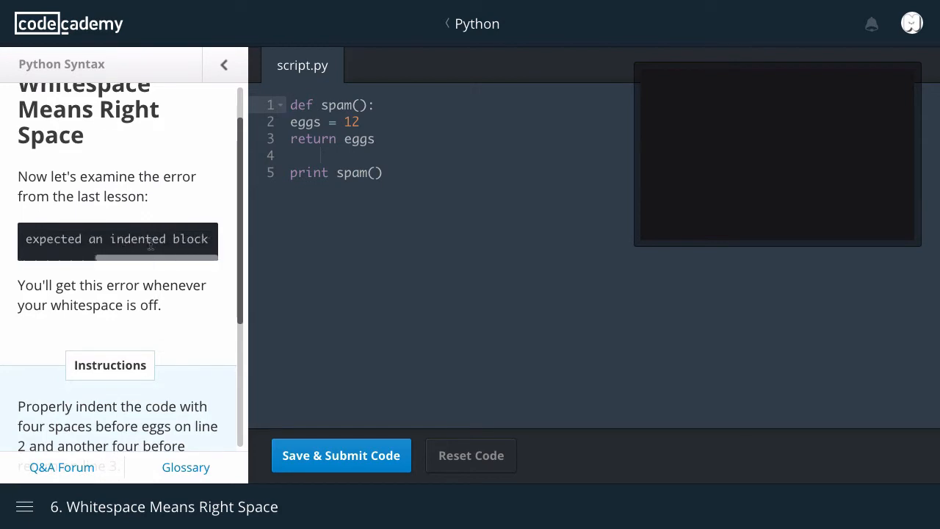
{"action": "mouse_move", "coordinate": [229, 311]}
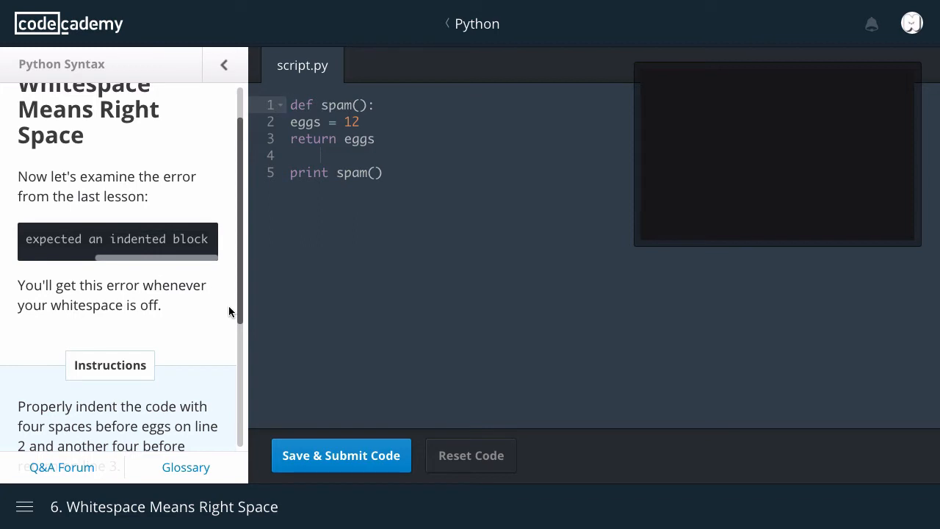
{"action": "scroll", "scroll_direction": "down", "scroll_amount": 3}
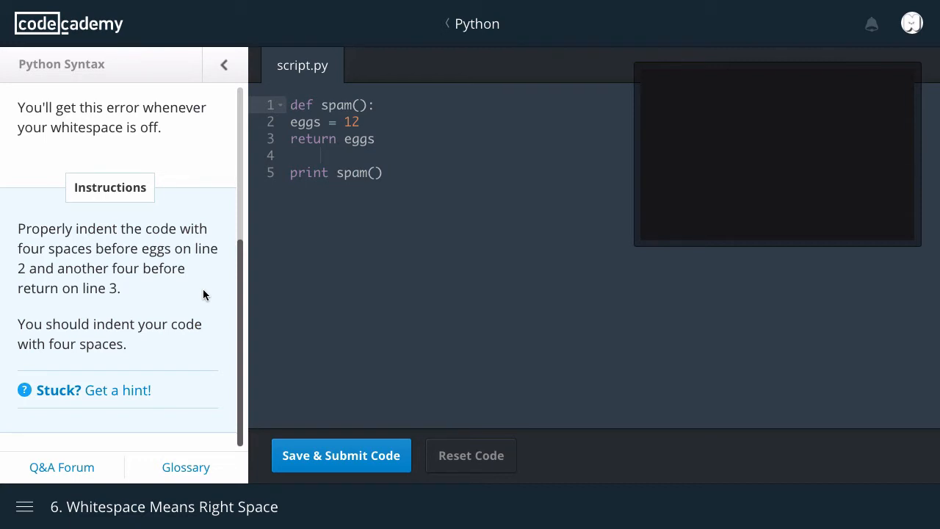
{"action": "mouse_move", "coordinate": [179, 317]}
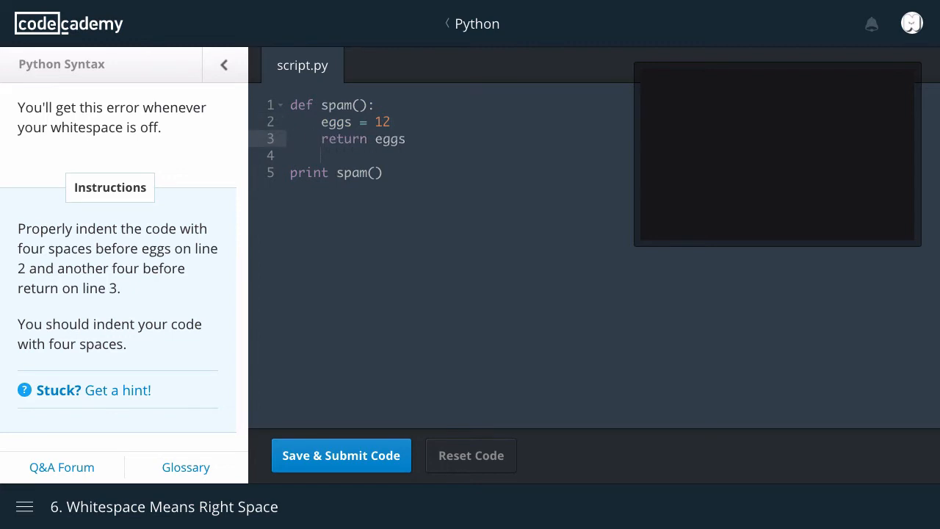
{"action": "mouse_move", "coordinate": [370, 464]}
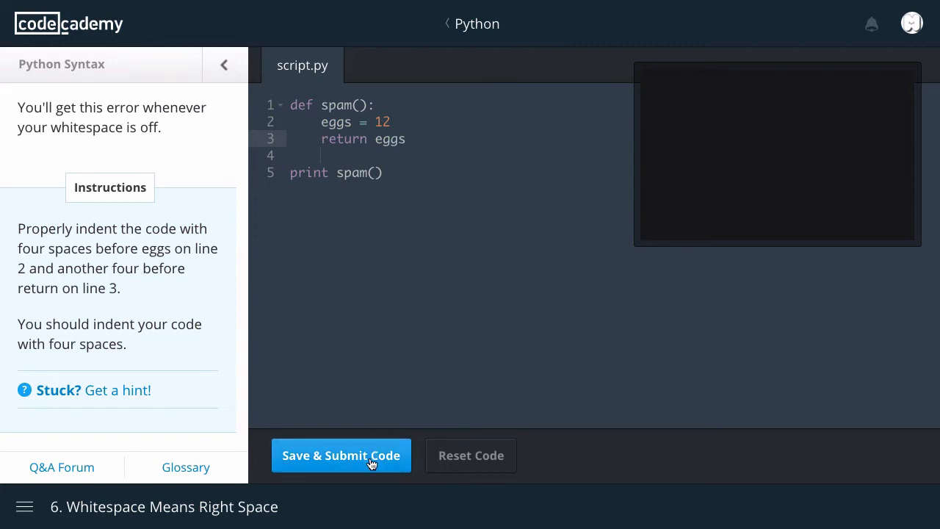
- Submit the script with eggs and return indented four spaces so it prints 12 and None
{"action": "left_click", "coordinate": [341, 455]}
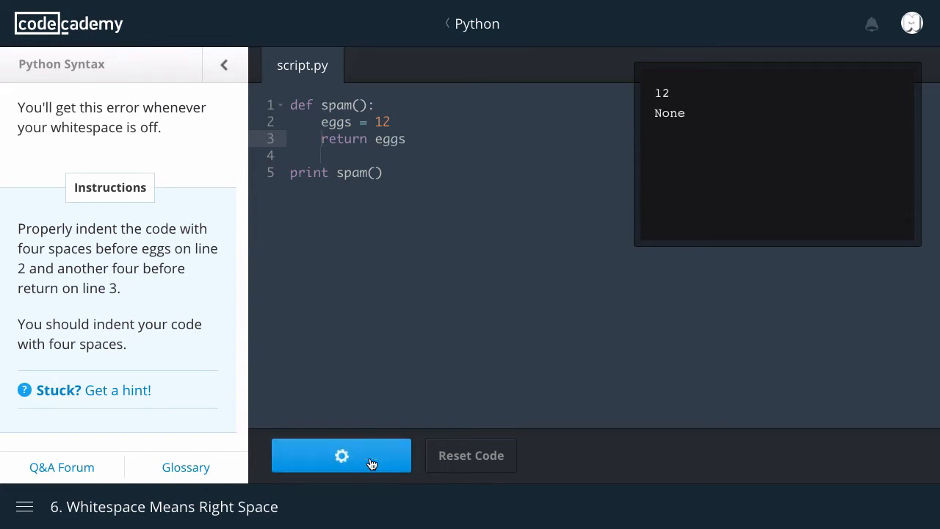
{"action": "left_click", "coordinate": [341, 455]}
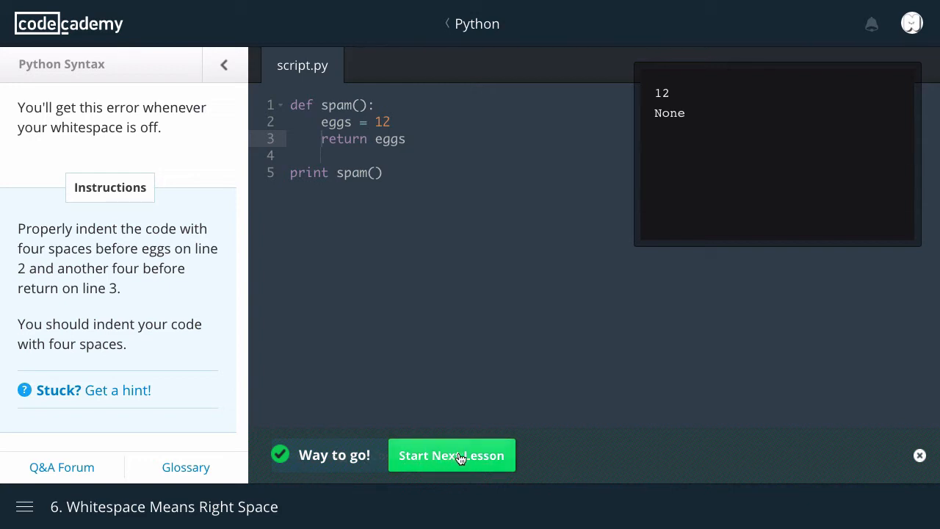
- Start the A Matter of Interpretation exercise and read its instructions
{"action": "left_click", "coordinate": [451, 455]}
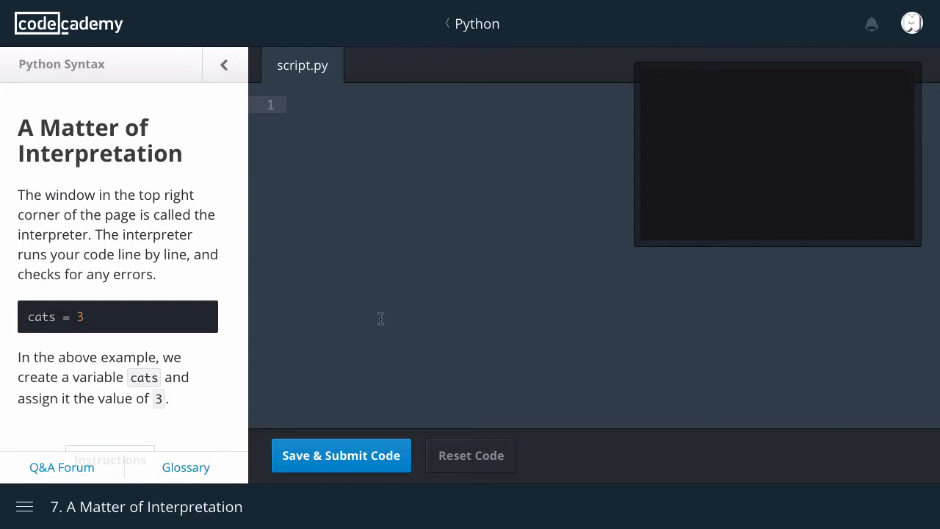
{"action": "mouse_move", "coordinate": [352, 316]}
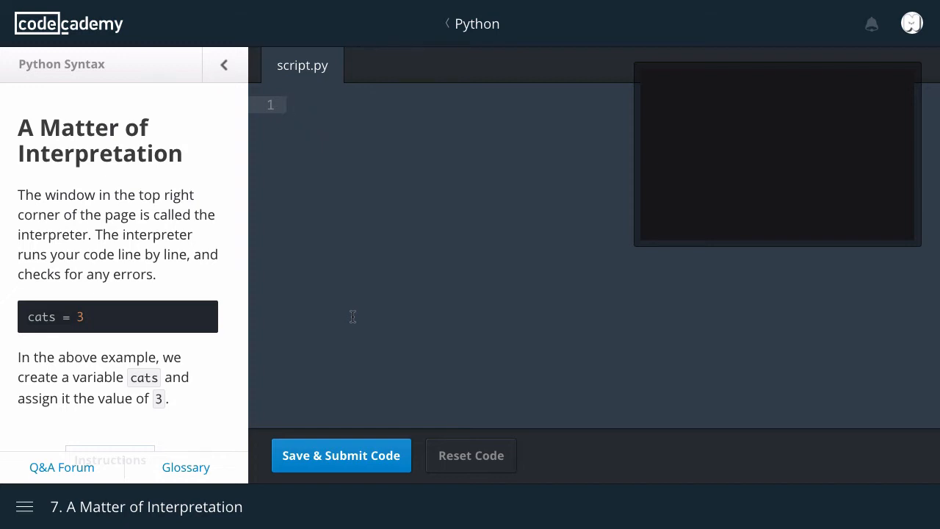
{"action": "mouse_move", "coordinate": [834, 191]}
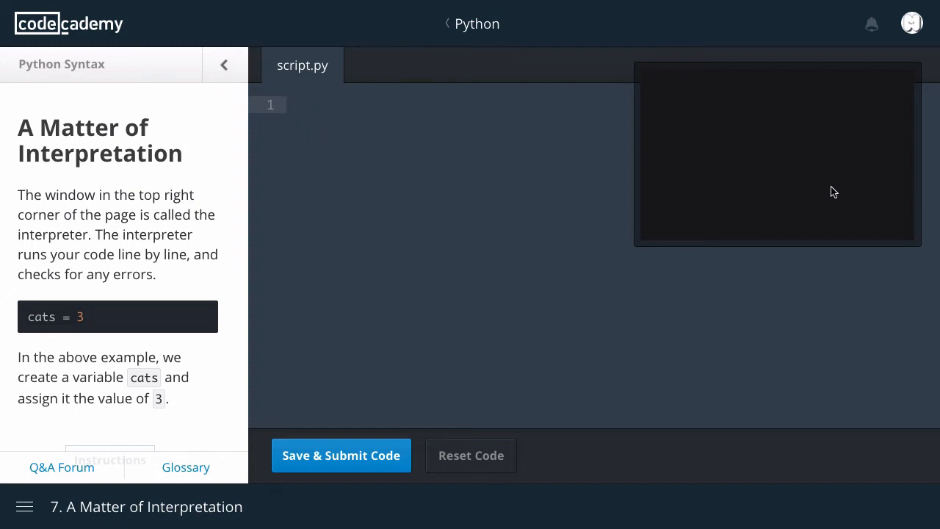
{"action": "mouse_move", "coordinate": [733, 65]}
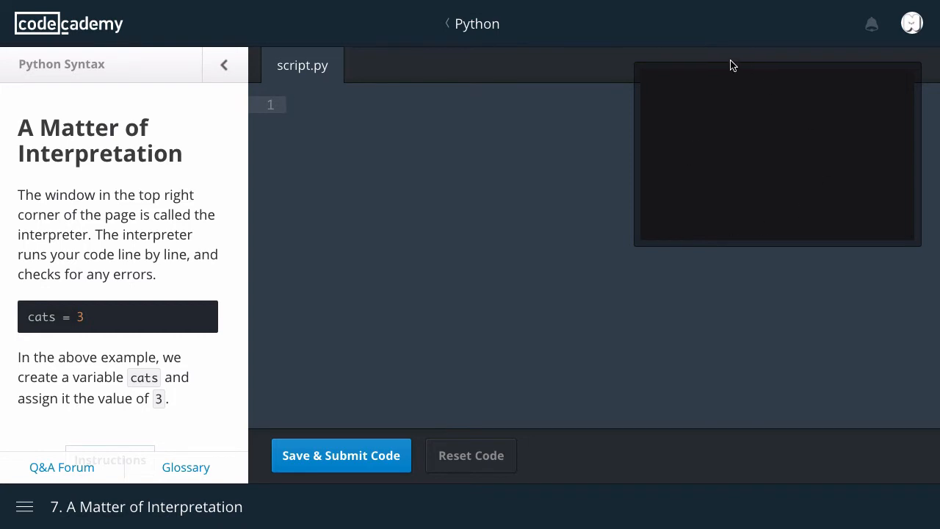
{"action": "mouse_move", "coordinate": [690, 150]}
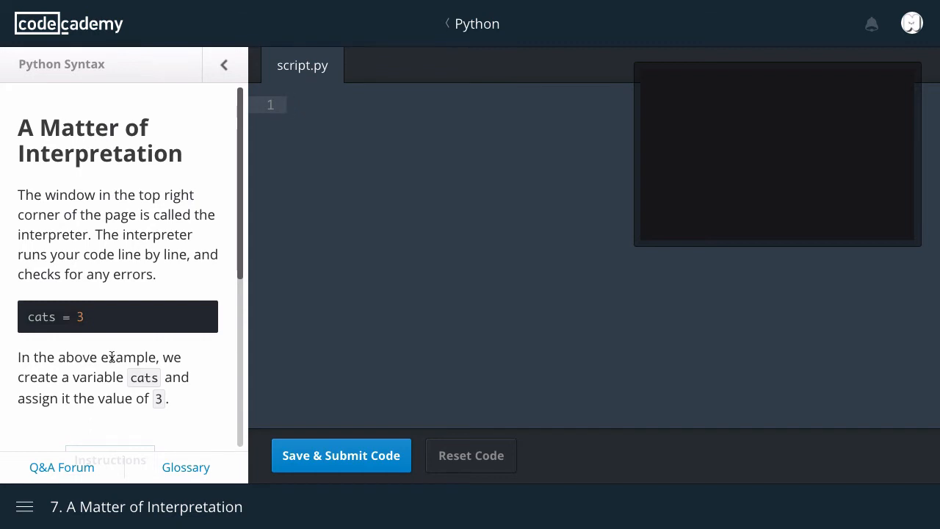
{"action": "scroll", "scroll_direction": "down", "scroll_amount": 3}
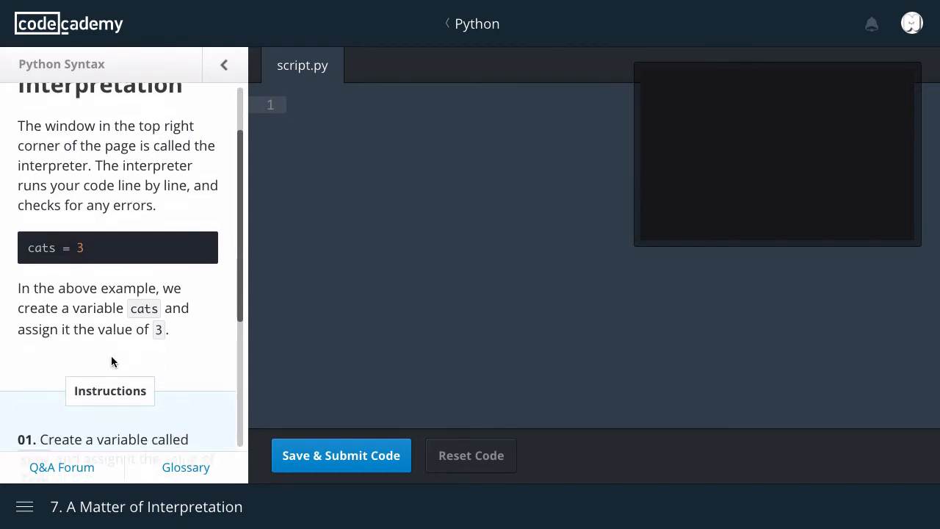
{"action": "scroll", "scroll_direction": "down", "scroll_amount": 3}
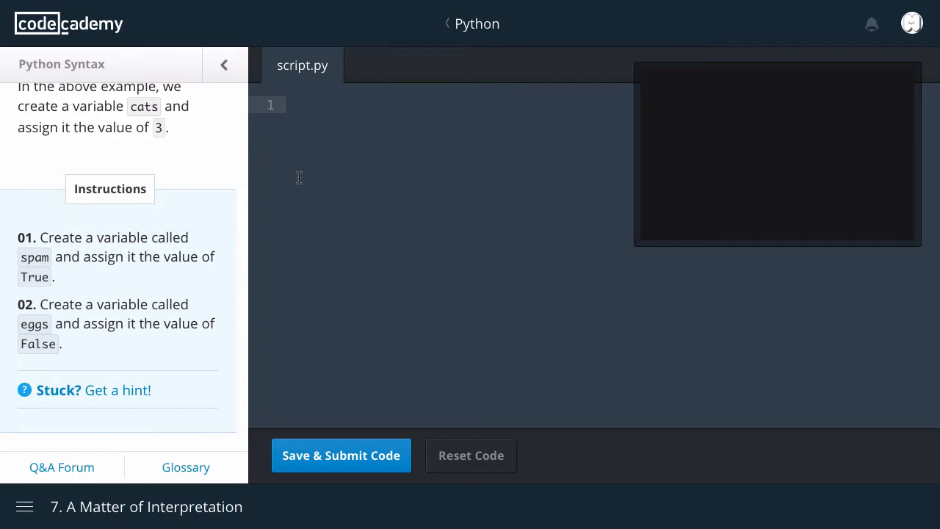
- Set spam = True and eggs = False on two lines and submit the script
{"action": "type", "text": "spam"}
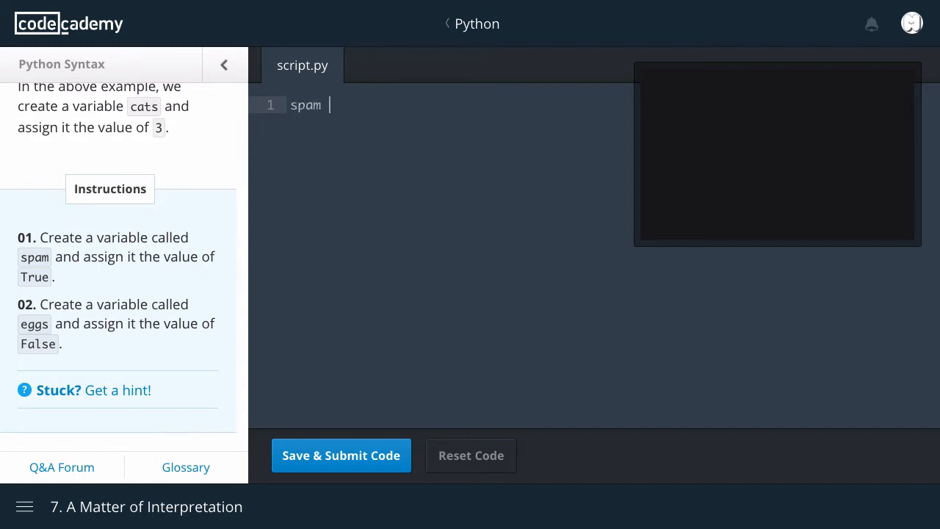
{"action": "type", "text": "= True"}
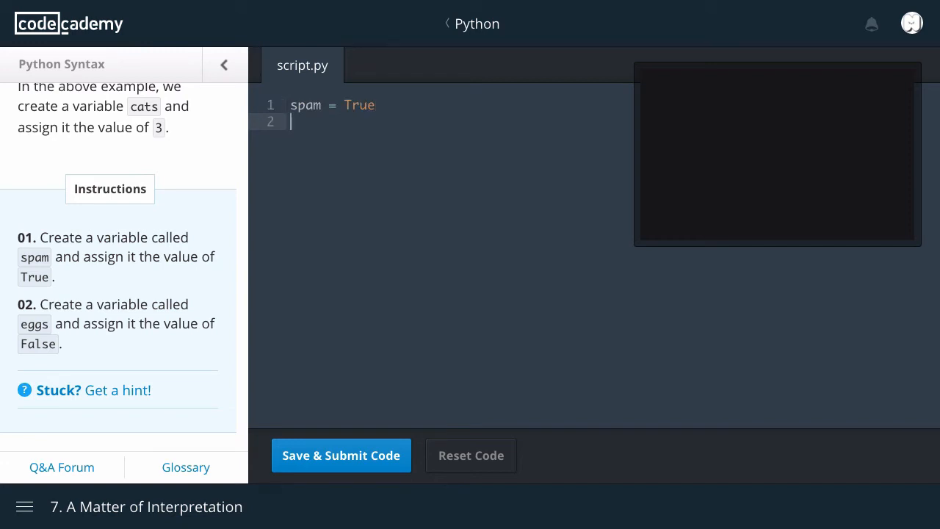
{"action": "type", "text": "eggs ="}
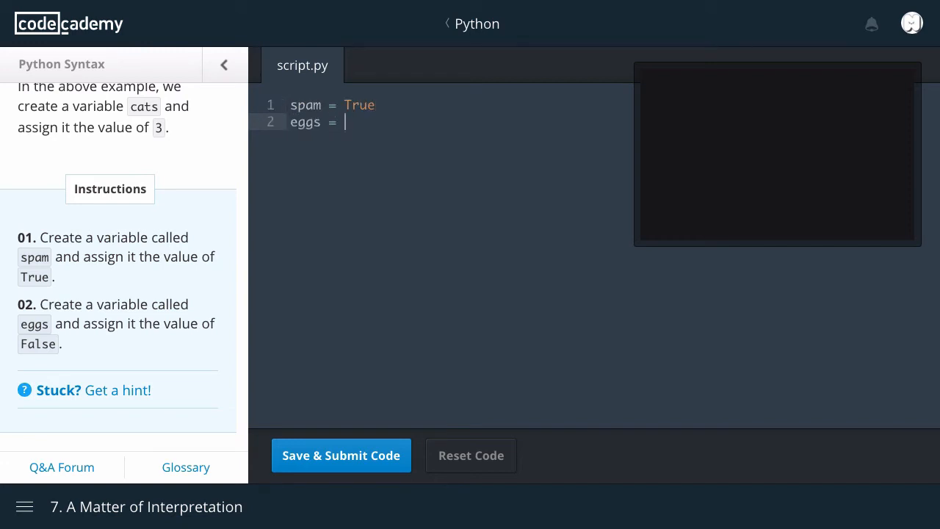
{"action": "type", "text": "False"}
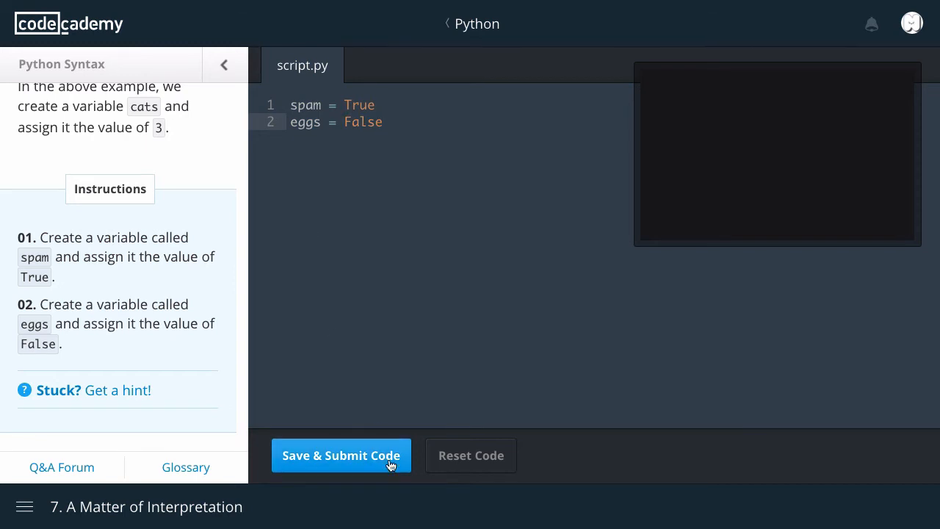
{"action": "left_click", "coordinate": [340, 455]}
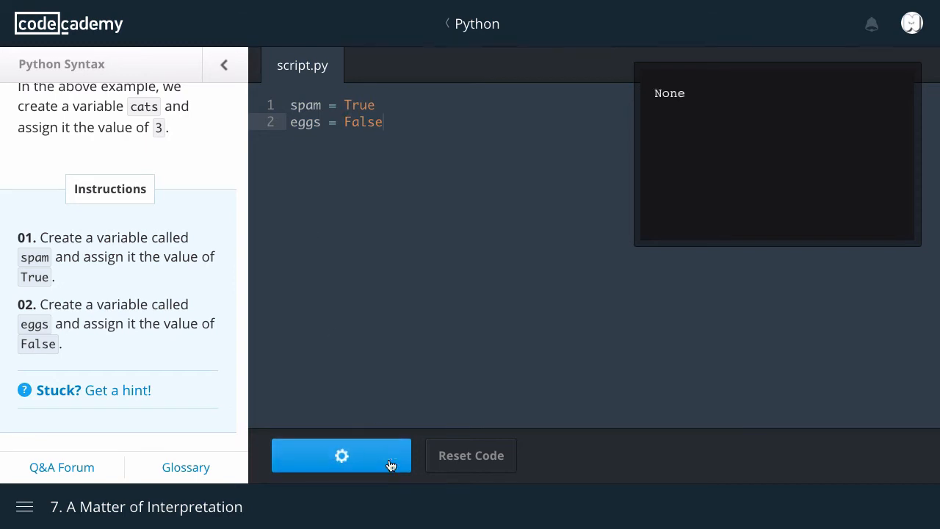
{"action": "left_click", "coordinate": [341, 455]}
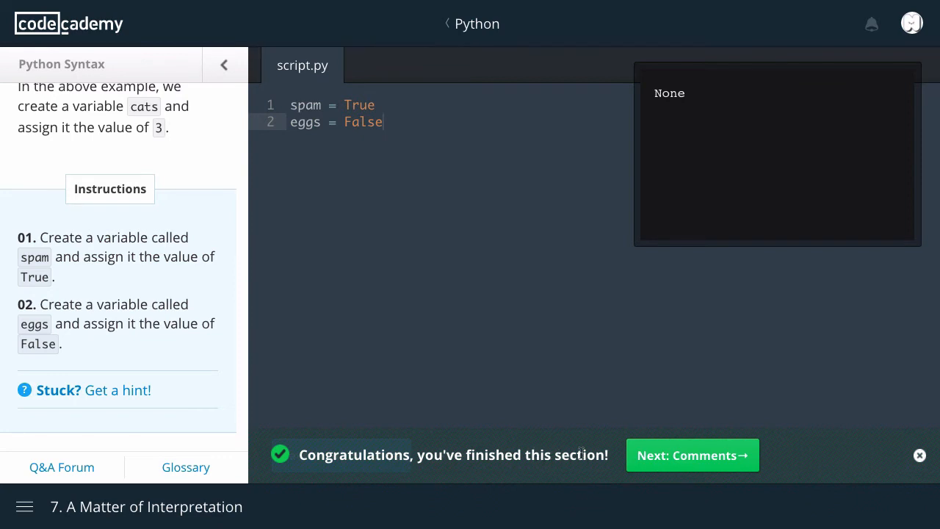
- Enter the Single Line Comments exercise and write "# What is the answer to life?" on line 1
{"action": "left_click", "coordinate": [690, 455]}
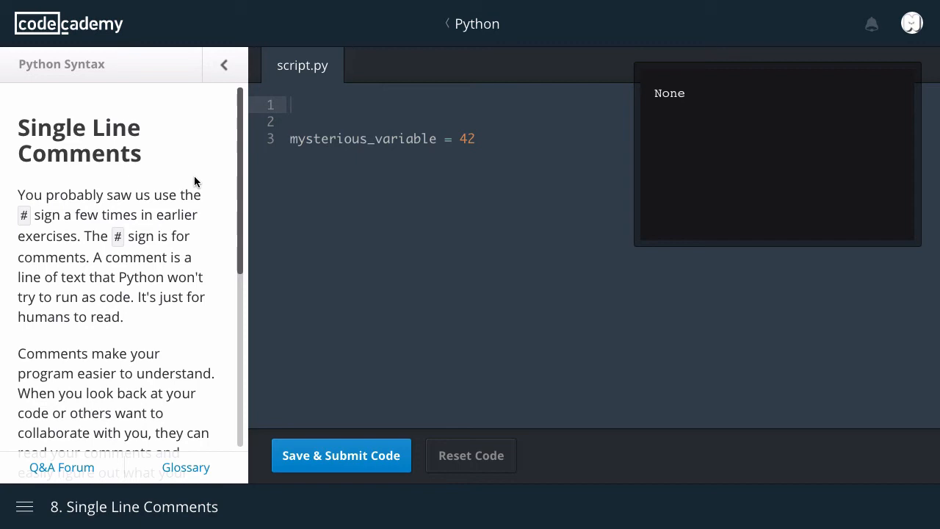
{"action": "scroll", "scroll_direction": "down", "scroll_amount": 3}
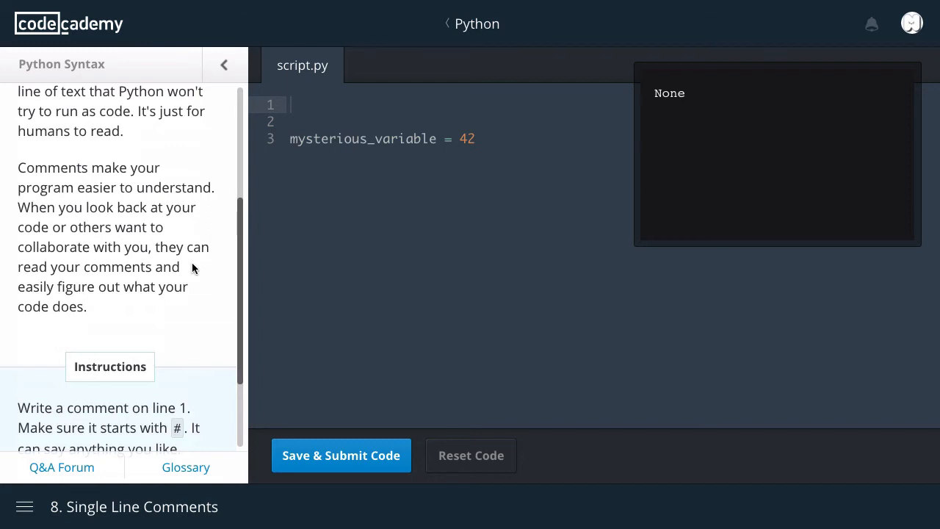
{"action": "scroll", "scroll_direction": "down", "scroll_amount": 3}
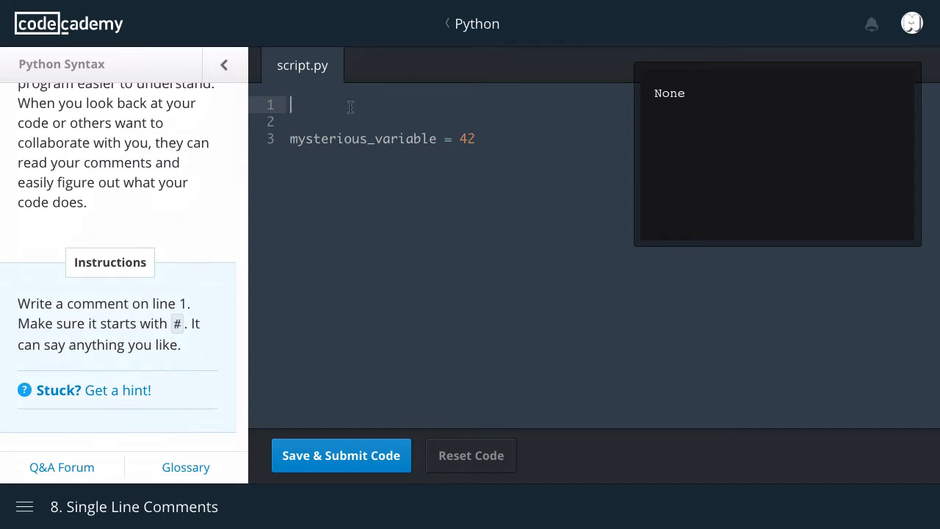
{"action": "type", "text": "f"}
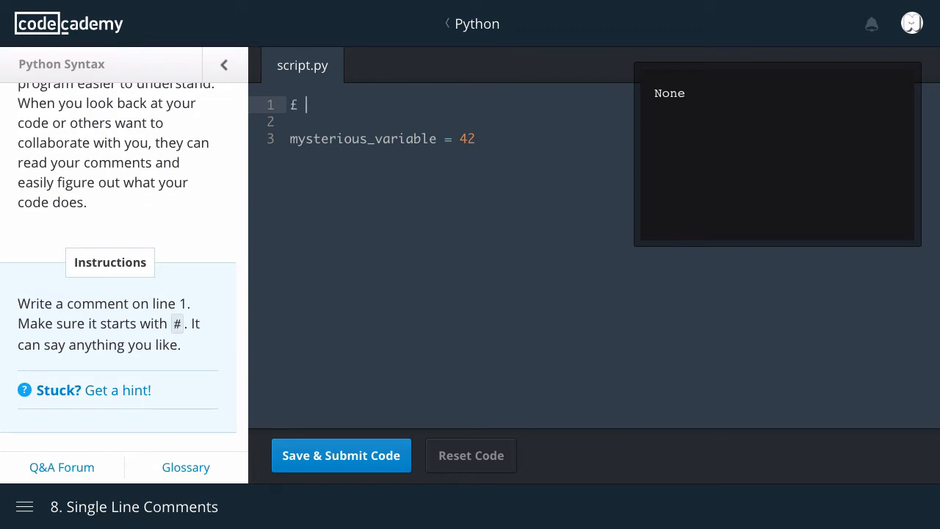
{"action": "key", "text": "Backspace"}
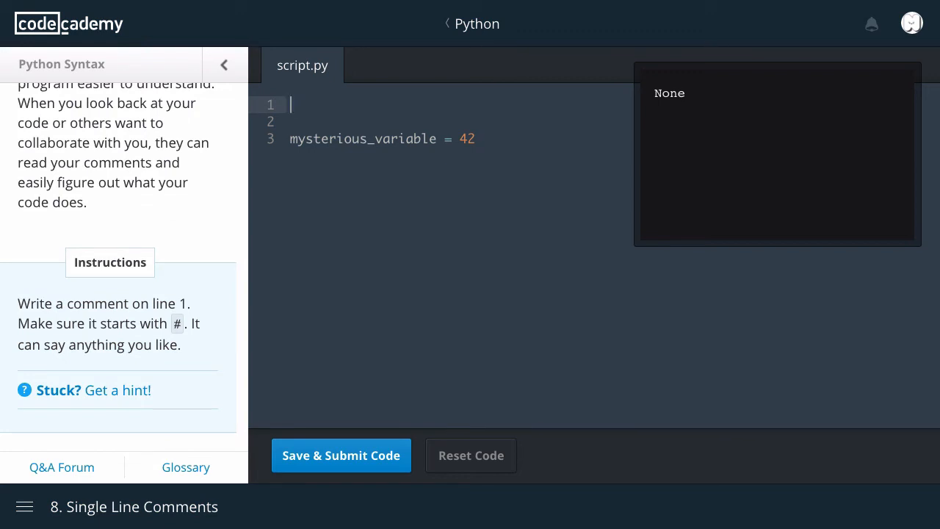
{"action": "type", "text": "#"}
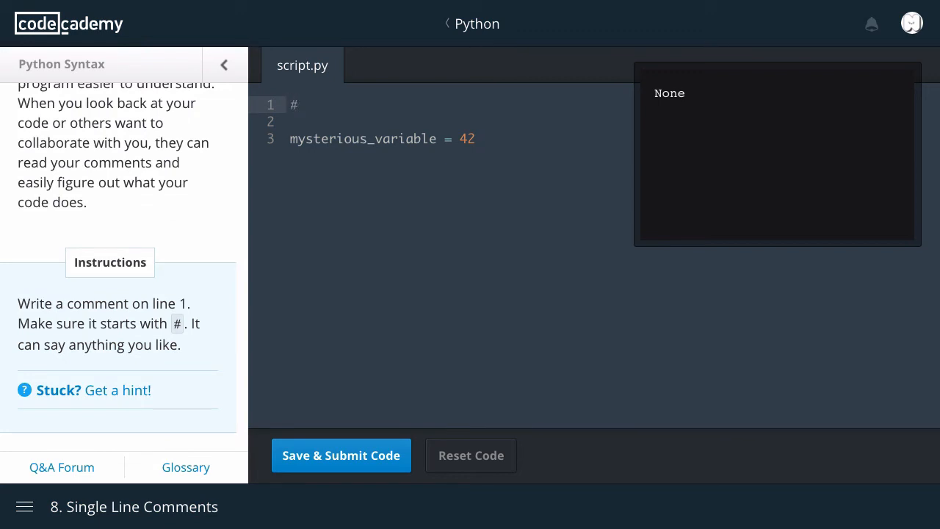
{"action": "left_click", "coordinate": [301, 104]}
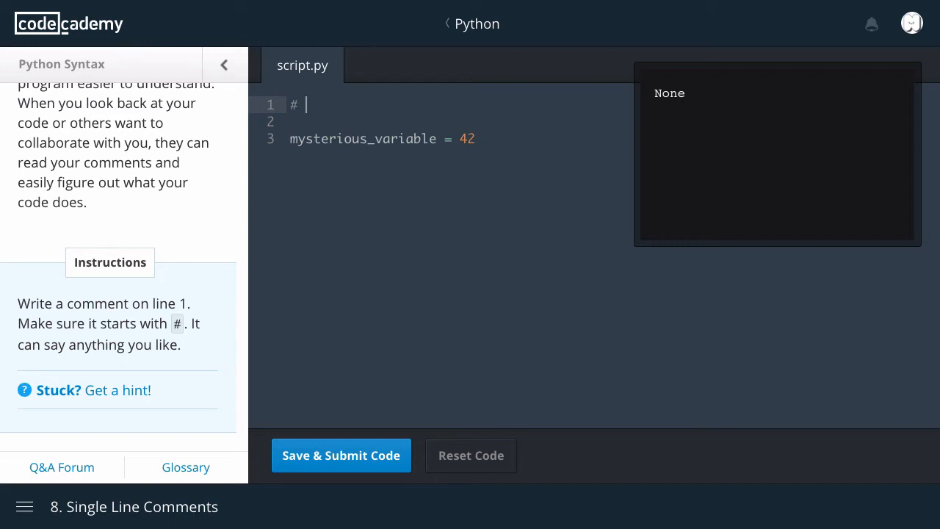
{"action": "type", "text": "What is the answ"}
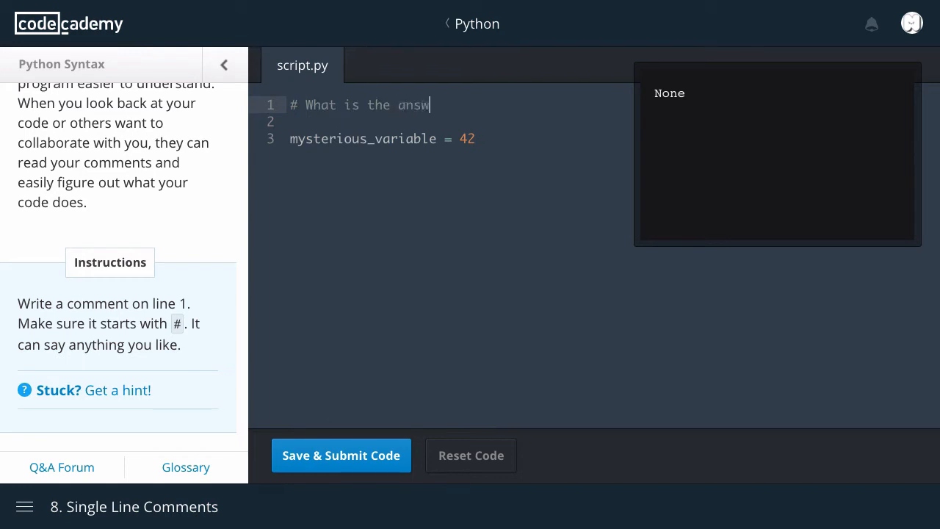
{"action": "type", "text": "er to life?"}
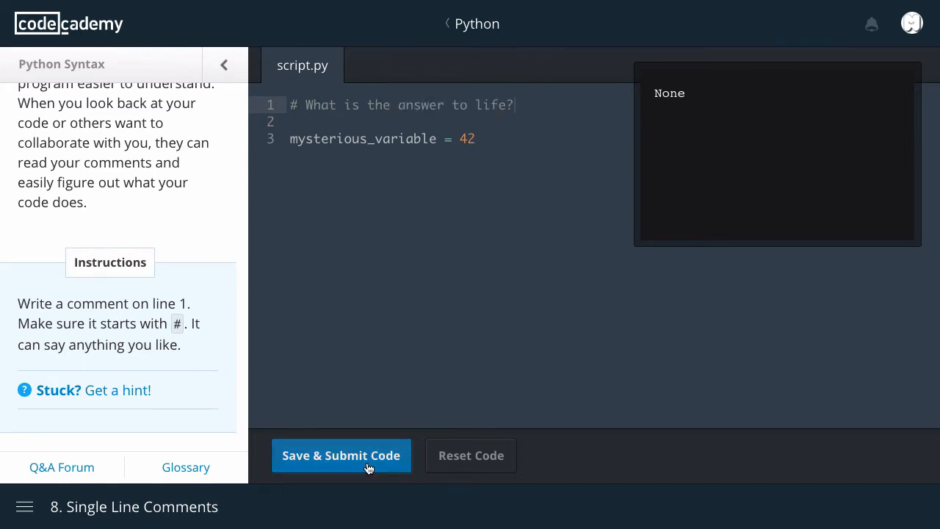
- Submit the comment successfully and continue to the Multi-Line Comments lesson
{"action": "left_click", "coordinate": [340, 456]}
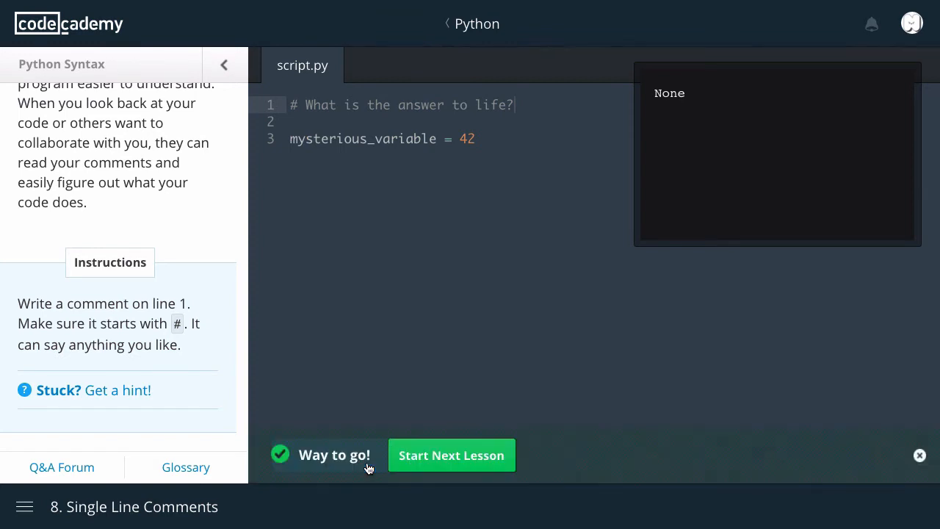
{"action": "mouse_move", "coordinate": [367, 464]}
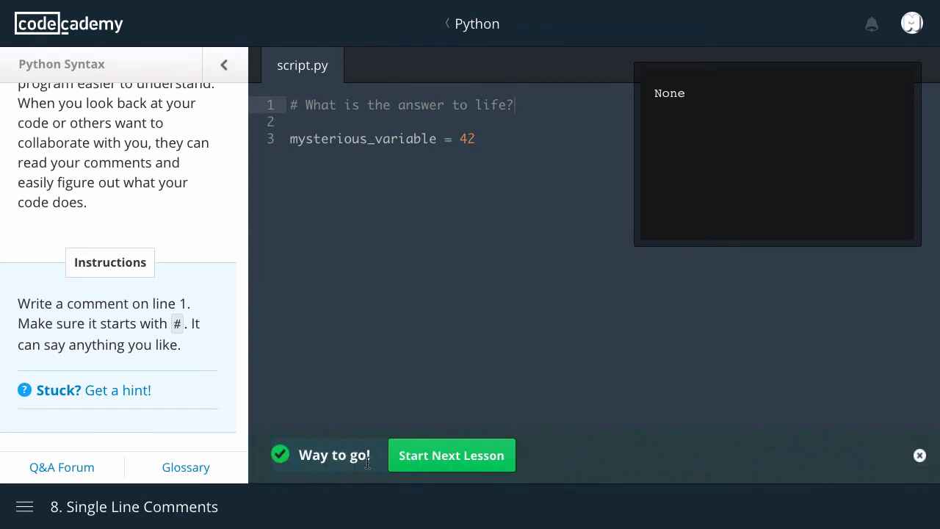
{"action": "mouse_move", "coordinate": [429, 455]}
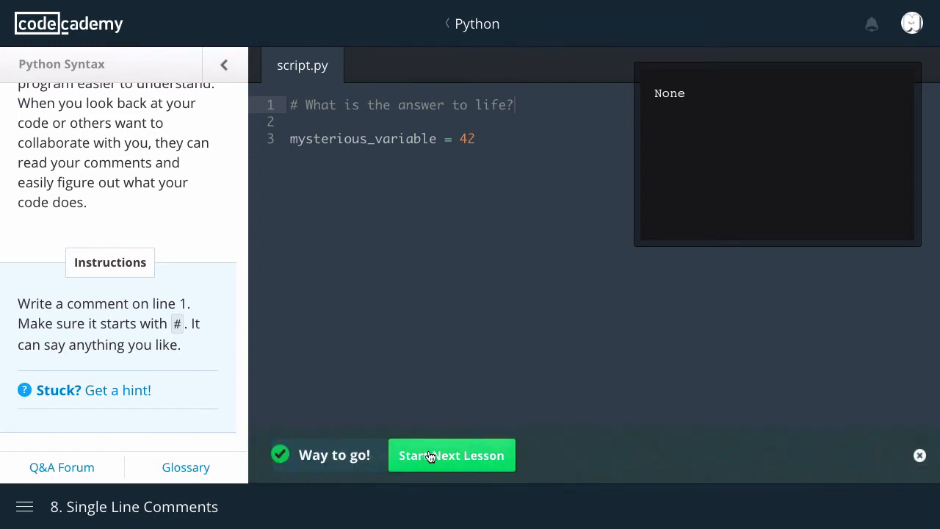
{"action": "left_click", "coordinate": [451, 455]}
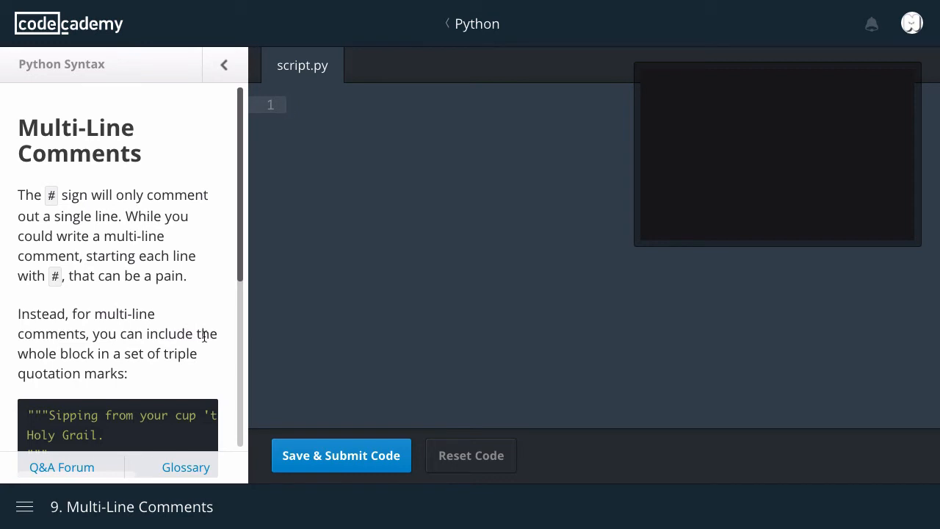
{"action": "mouse_move", "coordinate": [196, 312]}
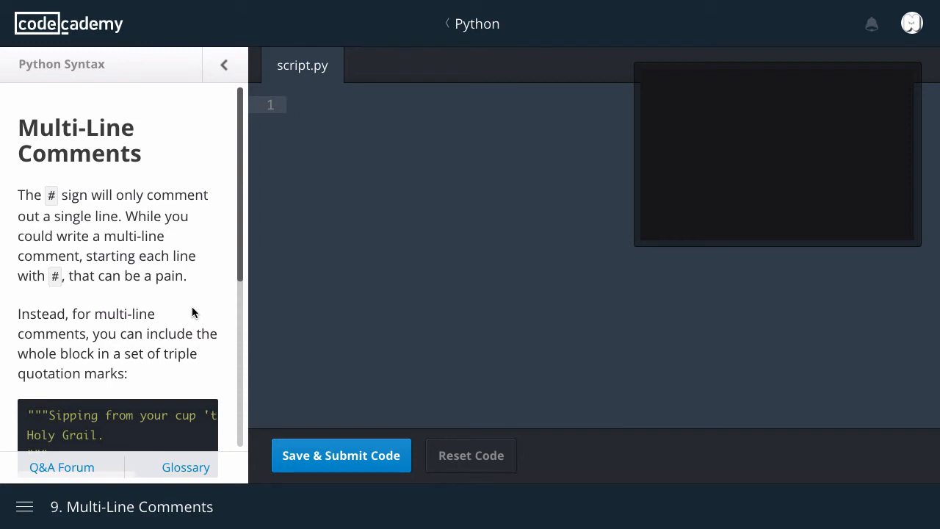
- Scroll the Multi-Line Comments lesson down to its Instructions box
{"action": "scroll", "scroll_direction": "down", "scroll_amount": 3}
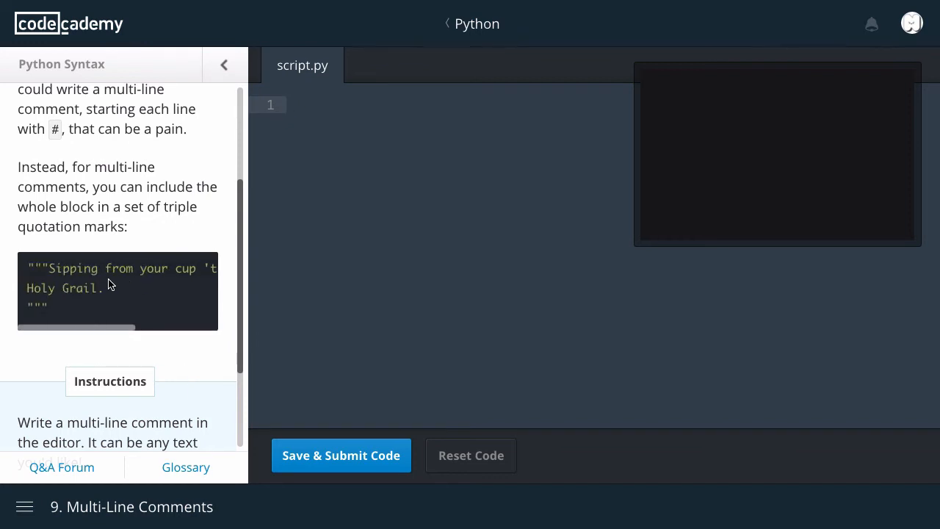
{"action": "scroll", "scroll_direction": "down", "scroll_amount": 3}
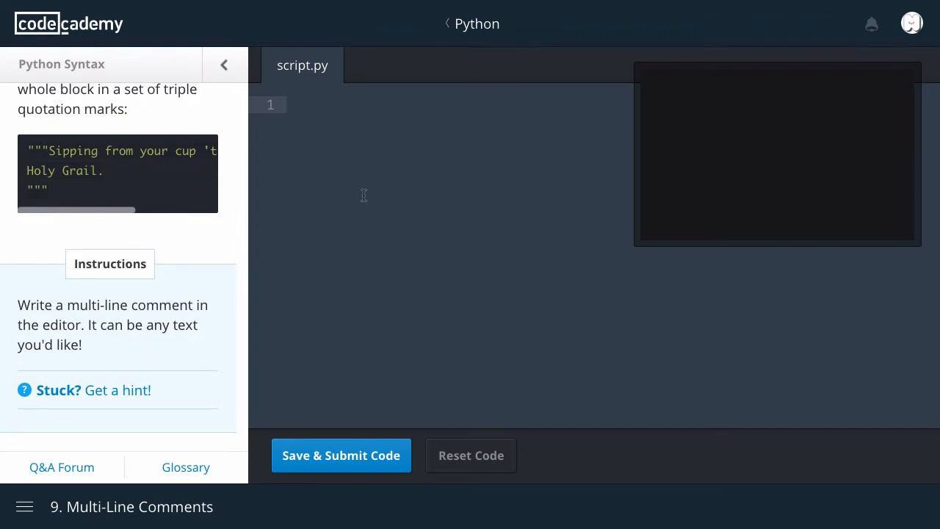
- Write a triple-quoted multi-line comment saying it can be any text you'd like, split across lines
{"action": "type", "text": "\""}
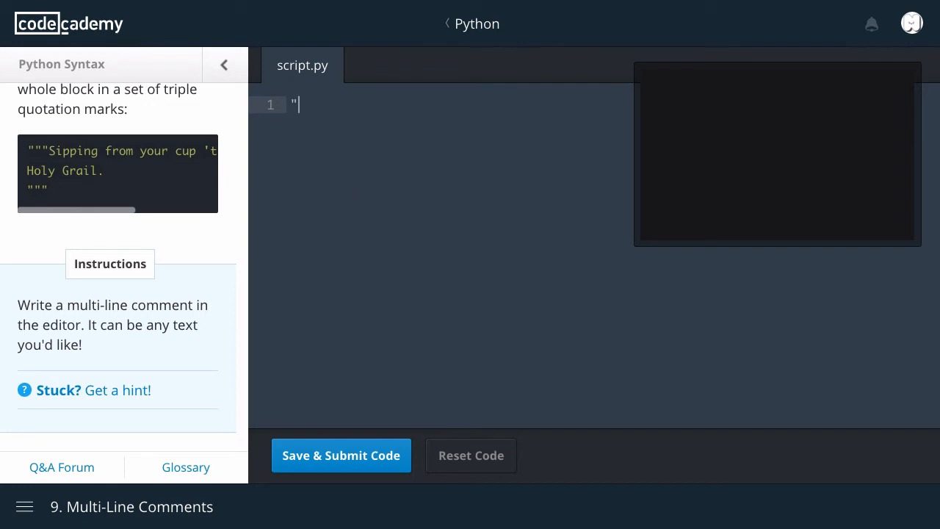
{"action": "type", "text": "\"\""}
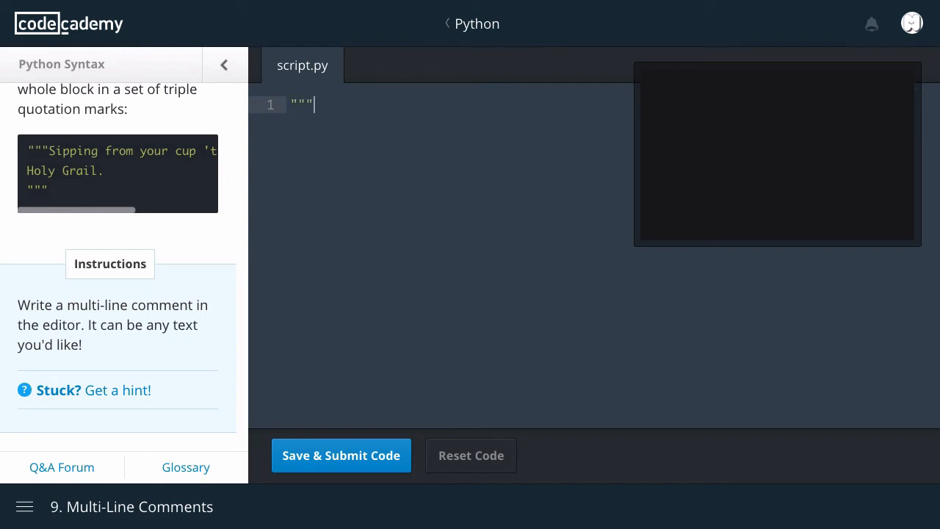
{"action": "type", "text": "Write a"}
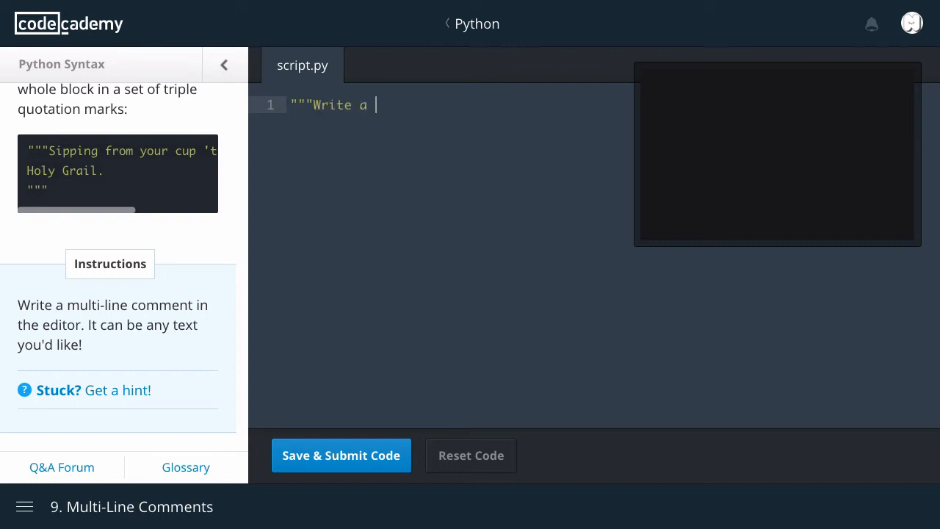
{"action": "type", "text": "multi-line"}
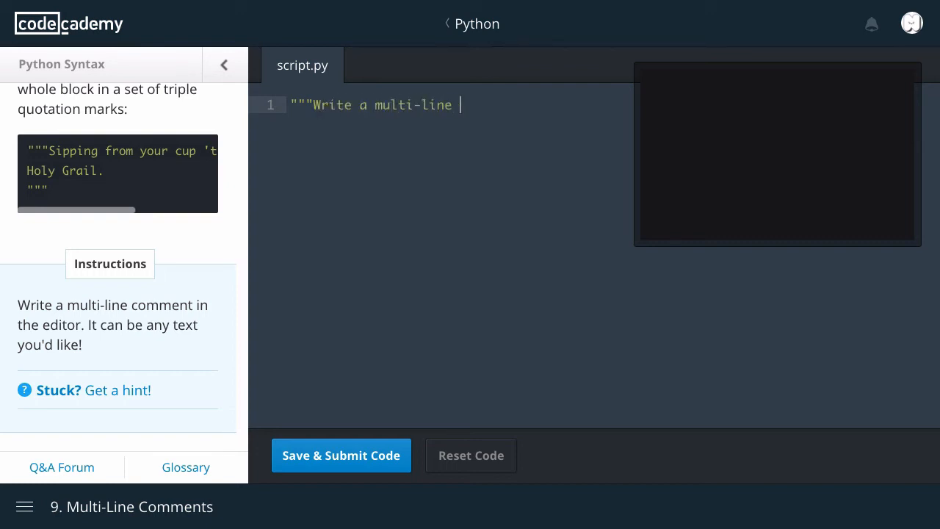
{"action": "type", "text": "comment in the editor"}
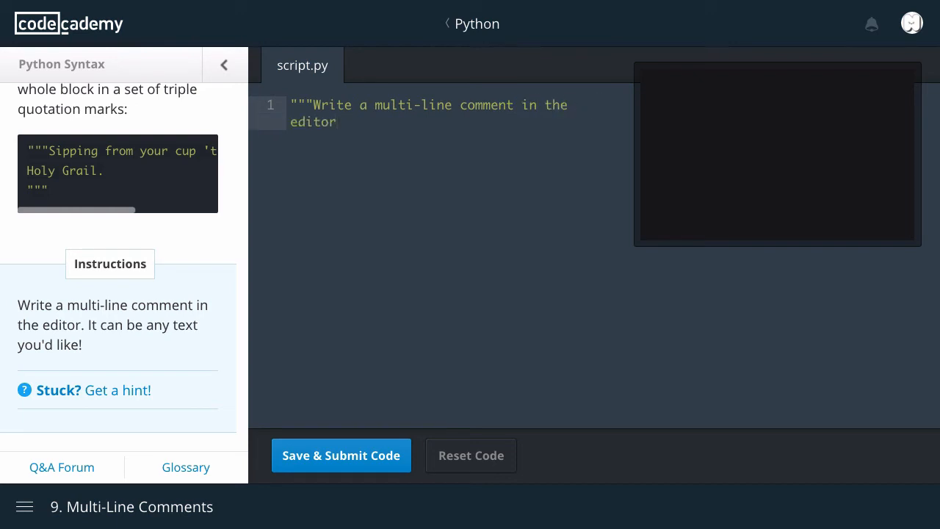
{"action": "type", "text": "."}
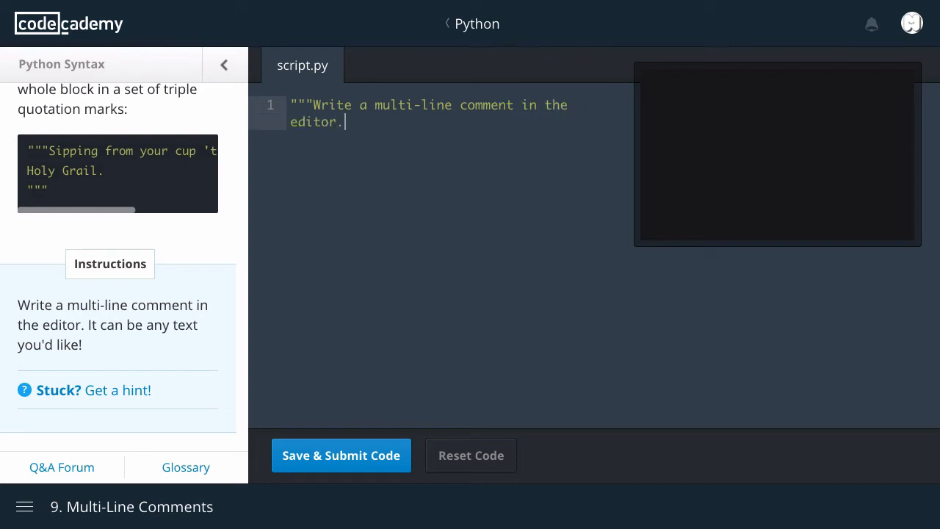
{"action": "type", "text": "It c"}
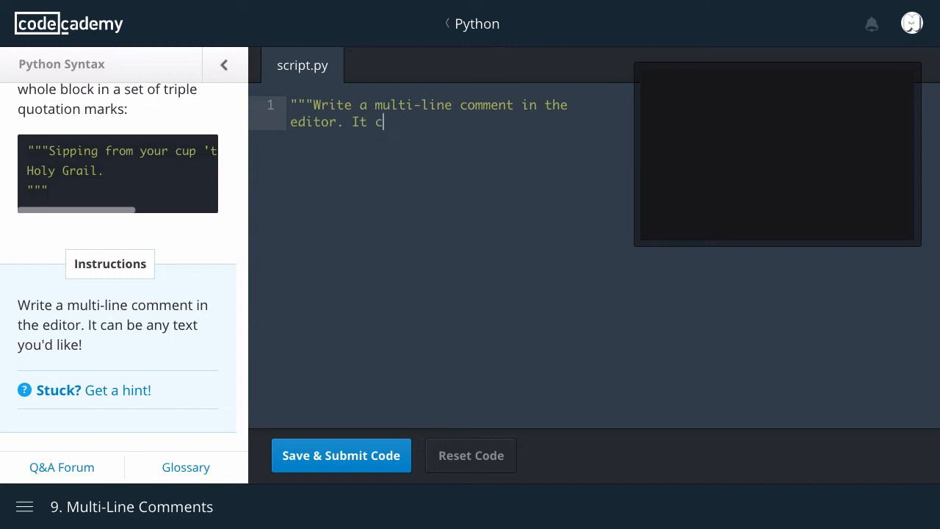
{"action": "type", "text": "an"}
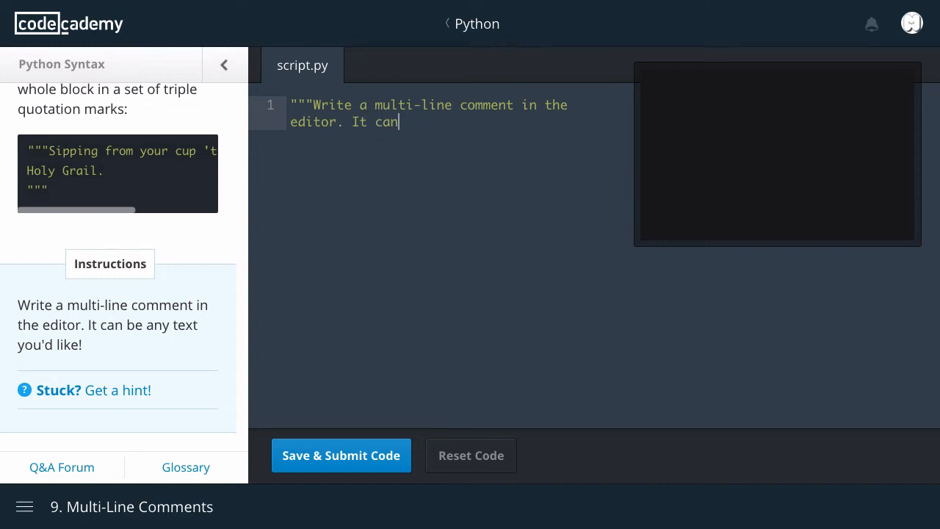
{"action": "type", "text": "be any text"}
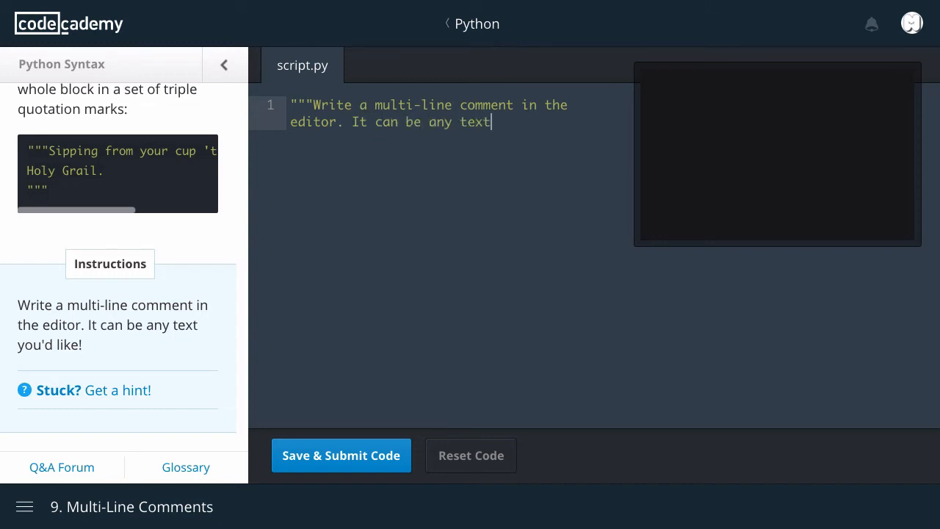
{"action": "type", "text": "you'd like."}
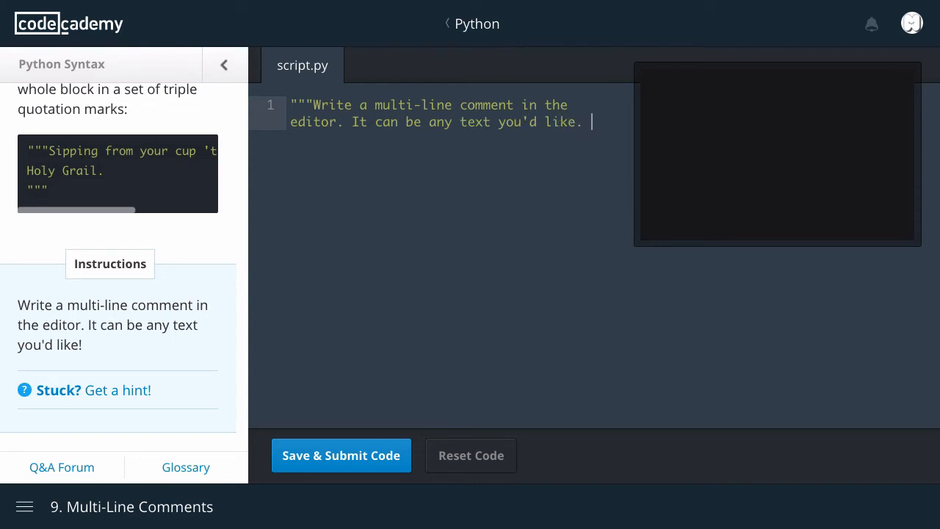
{"action": "type", "text": ", so I will co"}
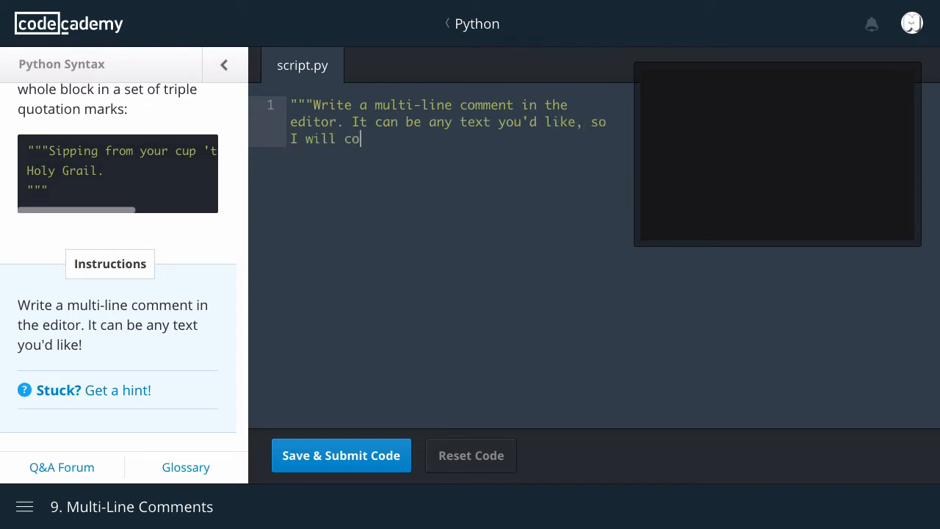
{"action": "type", "text": "py what you"}
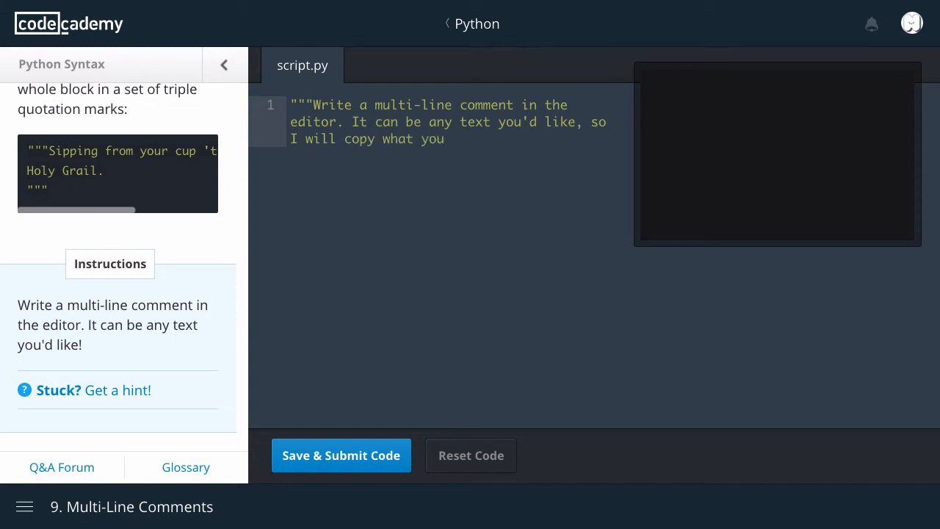
{"action": "type", "text": "say."}
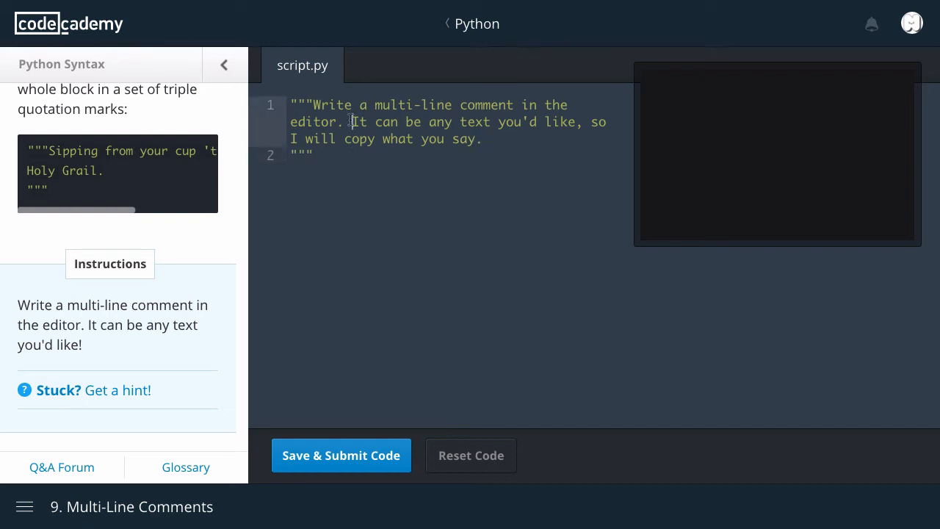
{"action": "key", "text": "Enter"}
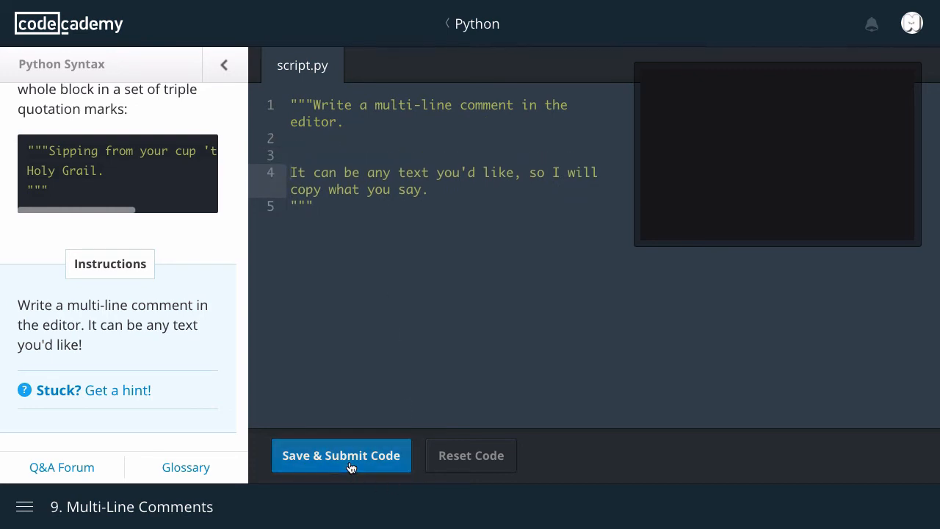
- Submit the multi-line comment successfully and continue to the Math Operations section
{"action": "left_click", "coordinate": [341, 455]}
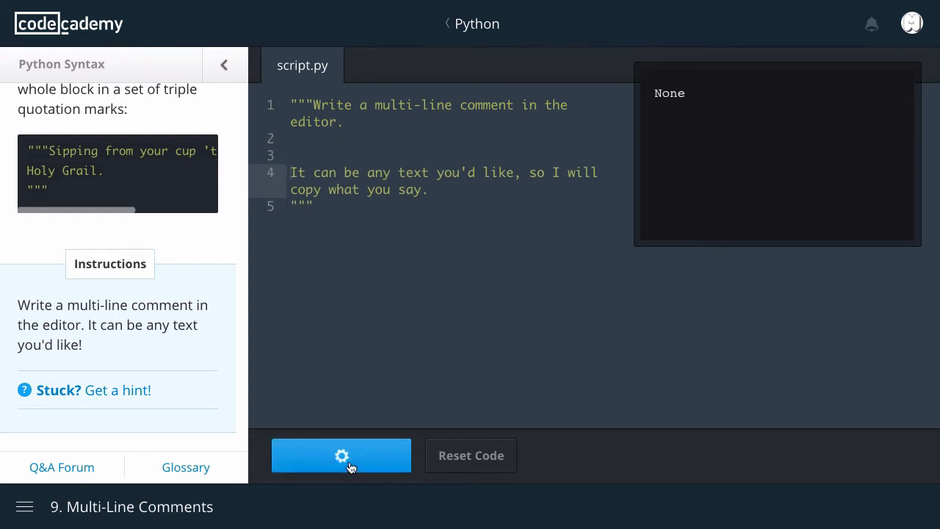
{"action": "left_click", "coordinate": [341, 455]}
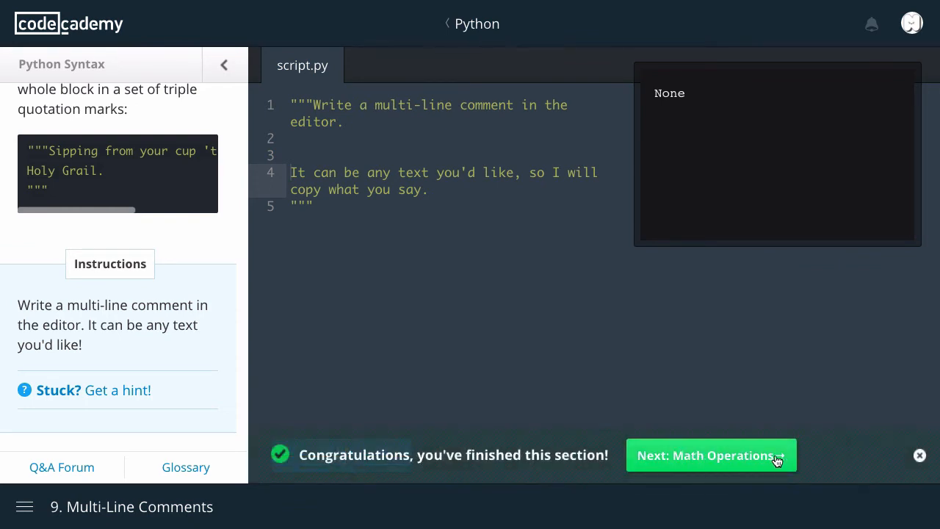
{"action": "left_click", "coordinate": [711, 455]}
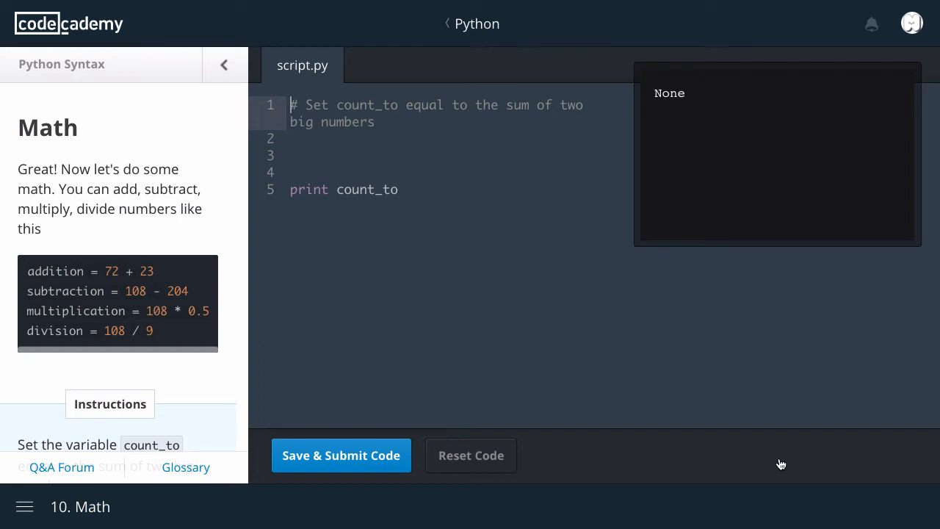
{"action": "mouse_move", "coordinate": [615, 449]}
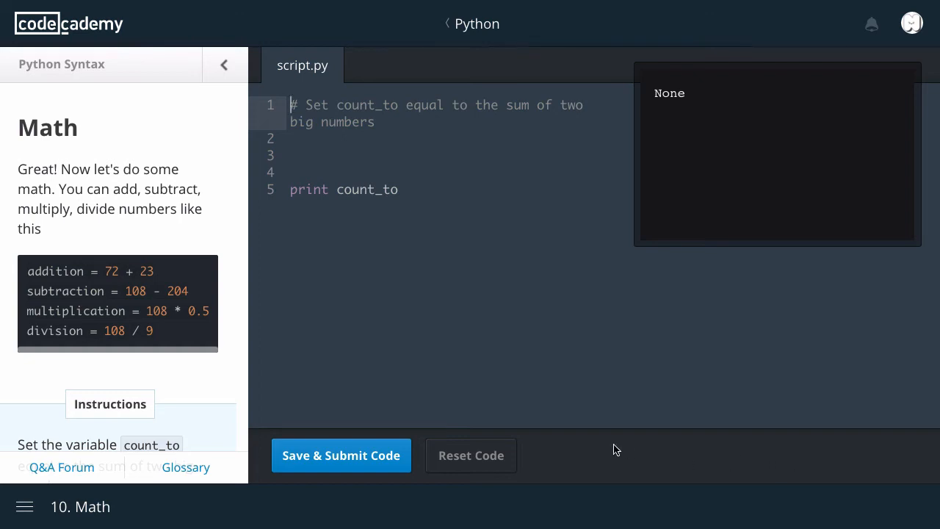
{"action": "mouse_move", "coordinate": [210, 417]}
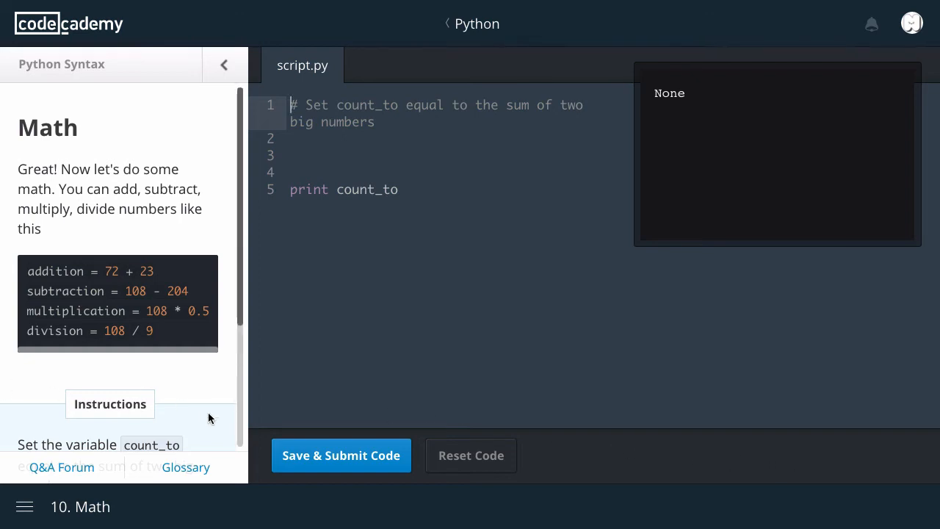
{"action": "scroll", "scroll_direction": "down", "scroll_amount": 3}
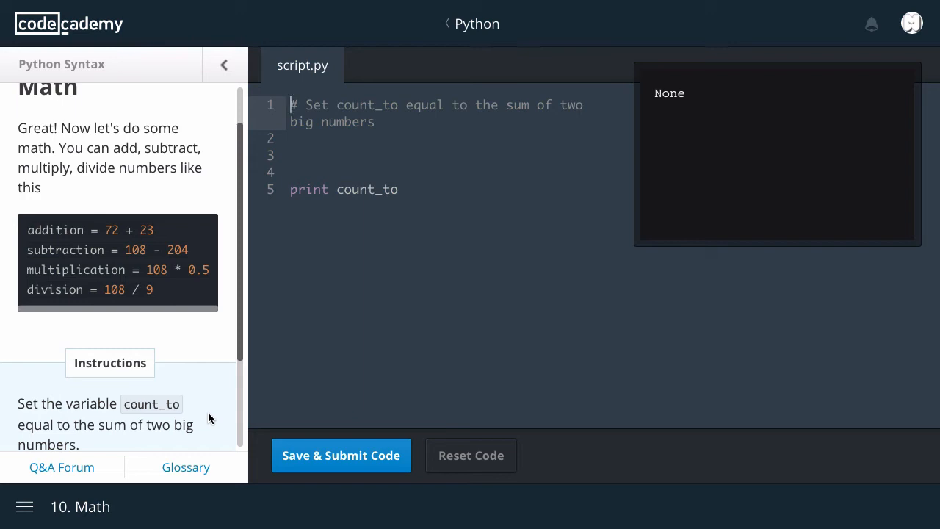
{"action": "mouse_move", "coordinate": [198, 404]}
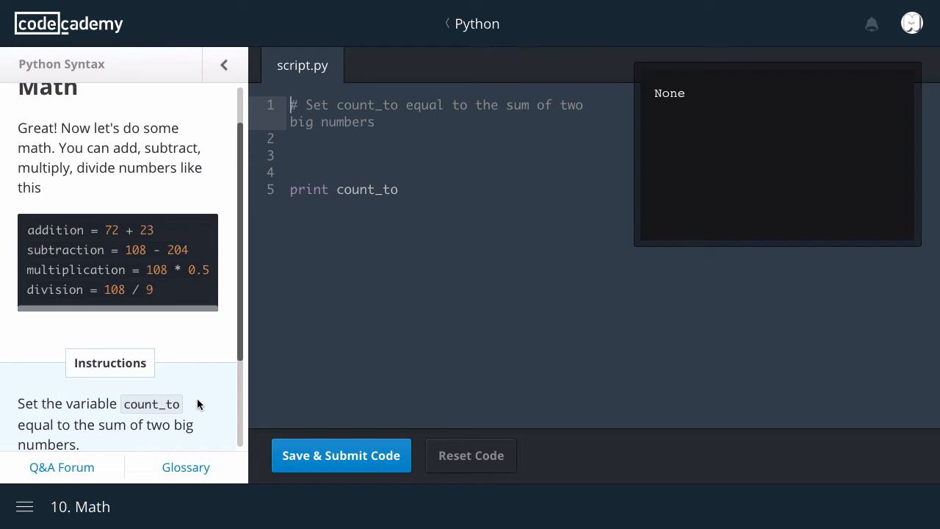
{"action": "scroll", "scroll_direction": "down", "scroll_amount": 3}
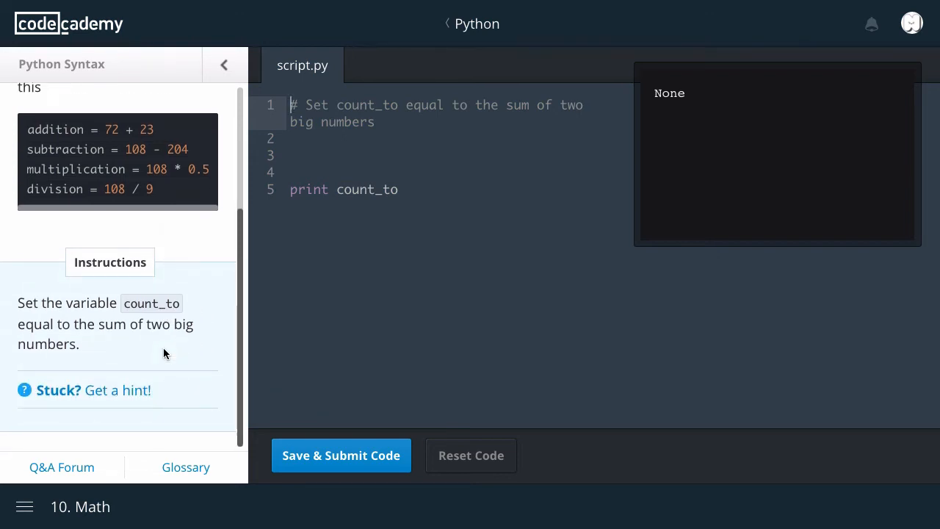
{"action": "mouse_move", "coordinate": [141, 352]}
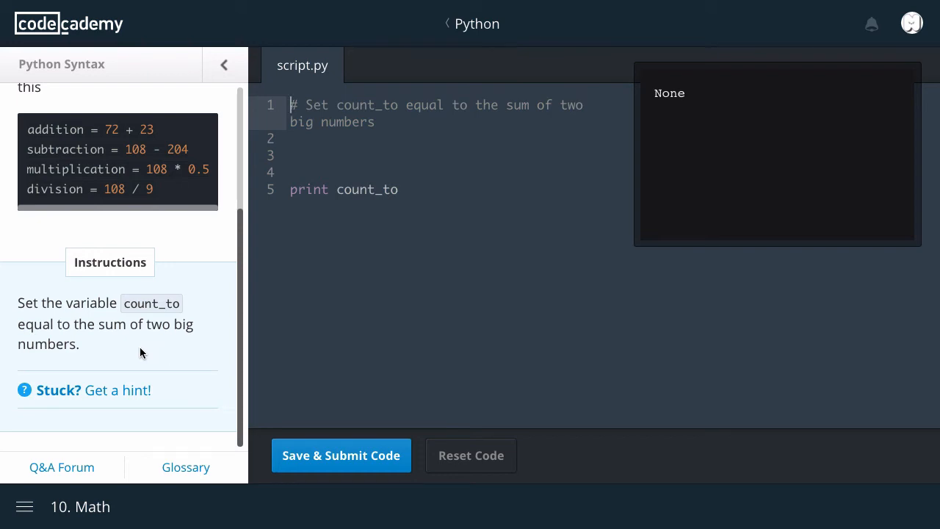
{"action": "mouse_move", "coordinate": [161, 324]}
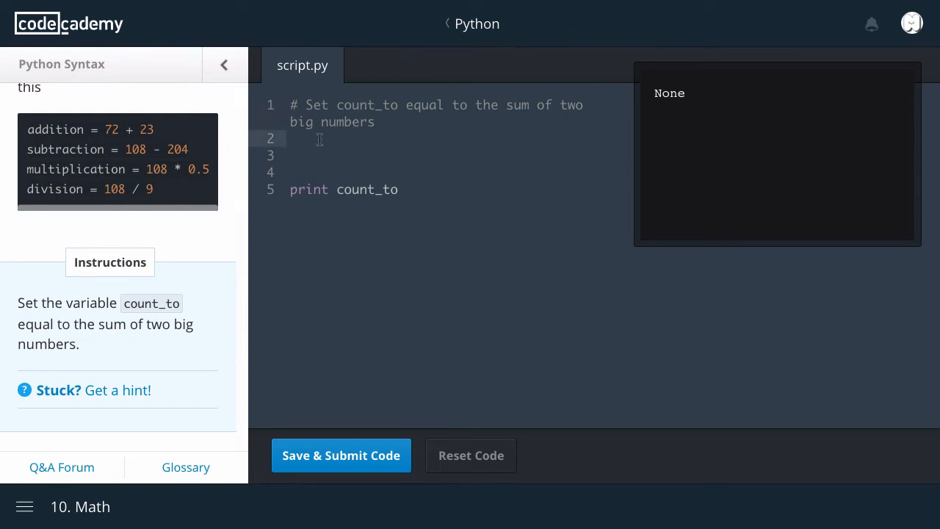
{"action": "type", "text": "couto_t"}
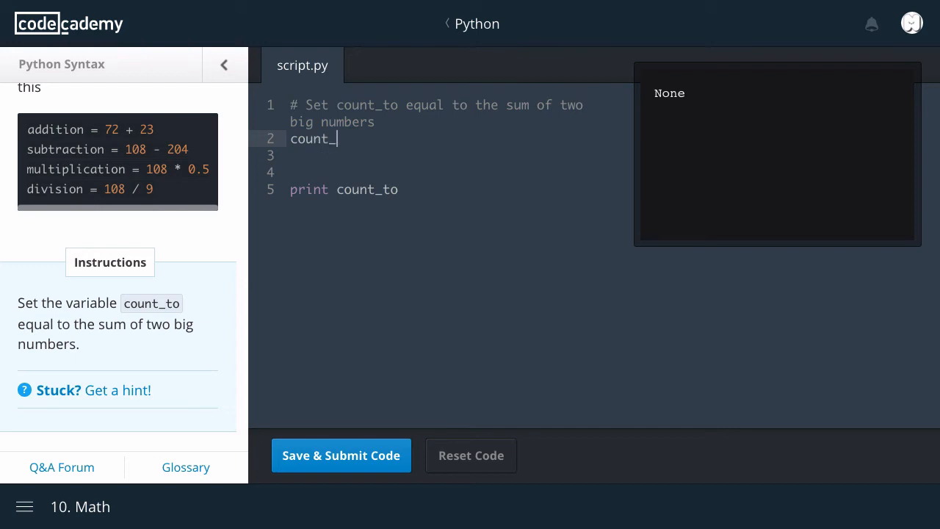
{"action": "type", "text": "to"}
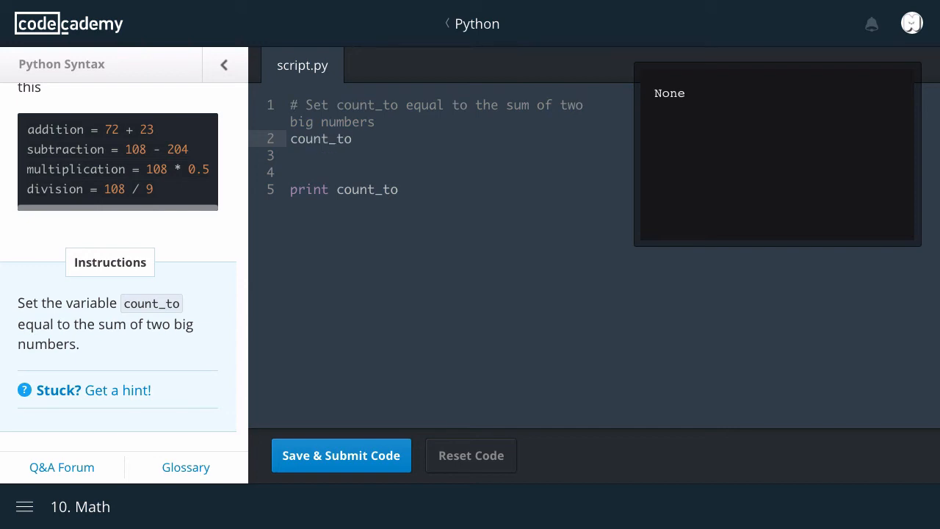
{"action": "type", "text": "476127868125 +"}
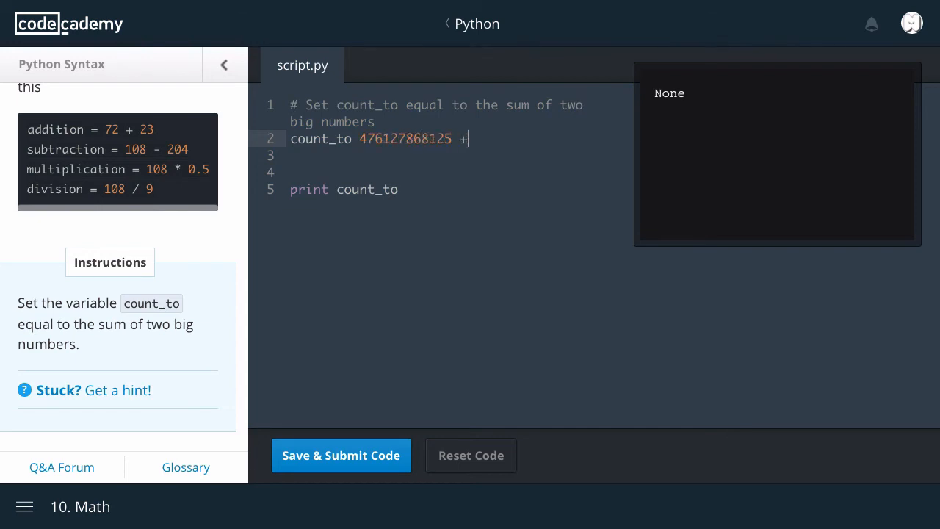
{"action": "type", "text": "8971259879891"}
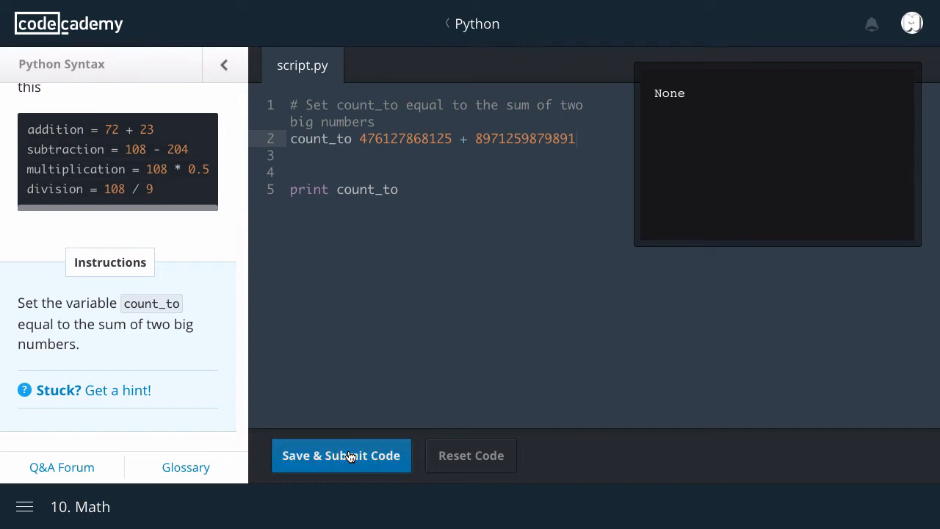
- Submit until it passes, dismiss the 10 Exercises badge popup, and continue to Exponentiation
{"action": "left_click", "coordinate": [340, 455]}
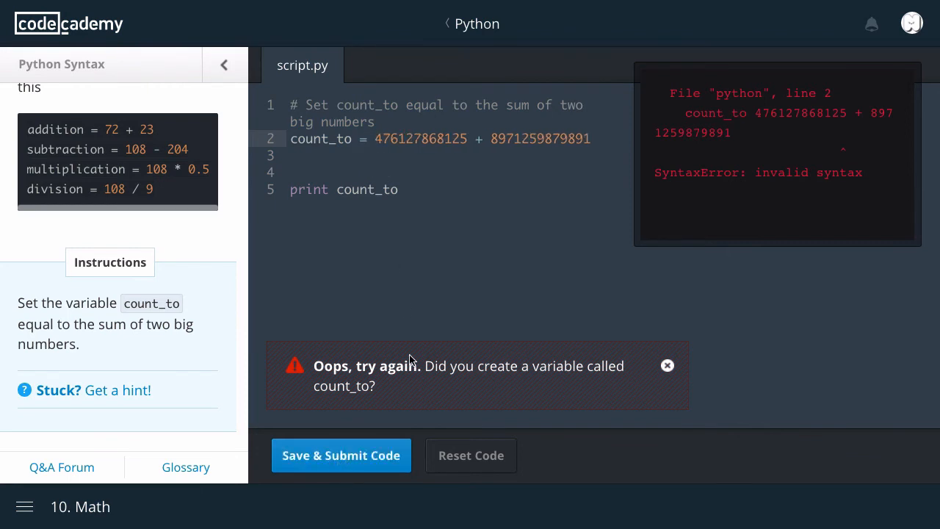
{"action": "left_click", "coordinate": [340, 455]}
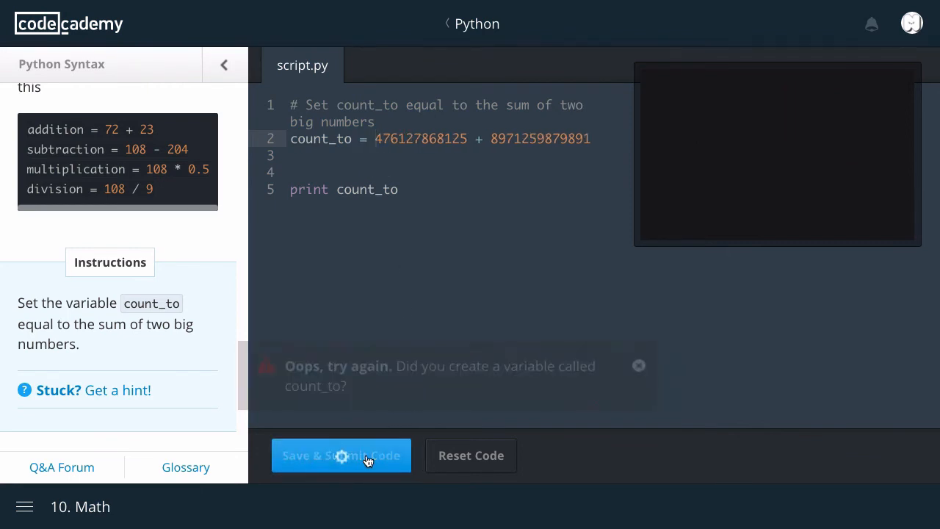
{"action": "left_click", "coordinate": [341, 455]}
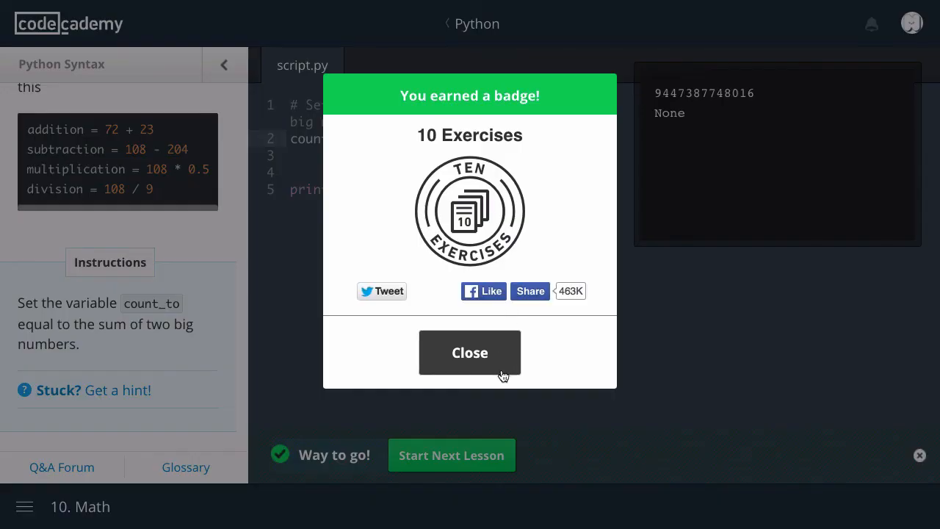
{"action": "mouse_move", "coordinate": [511, 417]}
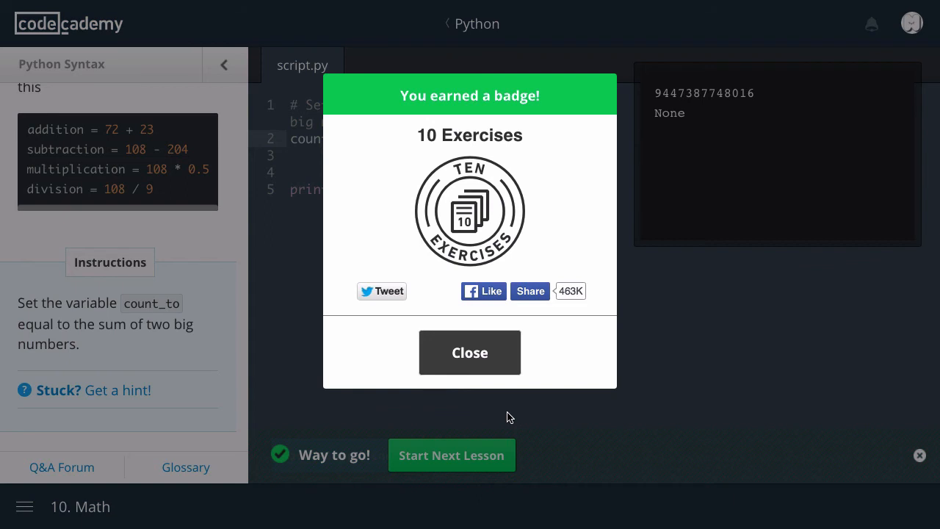
{"action": "mouse_move", "coordinate": [470, 352]}
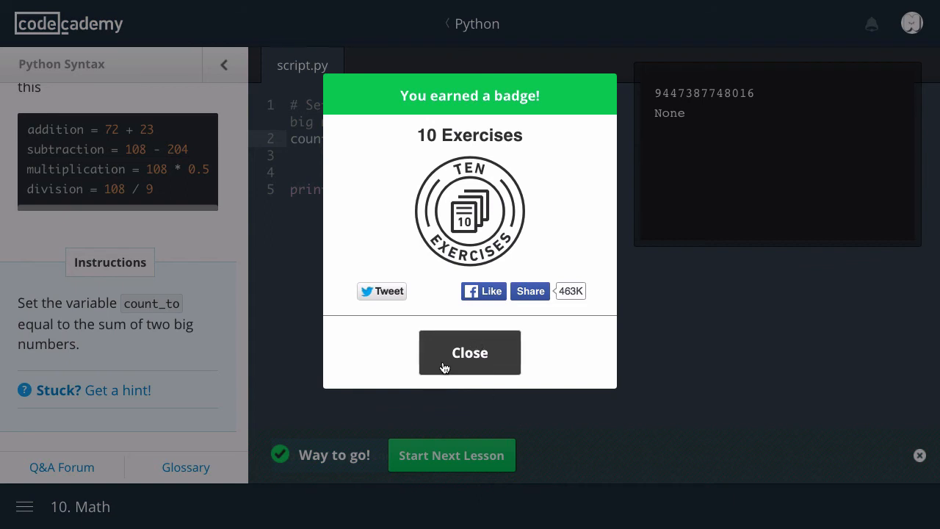
{"action": "left_click", "coordinate": [470, 352]}
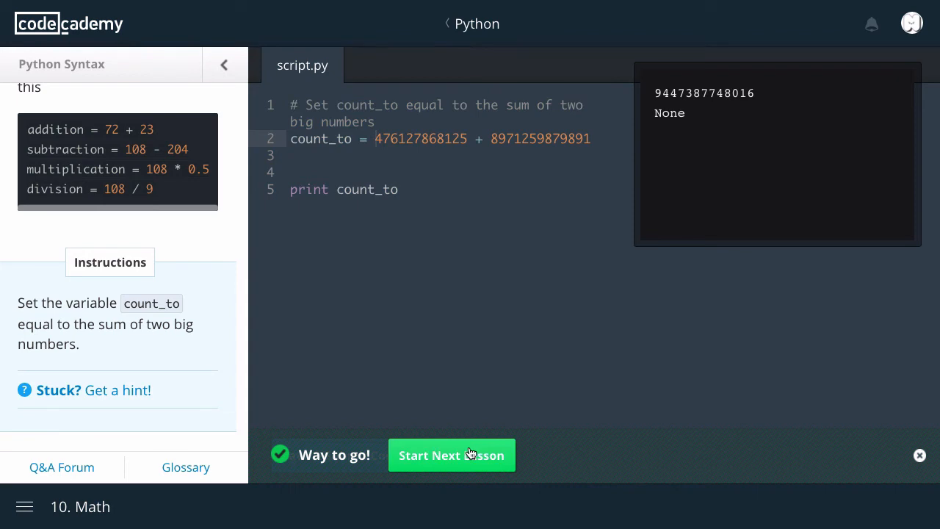
{"action": "left_click", "coordinate": [451, 455]}
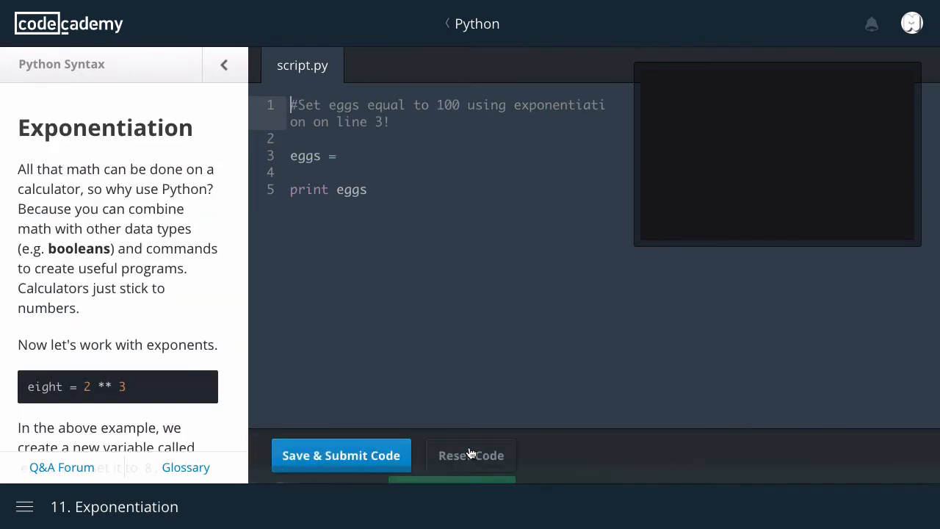
{"action": "mouse_move", "coordinate": [388, 316]}
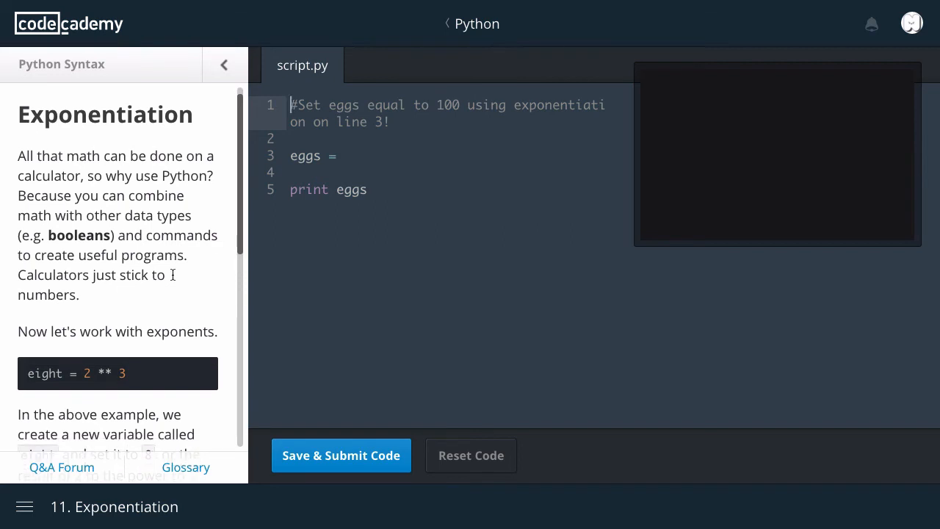
{"action": "scroll", "scroll_direction": "down", "scroll_amount": 3}
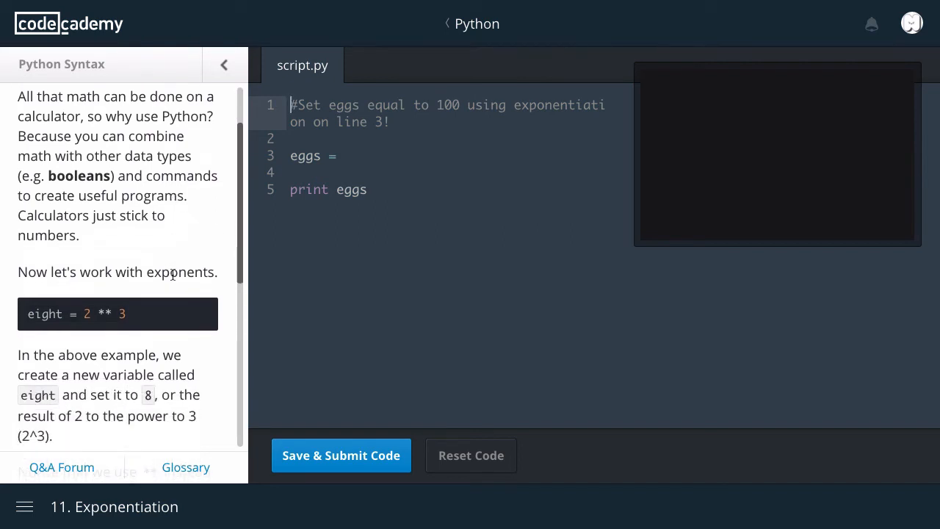
{"action": "scroll", "scroll_direction": "down", "scroll_amount": 3}
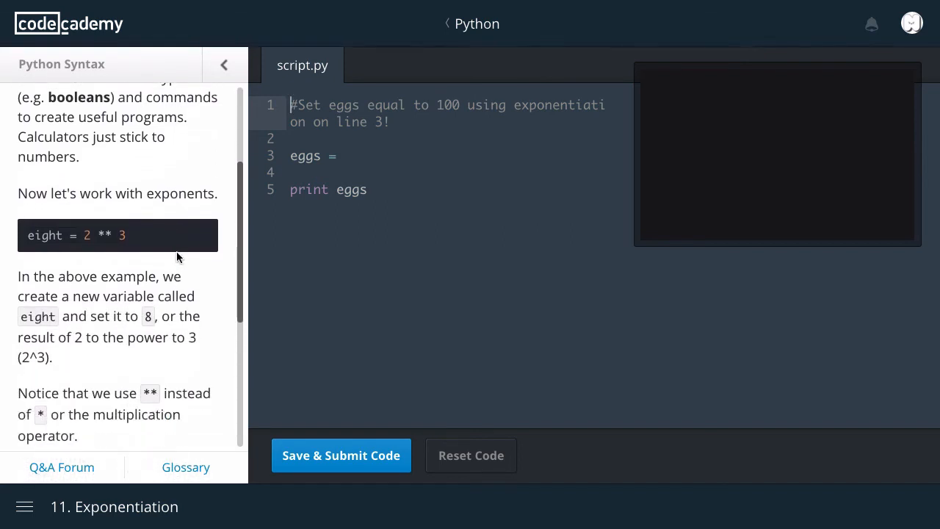
{"action": "mouse_move", "coordinate": [213, 261]}
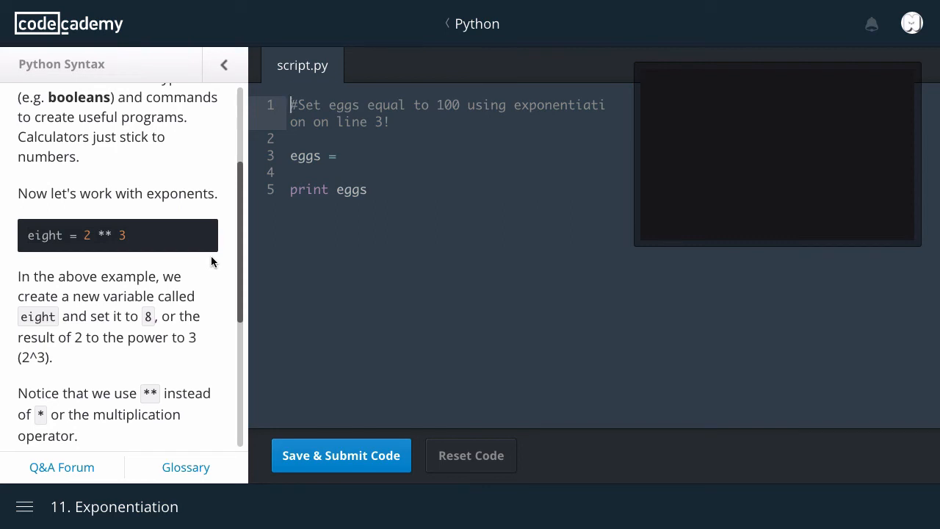
{"action": "scroll", "scroll_direction": "down", "scroll_amount": 3}
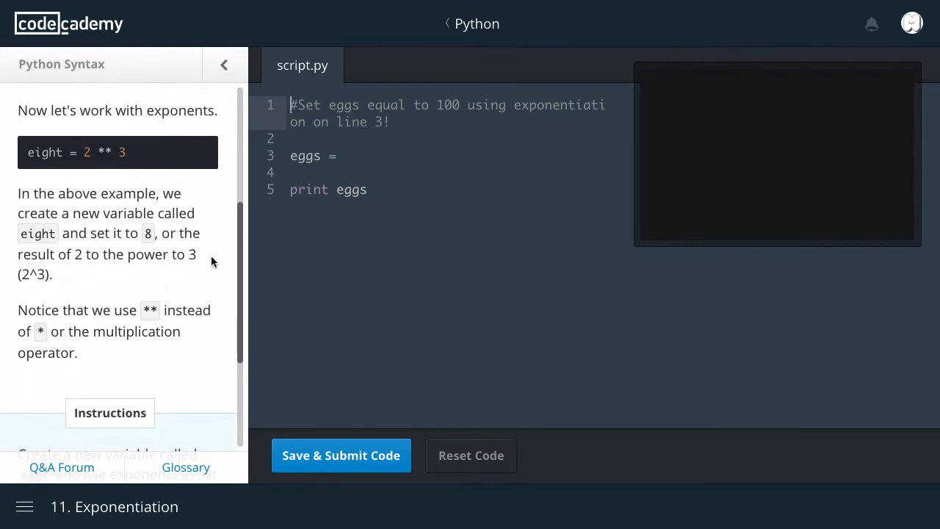
{"action": "mouse_move", "coordinate": [206, 290]}
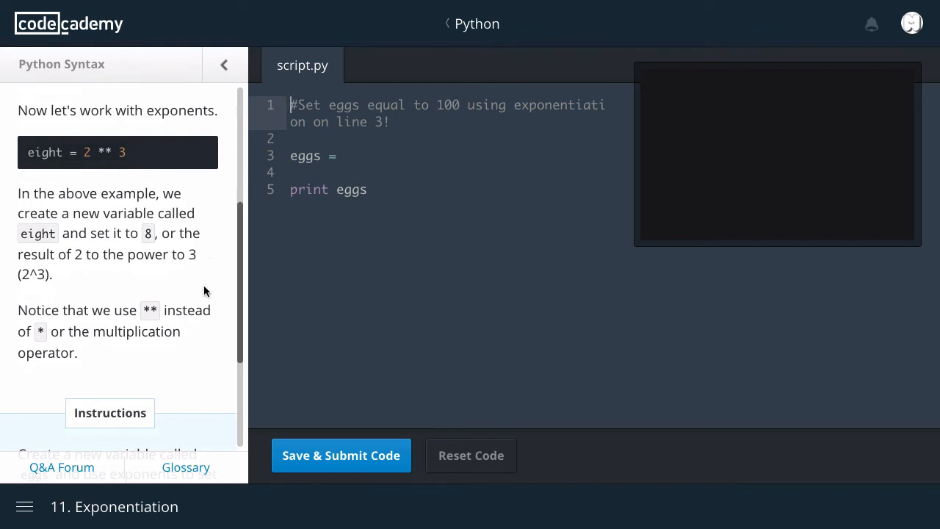
{"action": "mouse_move", "coordinate": [41, 346]}
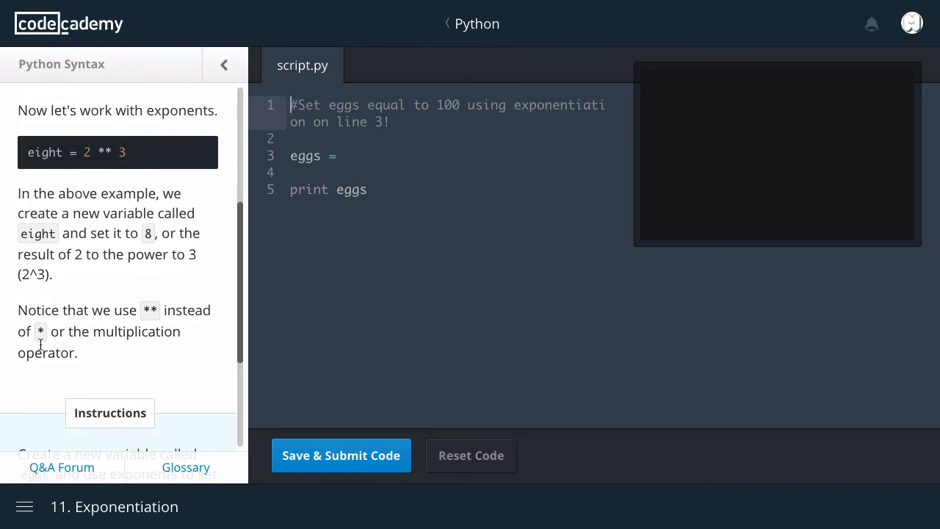
{"action": "mouse_move", "coordinate": [115, 351]}
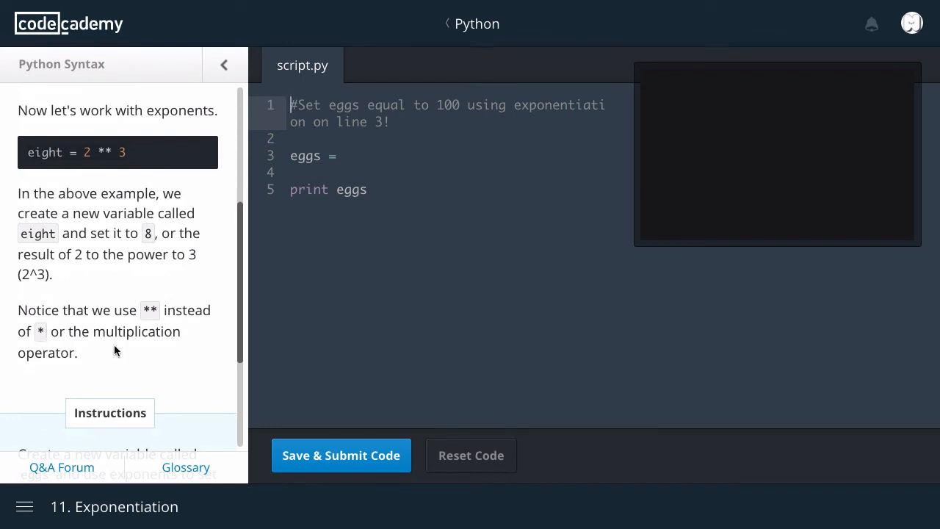
{"action": "scroll", "scroll_direction": "down", "scroll_amount": 3}
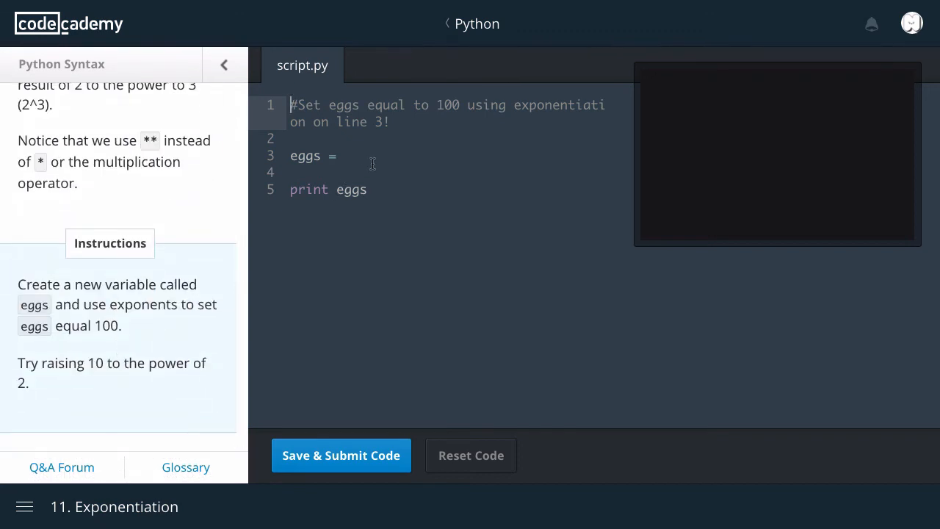
{"action": "mouse_move", "coordinate": [382, 162]}
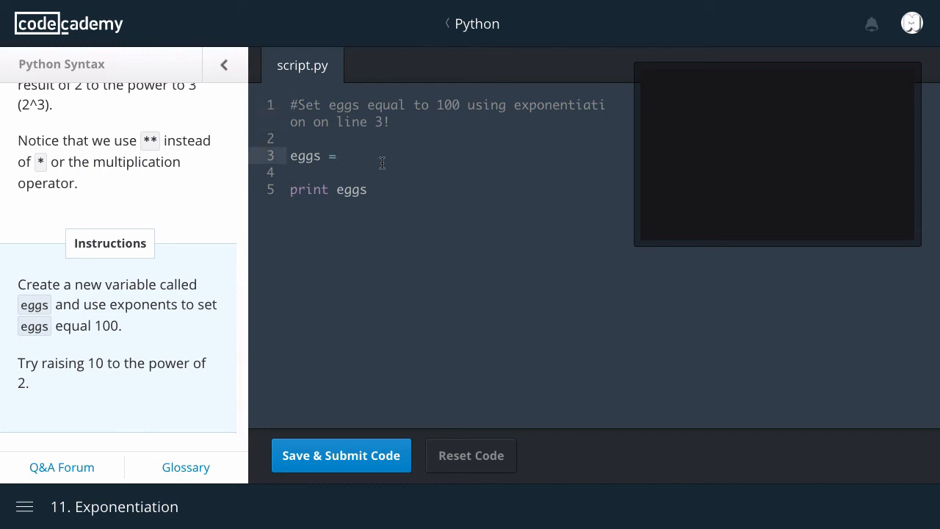
- Set eggs = 10**2, submit so it prints 100, and continue to the Modulo lesson
{"action": "type", "text": "10"}
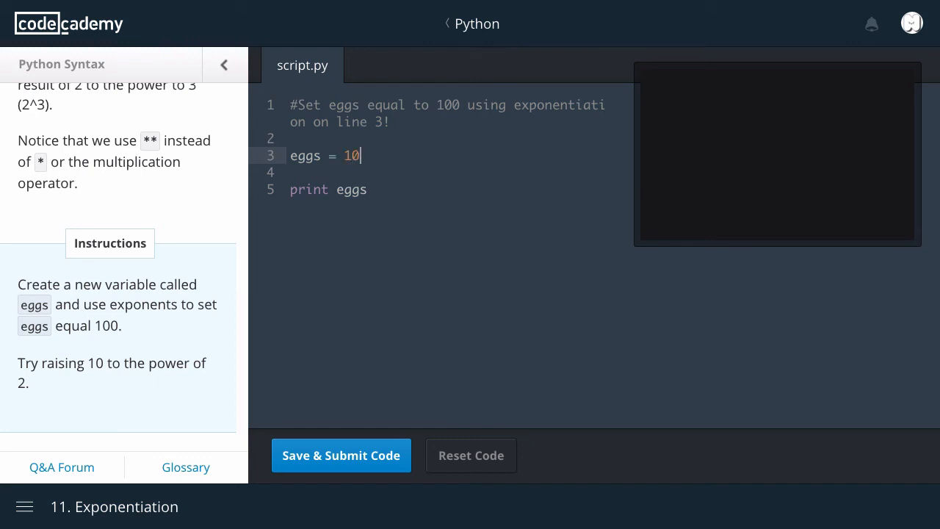
{"action": "type", "text": "**2"}
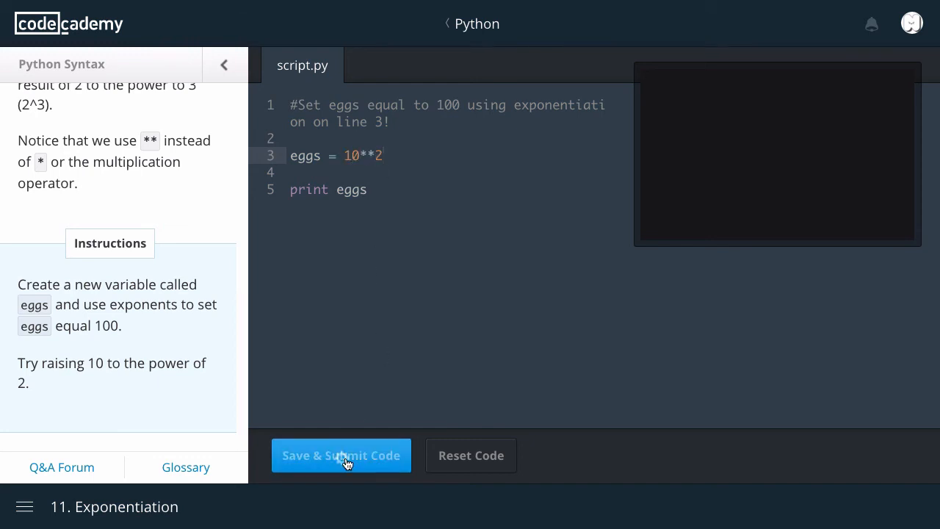
{"action": "left_click", "coordinate": [341, 455]}
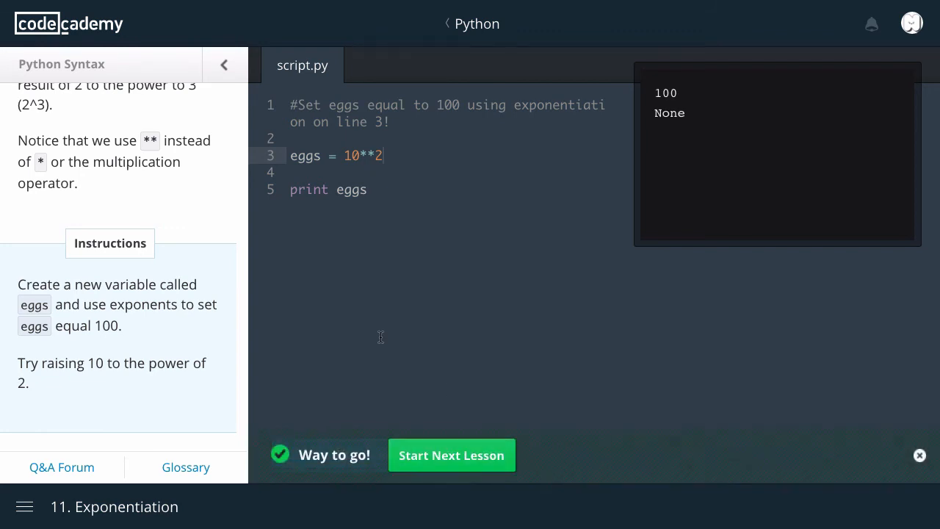
{"action": "left_click", "coordinate": [450, 456]}
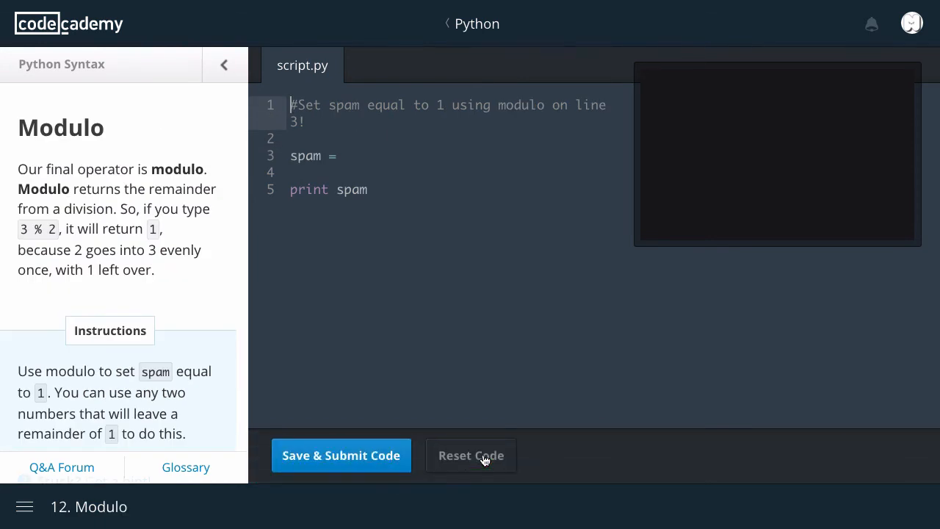
{"action": "mouse_move", "coordinate": [226, 314]}
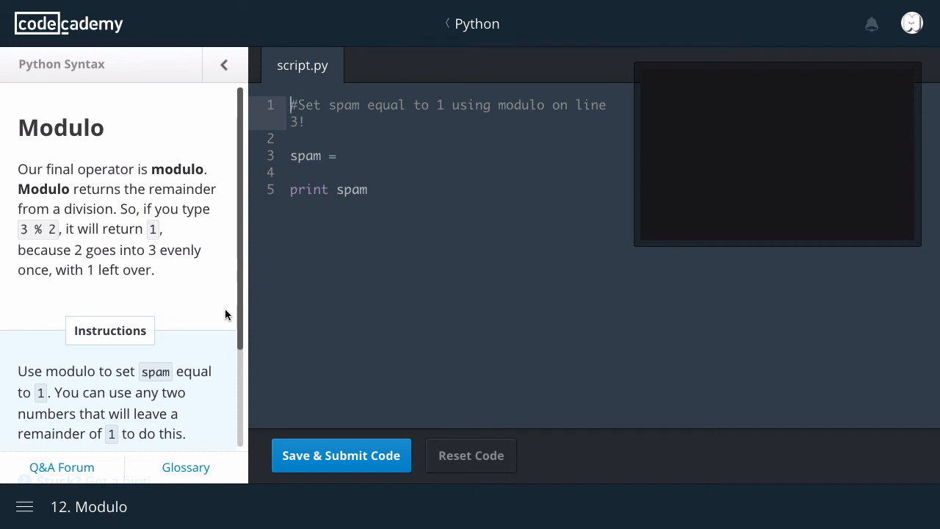
{"action": "scroll", "scroll_direction": "down", "scroll_amount": 3}
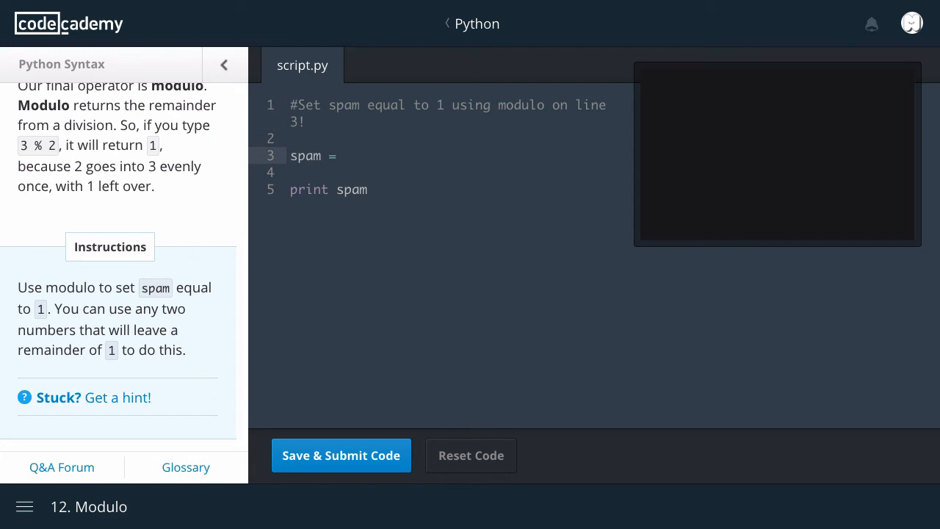
- Fill in the spam assignment with a modulo-8 expression on line 3
{"action": "type", "text": "1"}
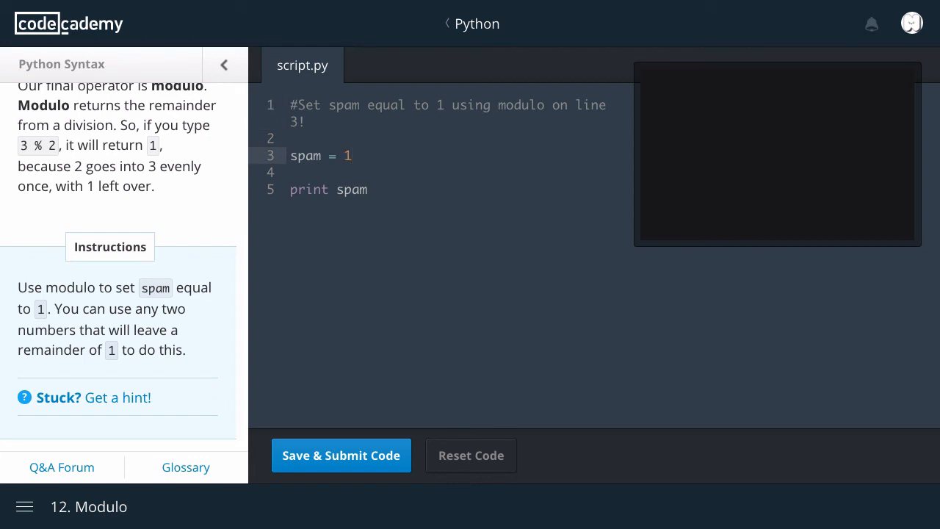
{"action": "key", "text": "Backspace"}
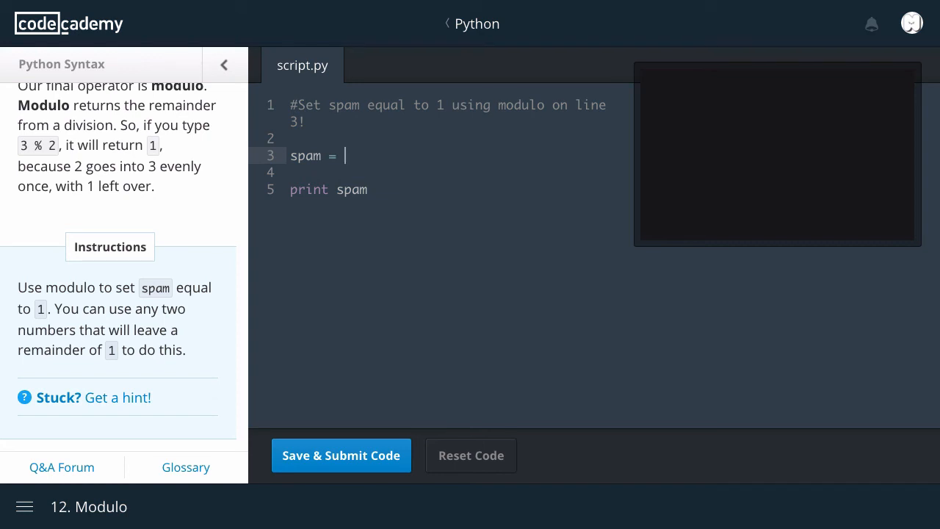
{"action": "type", "text": "3"}
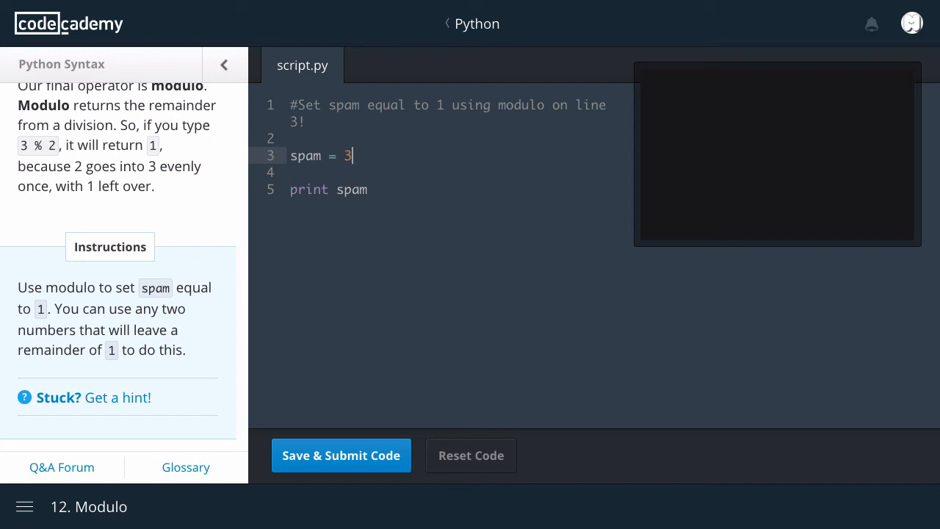
{"action": "type", "text": "5"}
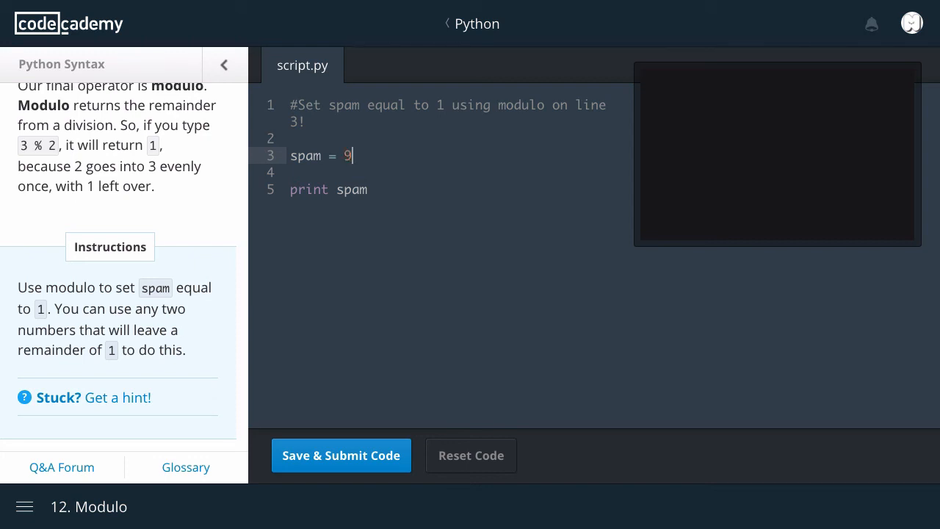
{"action": "type", "text": "% 8"}
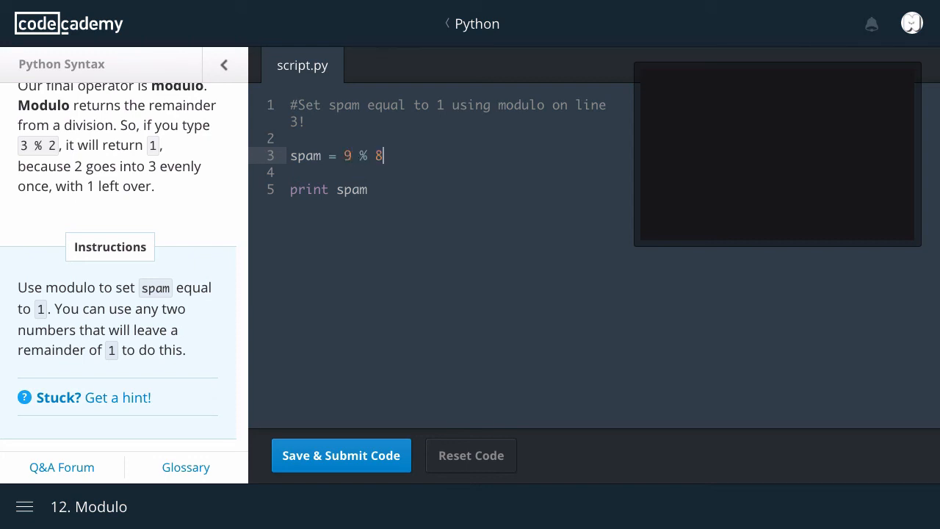
- Submit the modulo code so it passes and continue to the review lesson
{"action": "left_click", "coordinate": [341, 456]}
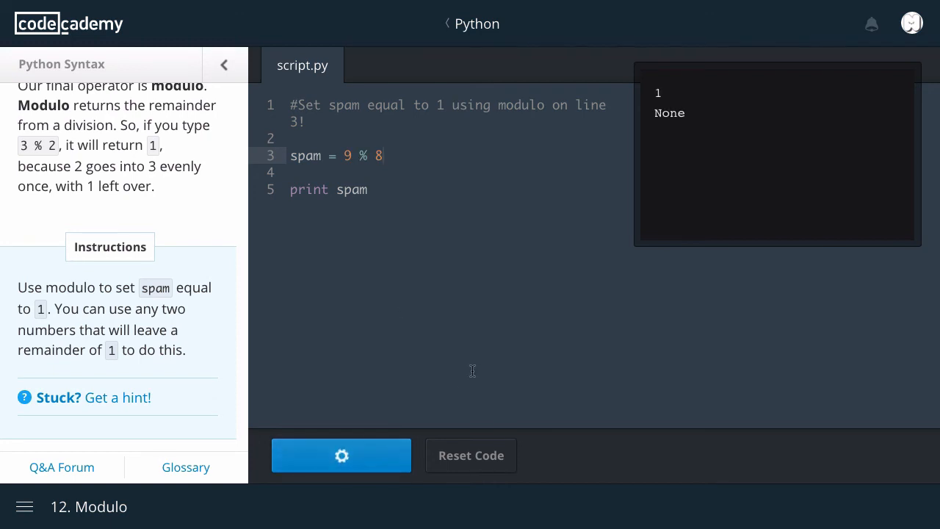
{"action": "left_click", "coordinate": [341, 455]}
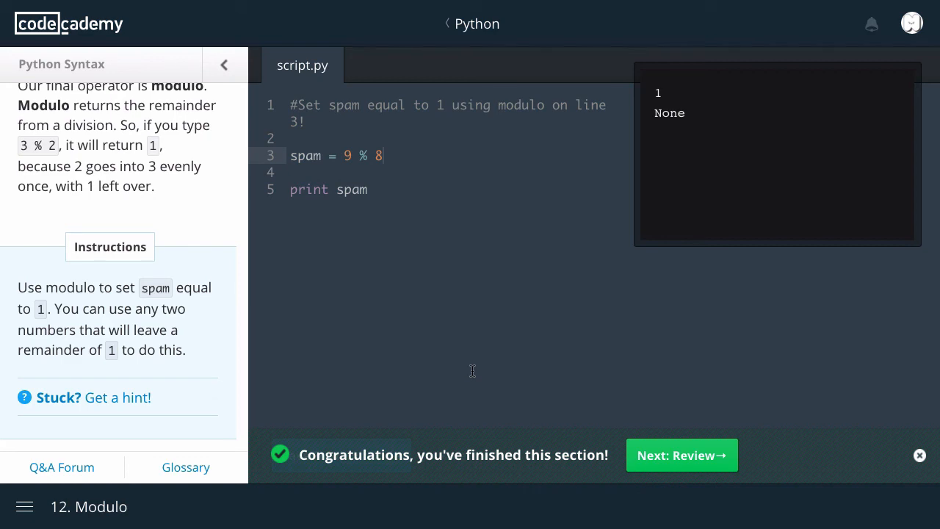
{"action": "mouse_move", "coordinate": [677, 458]}
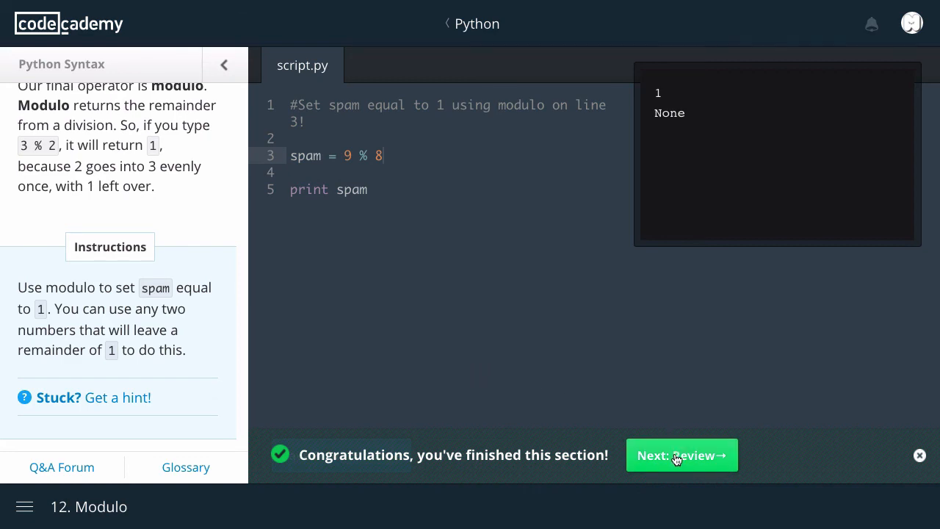
{"action": "left_click", "coordinate": [682, 455]}
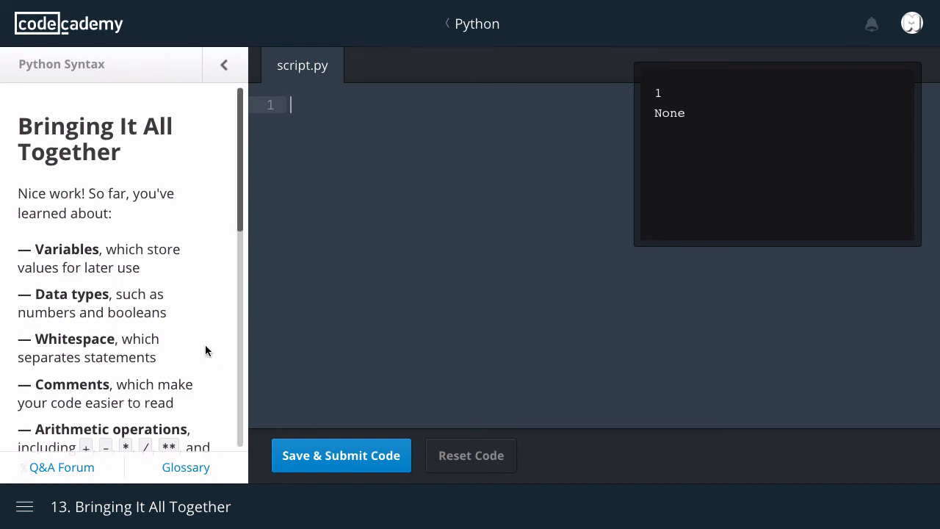
- Scroll through the numbered instructions (comment, monty, python) and focus the empty script editor
{"action": "scroll", "scroll_direction": "down", "scroll_amount": 3}
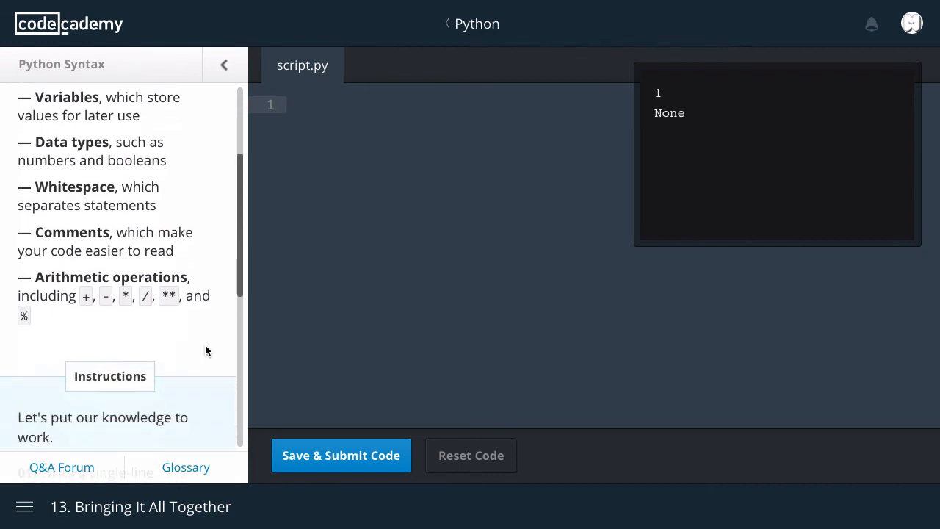
{"action": "left_click", "coordinate": [290, 104]}
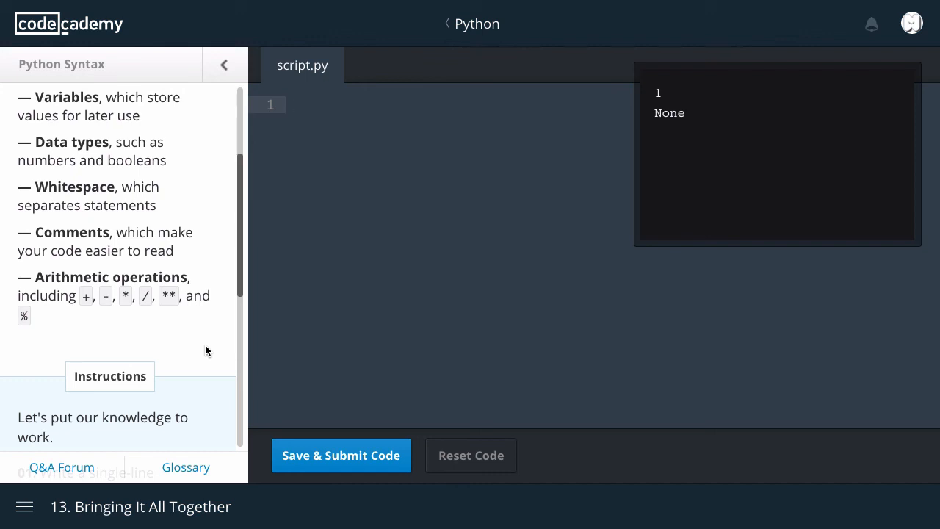
{"action": "left_click", "coordinate": [291, 104]}
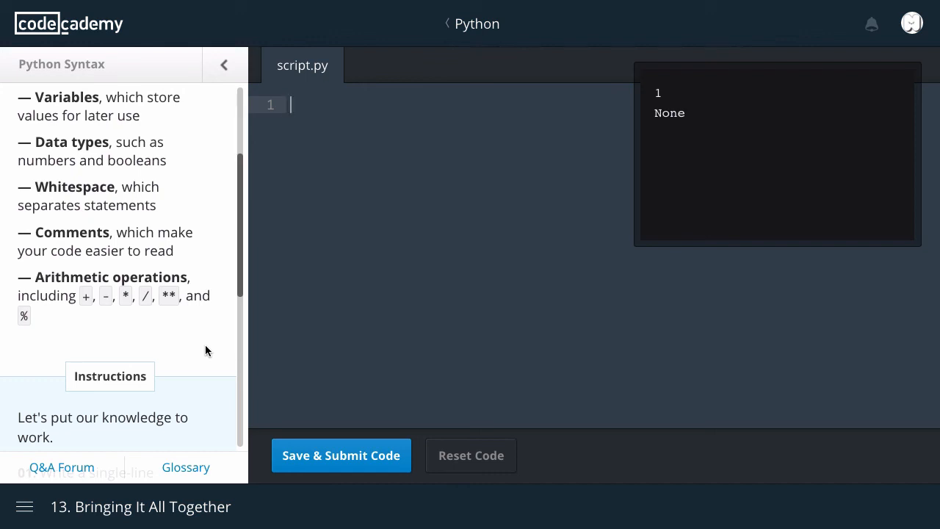
{"action": "scroll", "scroll_direction": "down", "scroll_amount": 3}
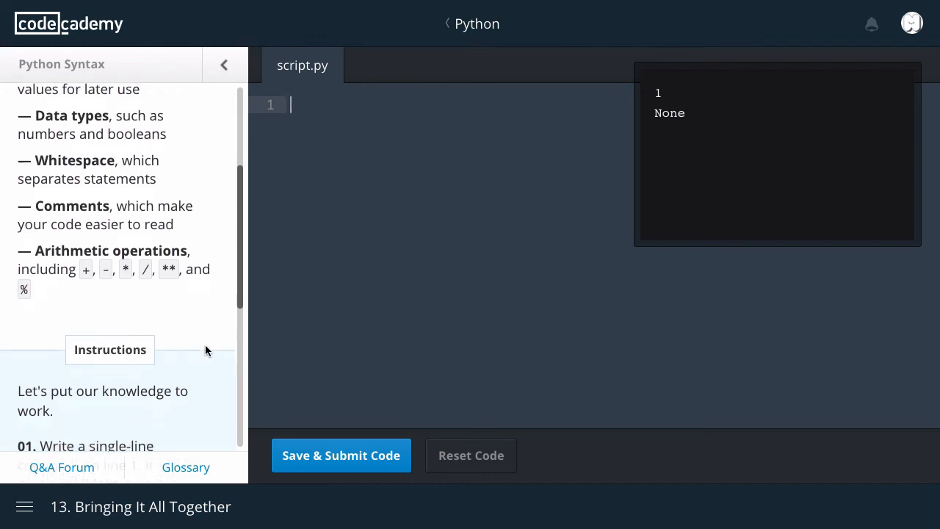
{"action": "scroll", "scroll_direction": "down", "scroll_amount": 3}
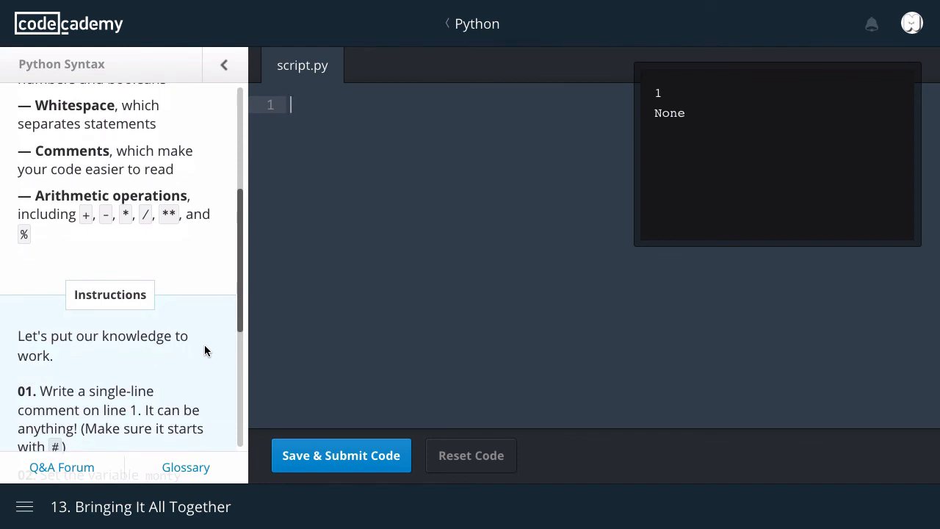
{"action": "scroll", "scroll_direction": "down", "scroll_amount": 3}
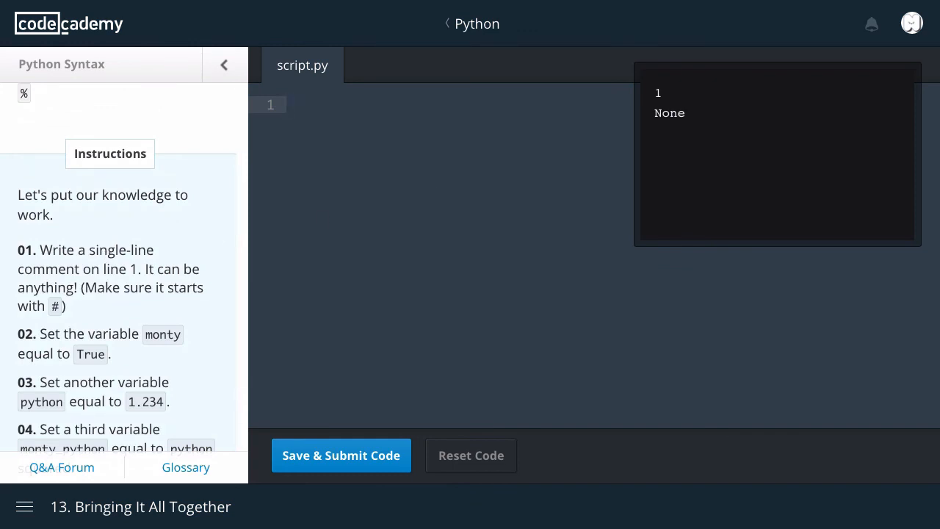
- Write "# This is my comment.", monty = True and python = 1.234 in script.py
{"action": "type", "text": "# This is my com"}
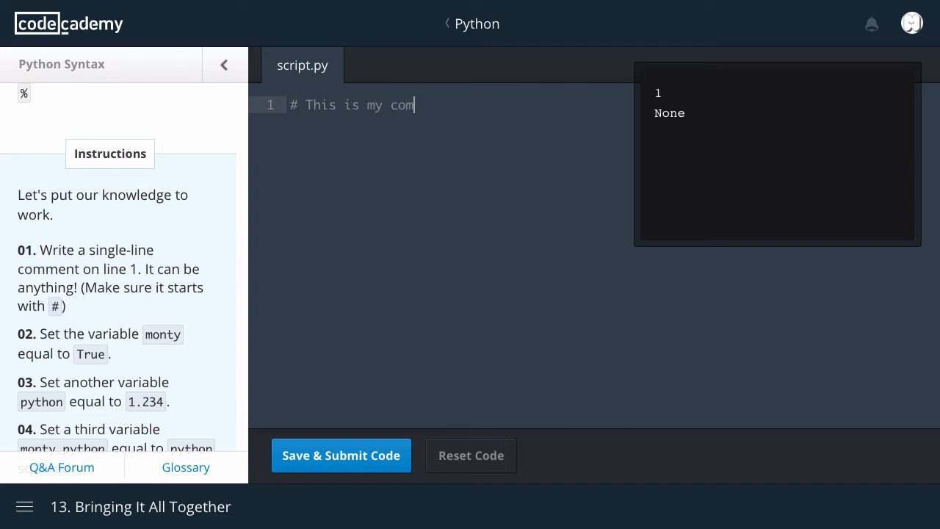
{"action": "type", "text": "ment."}
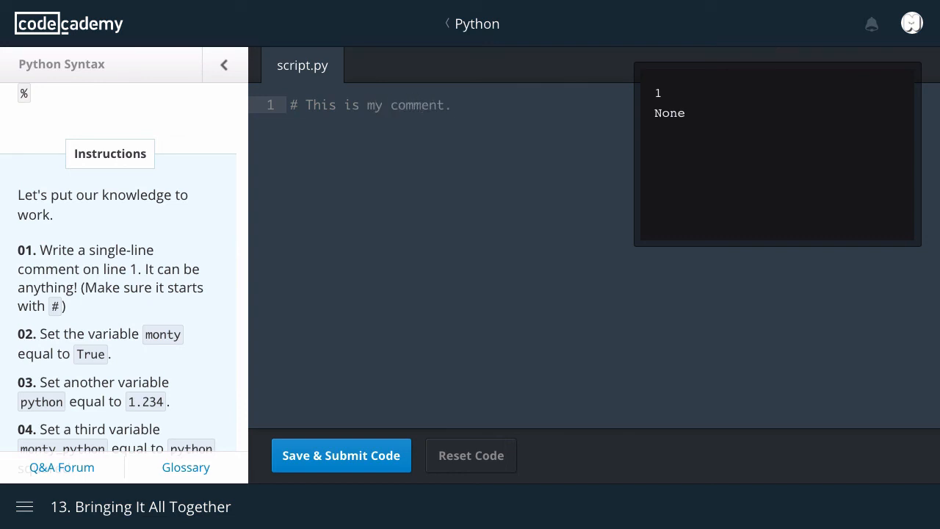
{"action": "type", "text": "mo"}
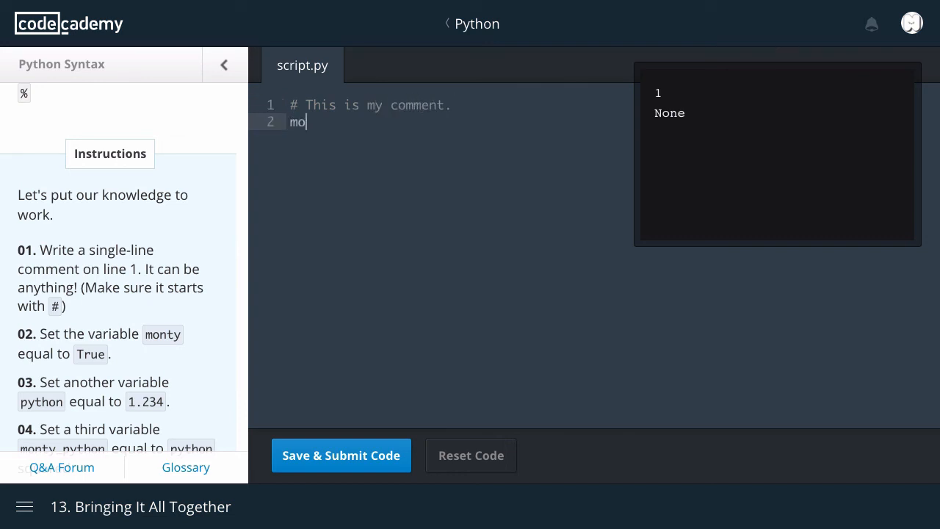
{"action": "type", "text": "nty = True"}
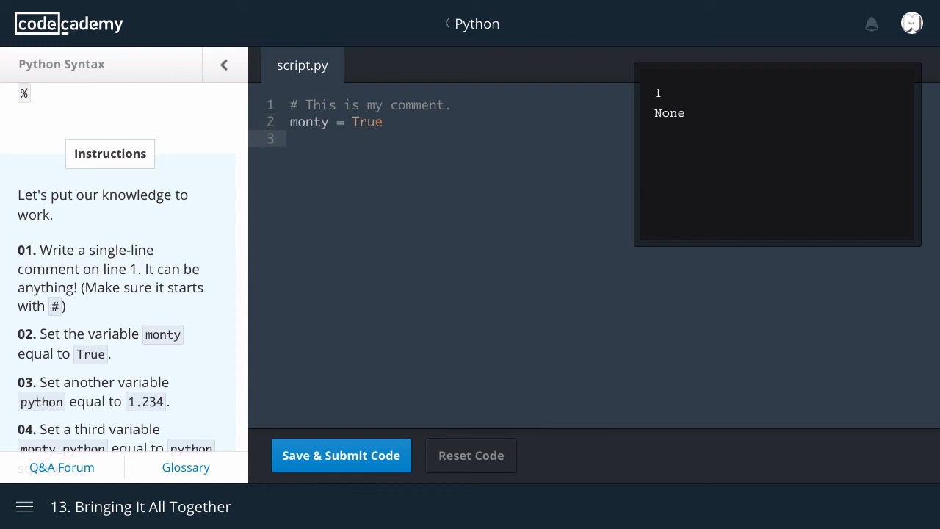
{"action": "type", "text": "p"}
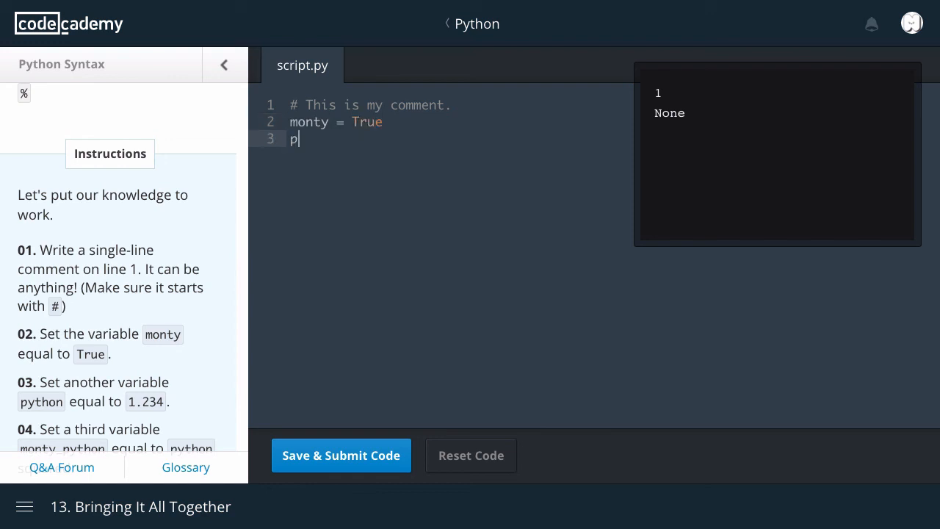
{"action": "type", "text": "ython = 1.234"}
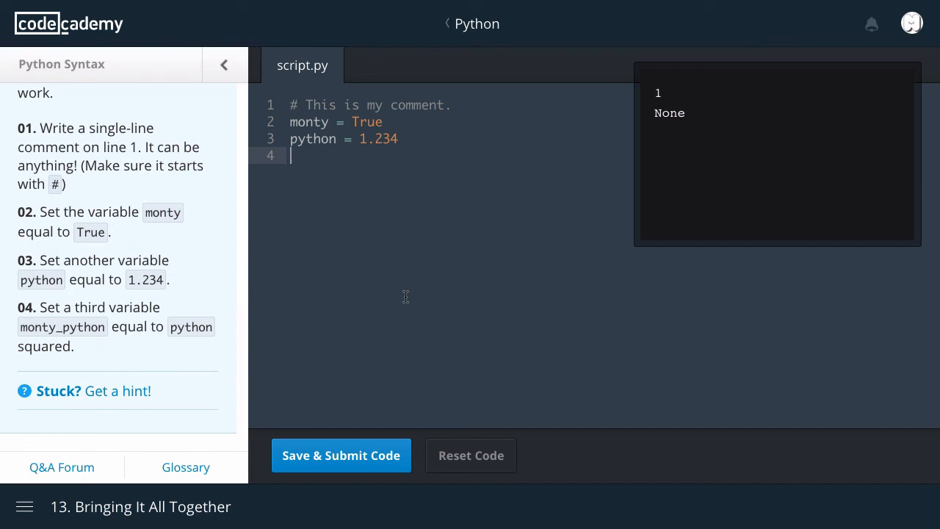
- Add monty_python = python ** 2 and submit the review script, earning the Python Syntax badge
{"action": "type", "text": "monthy"}
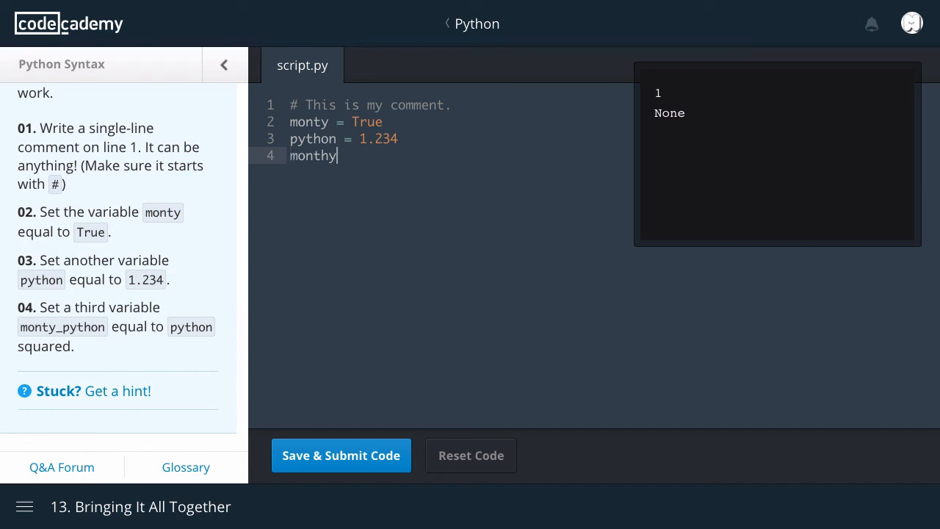
{"action": "type", "text": "_pytho"}
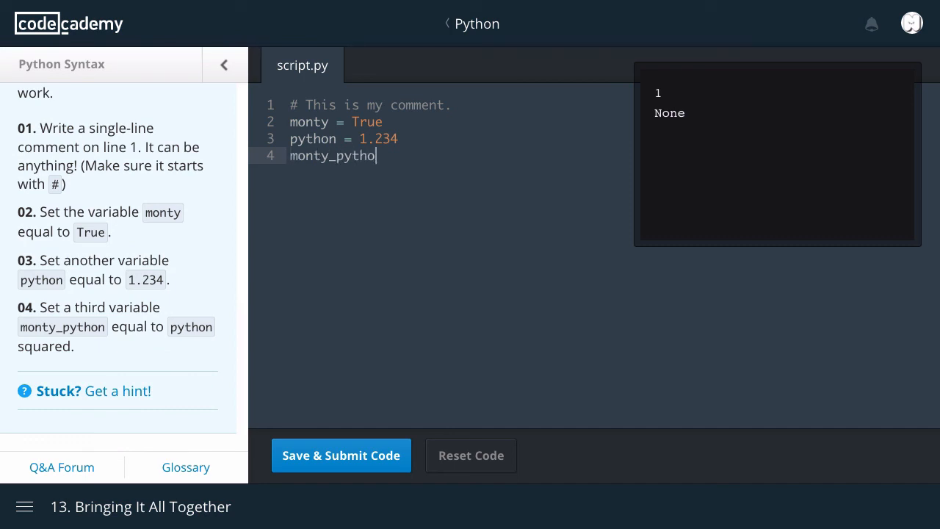
{"action": "type", "text": "n = pyth"}
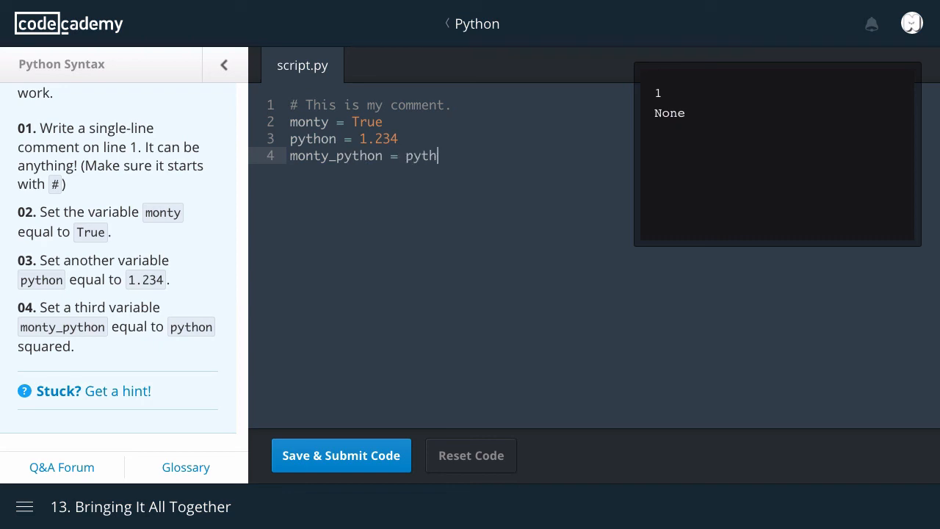
{"action": "type", "text": "on **"}
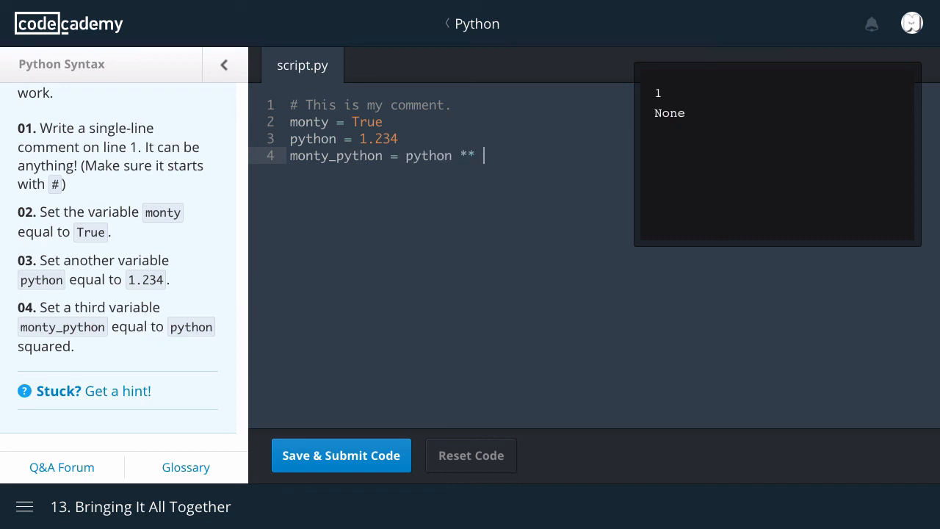
{"action": "type", "text": "2"}
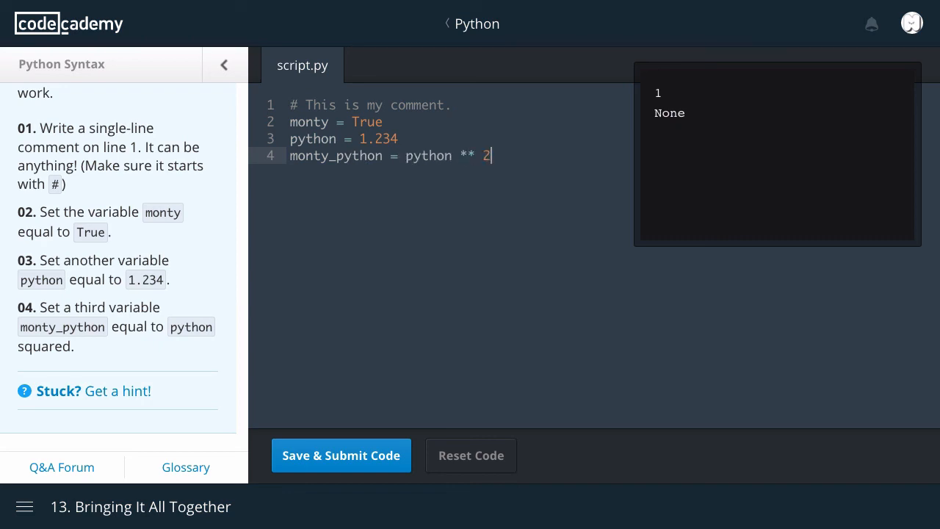
{"action": "mouse_move", "coordinate": [387, 461]}
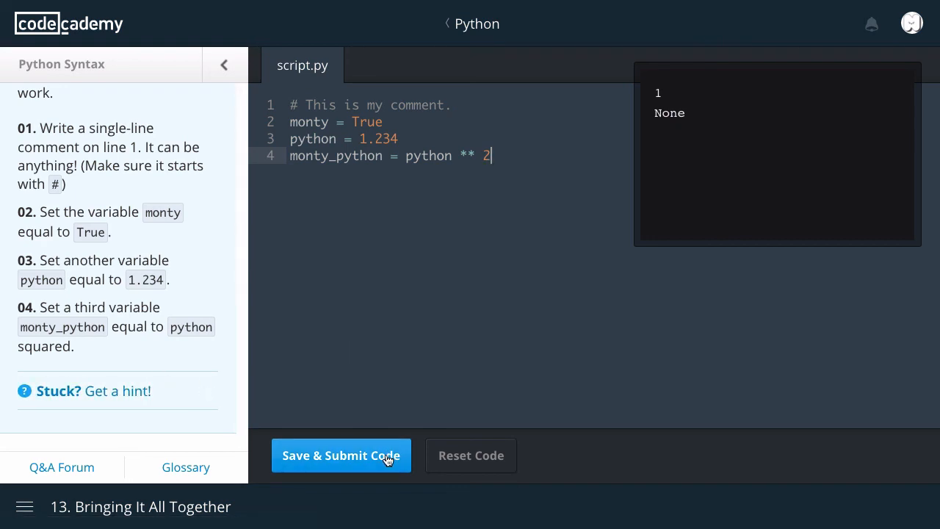
{"action": "left_click", "coordinate": [341, 456]}
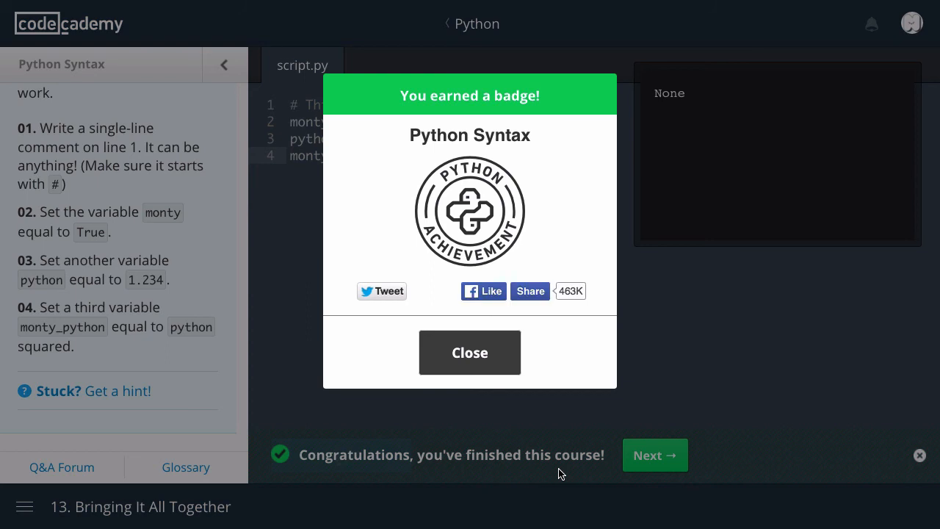
{"action": "mouse_move", "coordinate": [552, 434]}
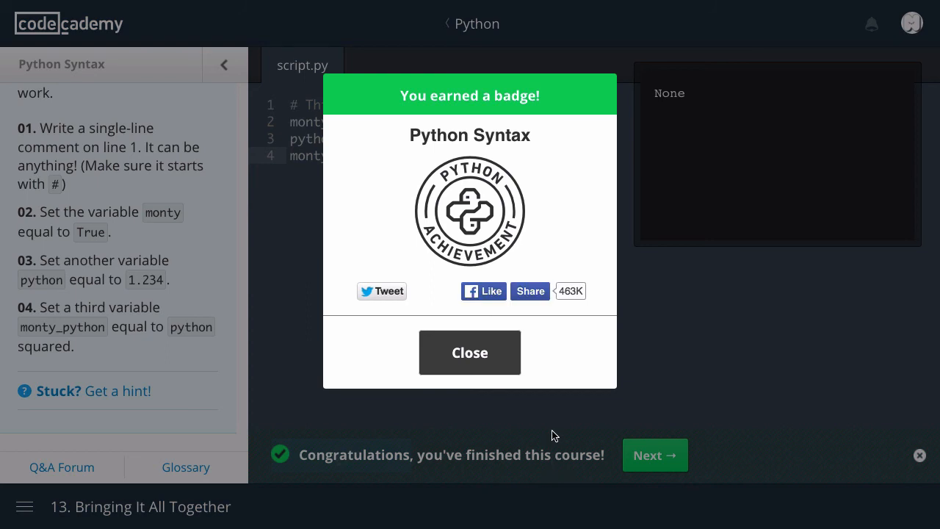
{"action": "mouse_move", "coordinate": [507, 352]}
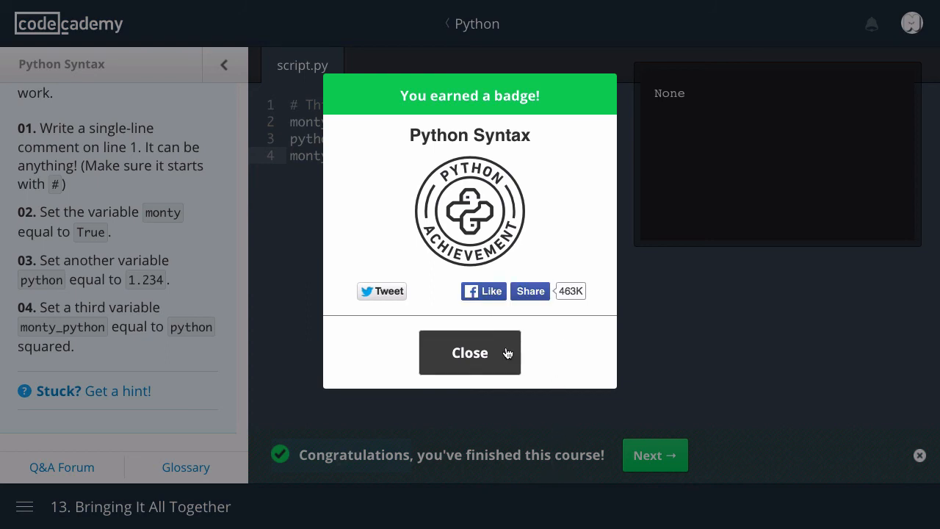
{"action": "mouse_move", "coordinate": [487, 354]}
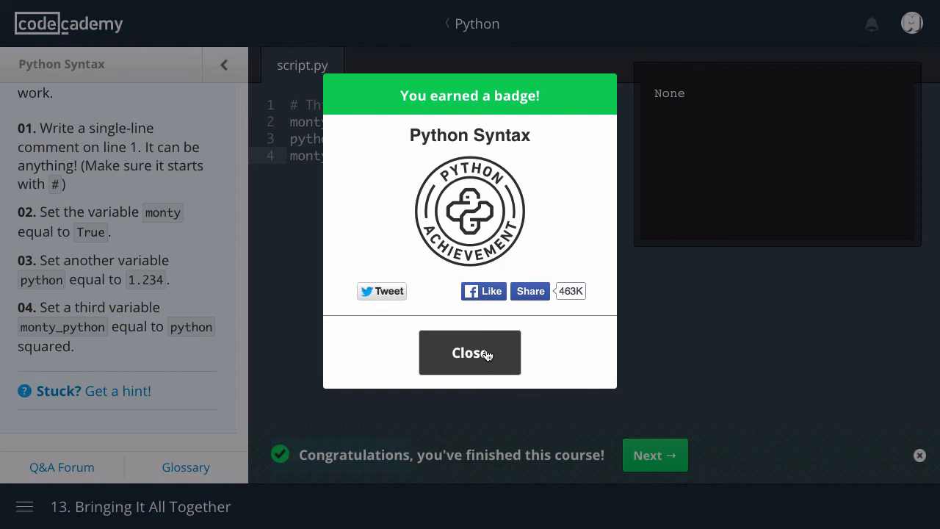